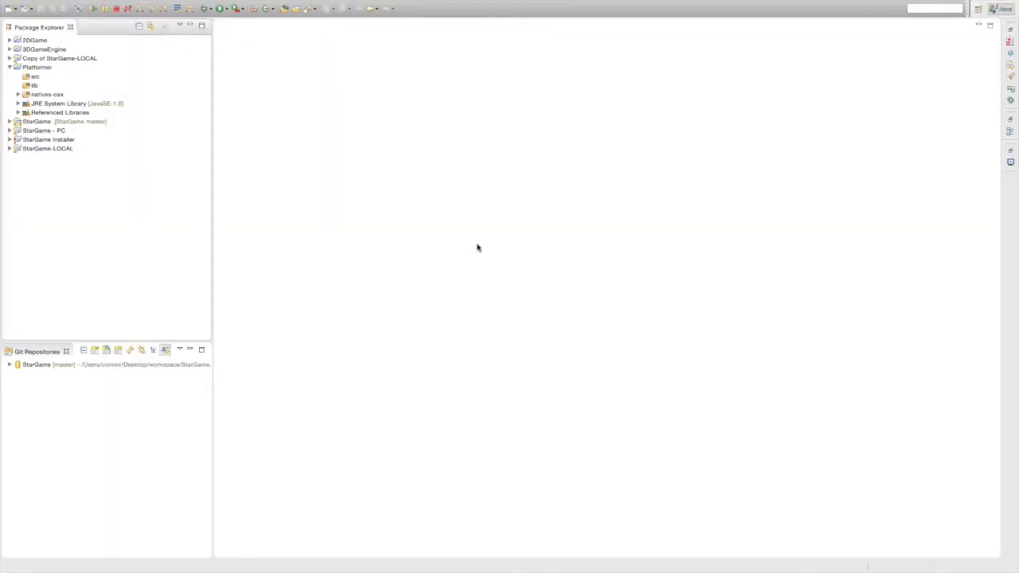
mouse_move(40, 78)
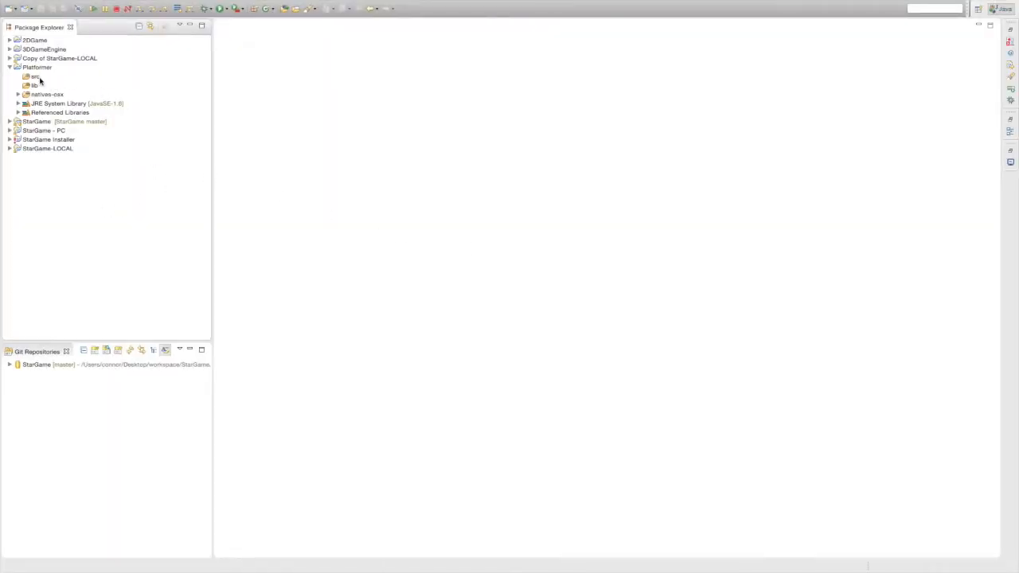
Create package uk.connorwright.platformer inside the Platformer project's src folder.
left_click(35, 76)
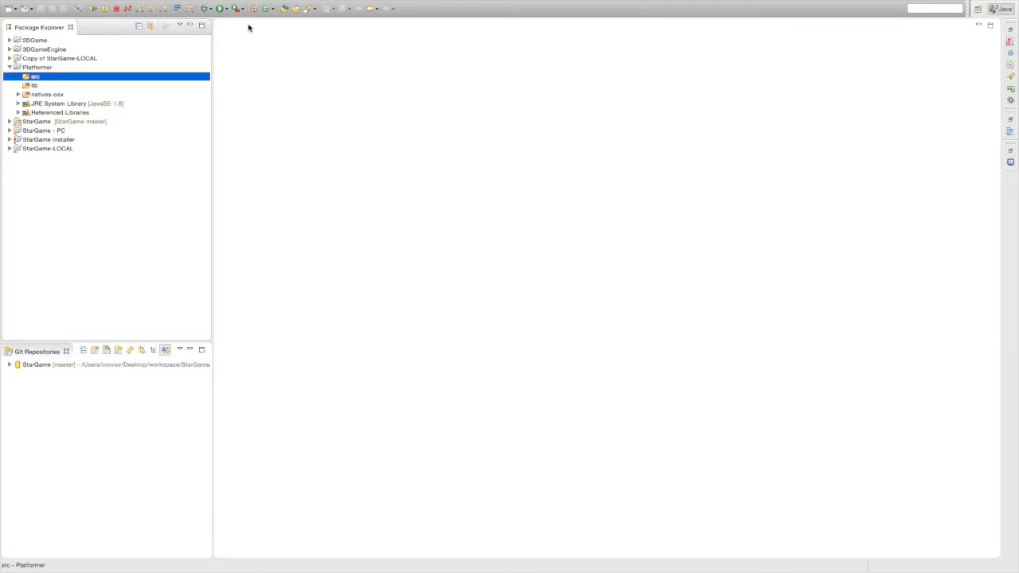
mouse_move(253, 36)
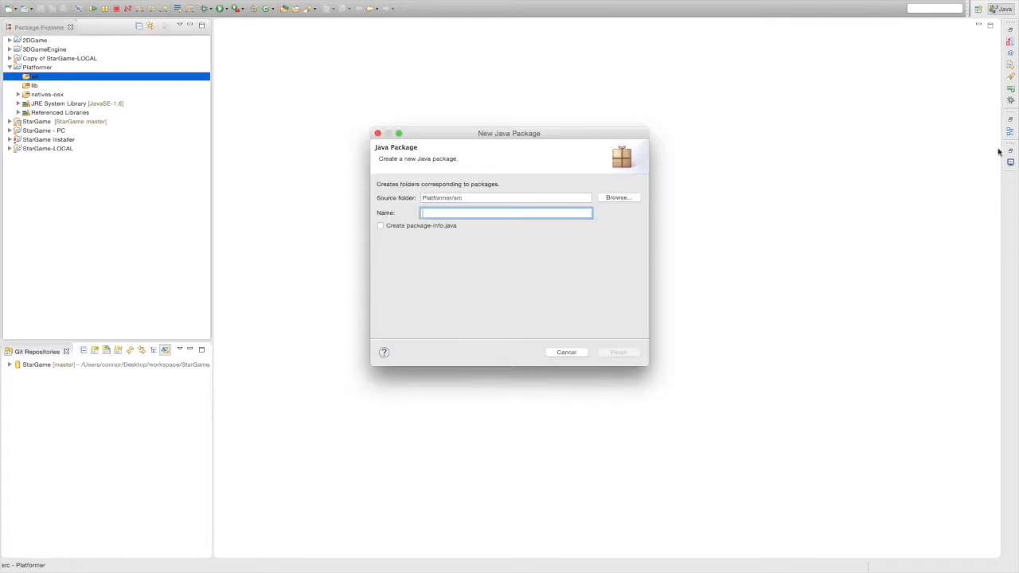
type("uk.connorwright.platfo")
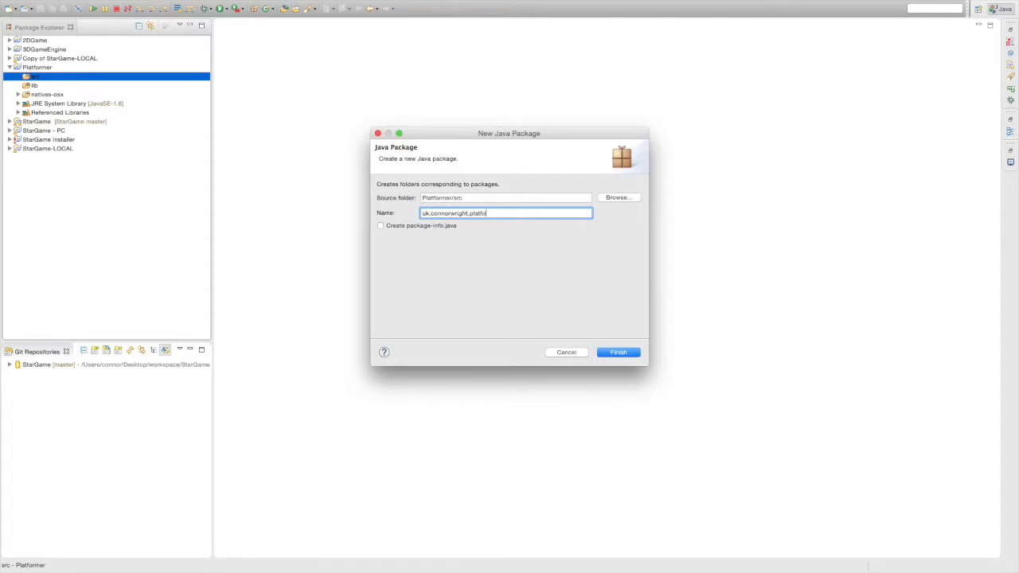
left_click(617, 352)
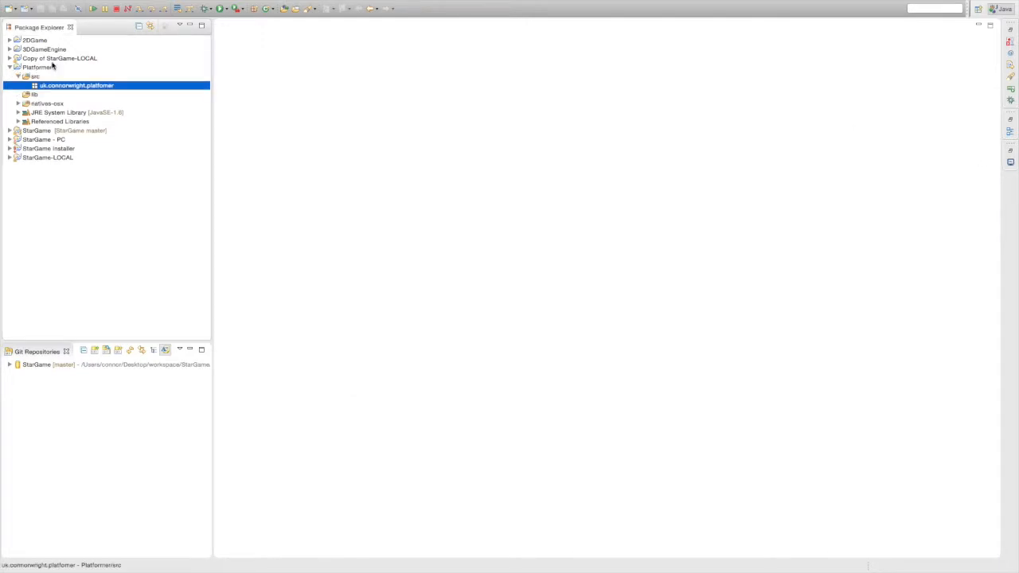
mouse_move(71, 74)
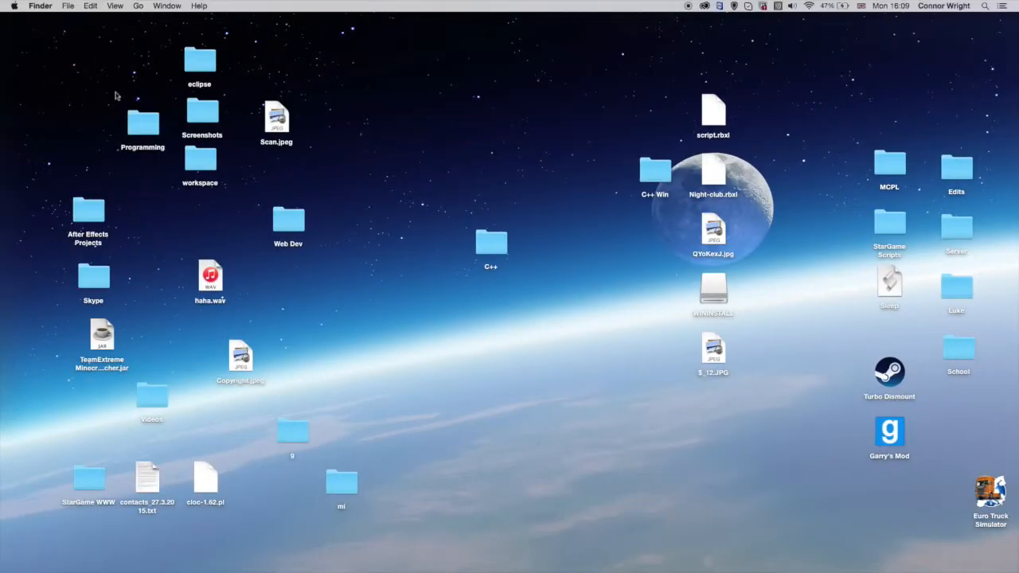
mouse_move(293, 45)
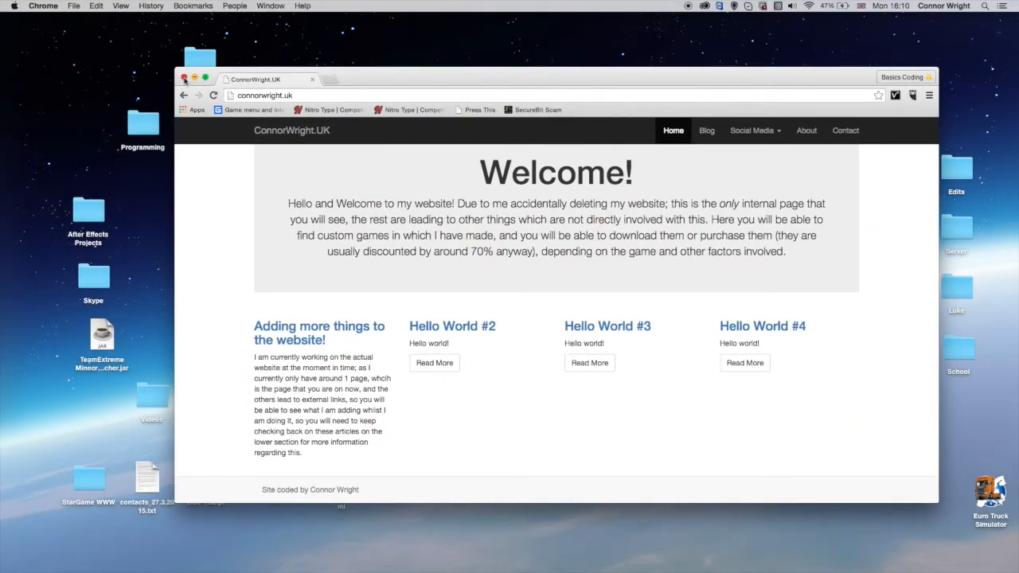
Close the Chrome window showing the connorwright.uk website.
left_click(184, 79)
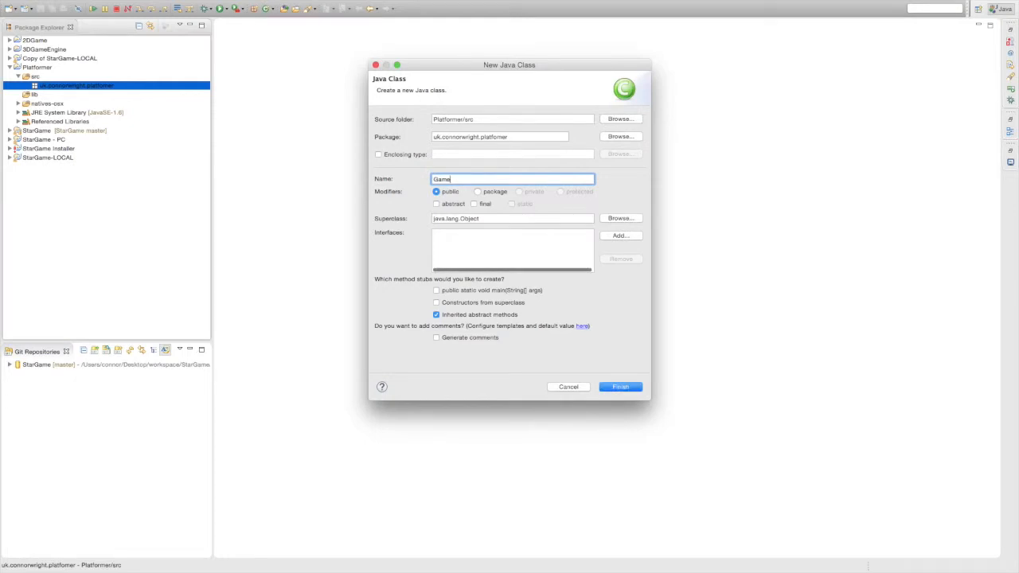
Create class Game in uk.connorwright.platformer and open Game.java in the editor.
left_click(621, 386)
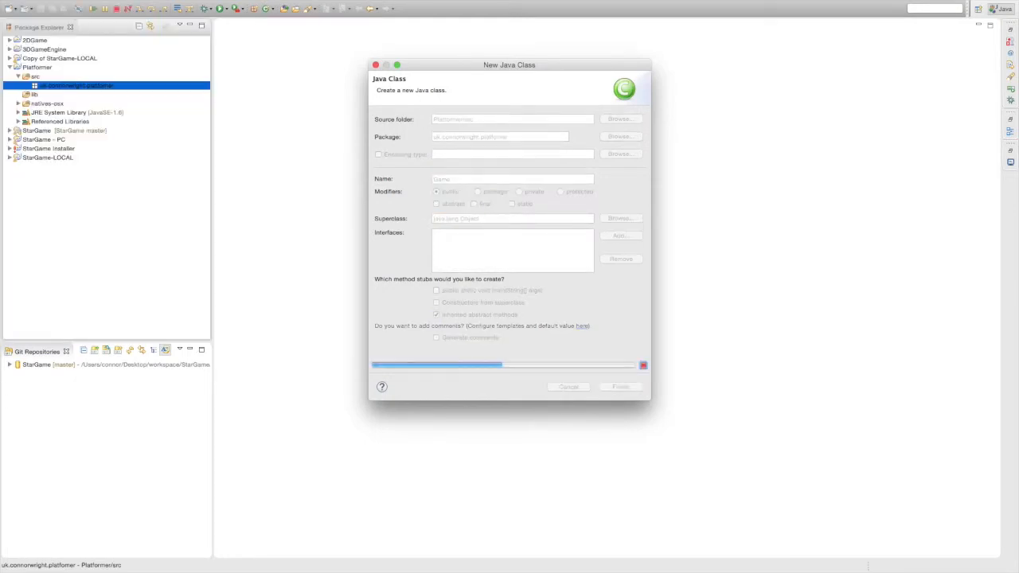
left_click(620, 386)
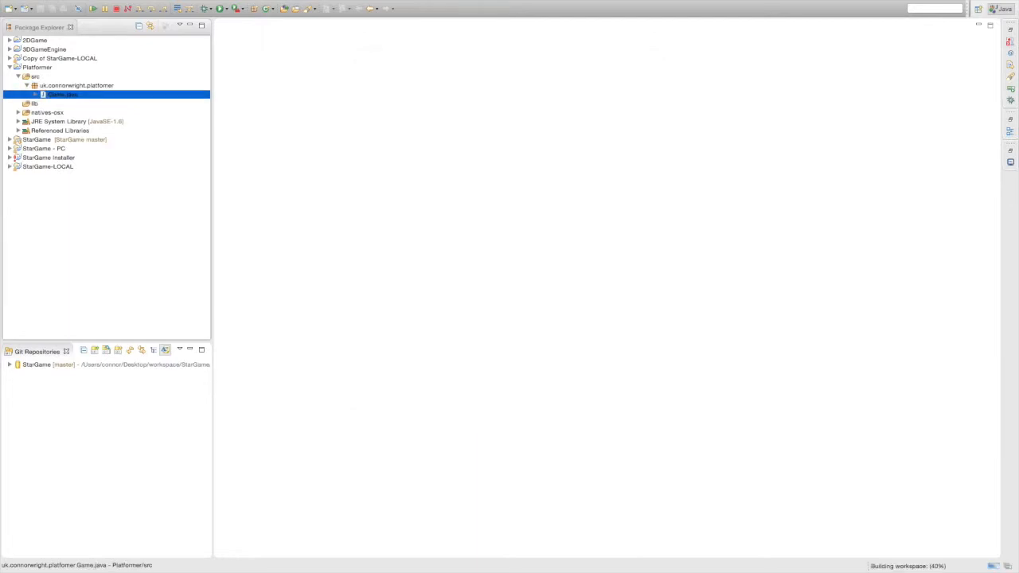
double_click(62, 94)
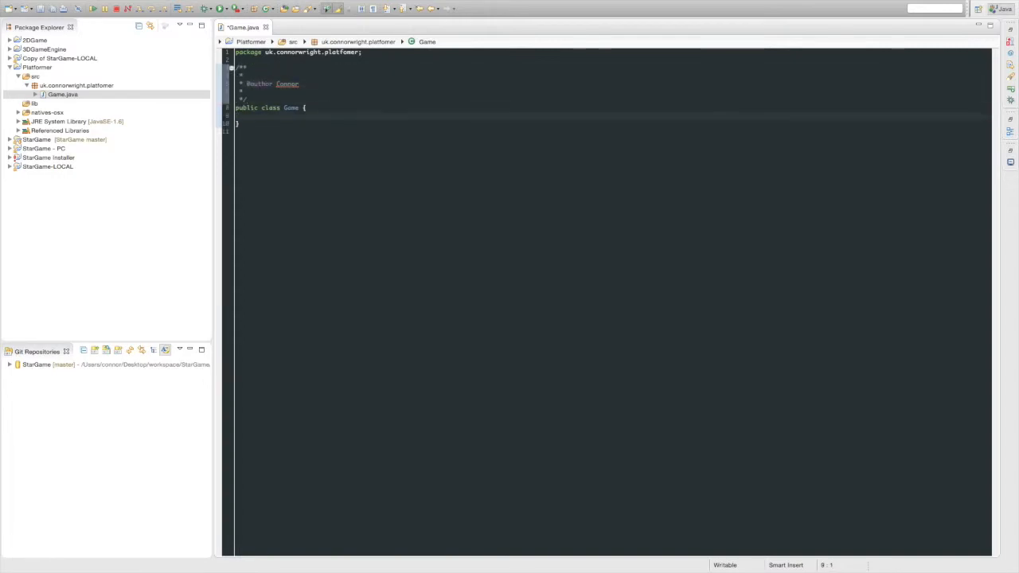
Declare private static final int constants WIDTH = 640 and HEIGHT = 480.
type("private ds")
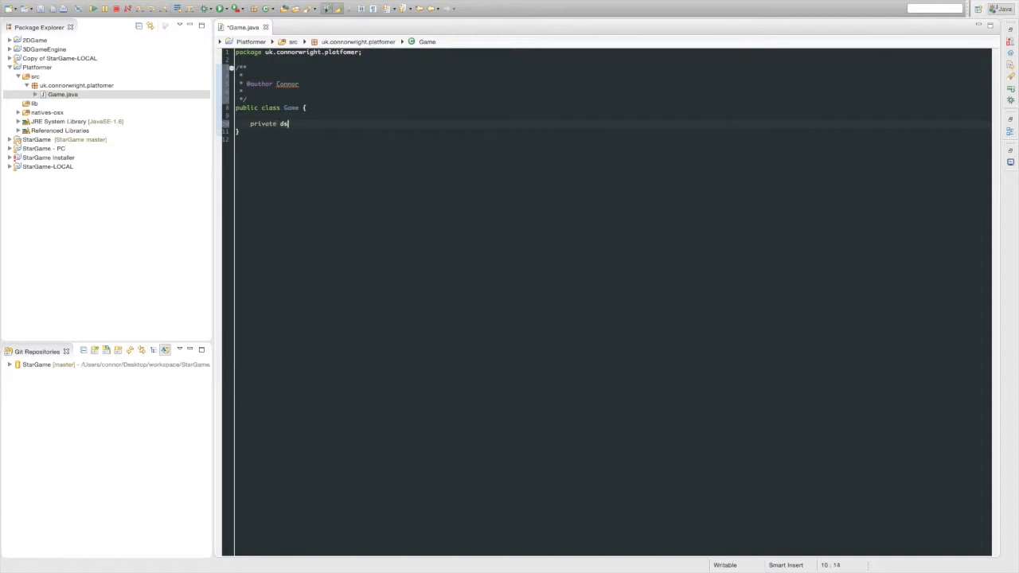
type("testa")
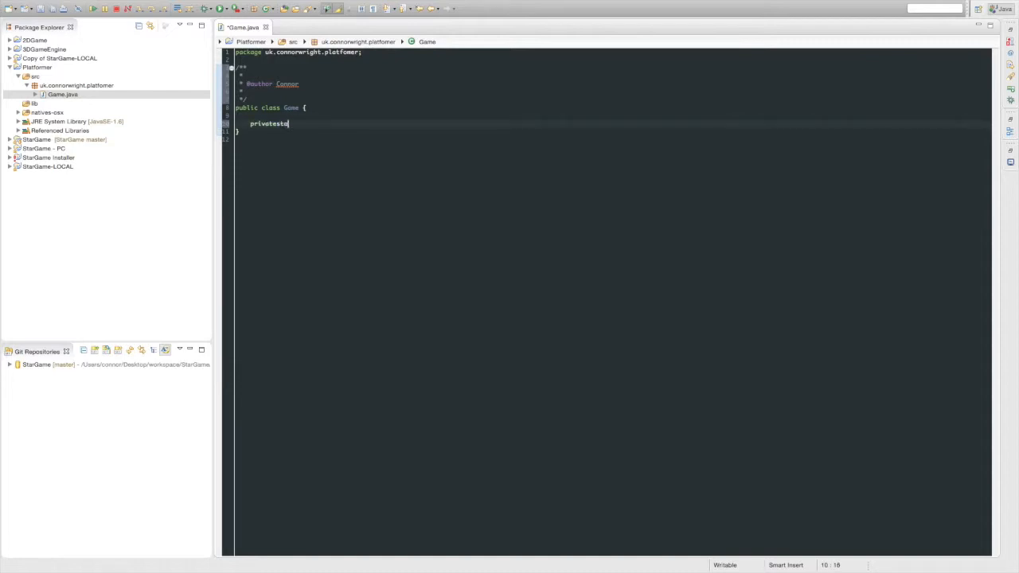
type("static final int")
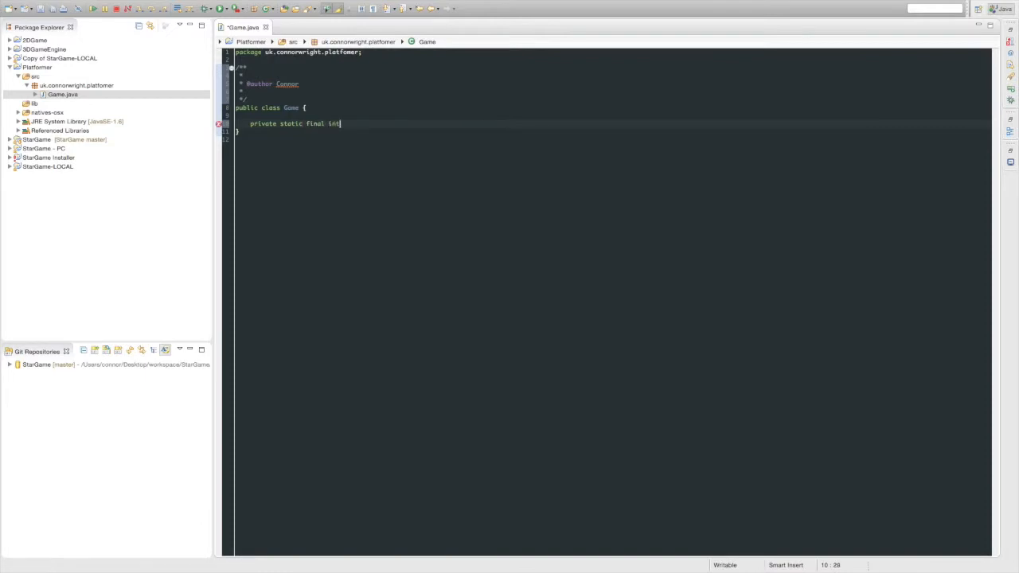
type("WIDTH")
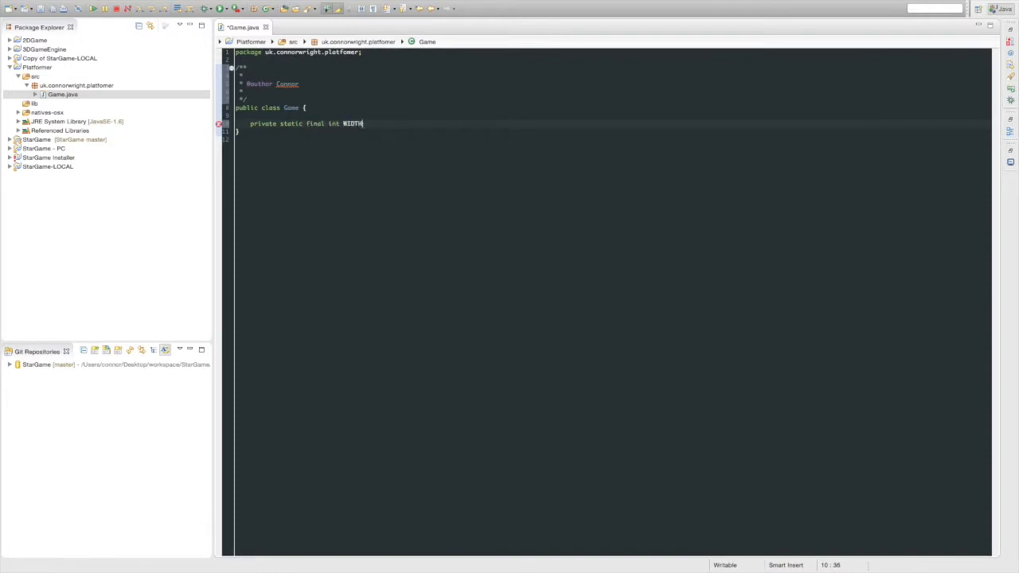
type("= 6")
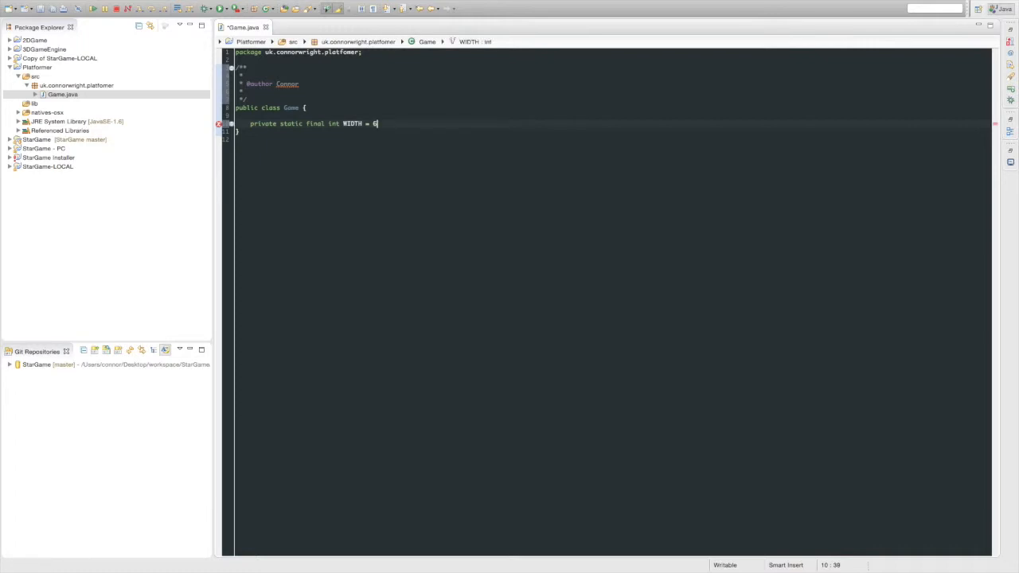
type("40;")
type("private static final int ")
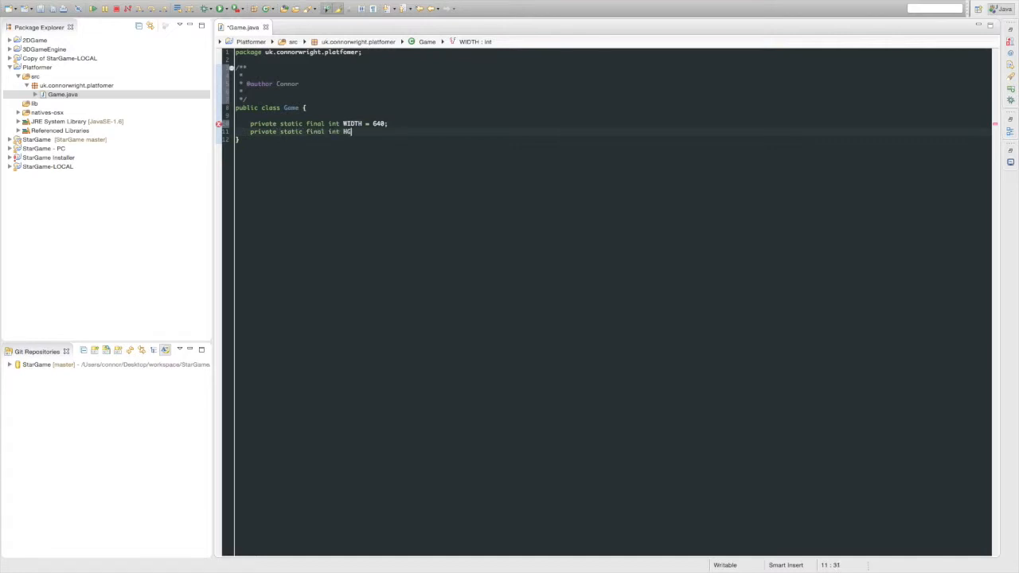
type("HERE")
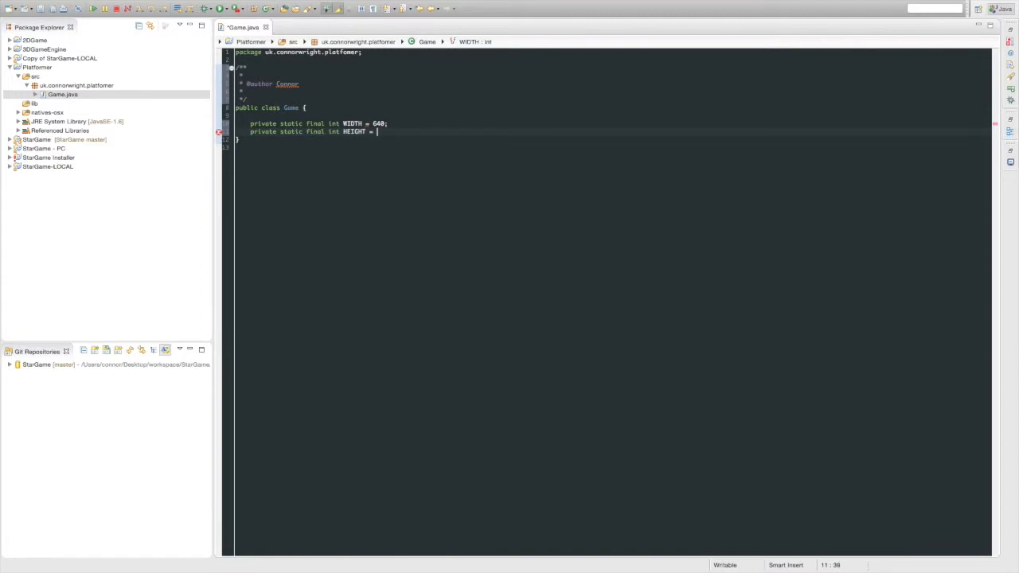
type("480;")
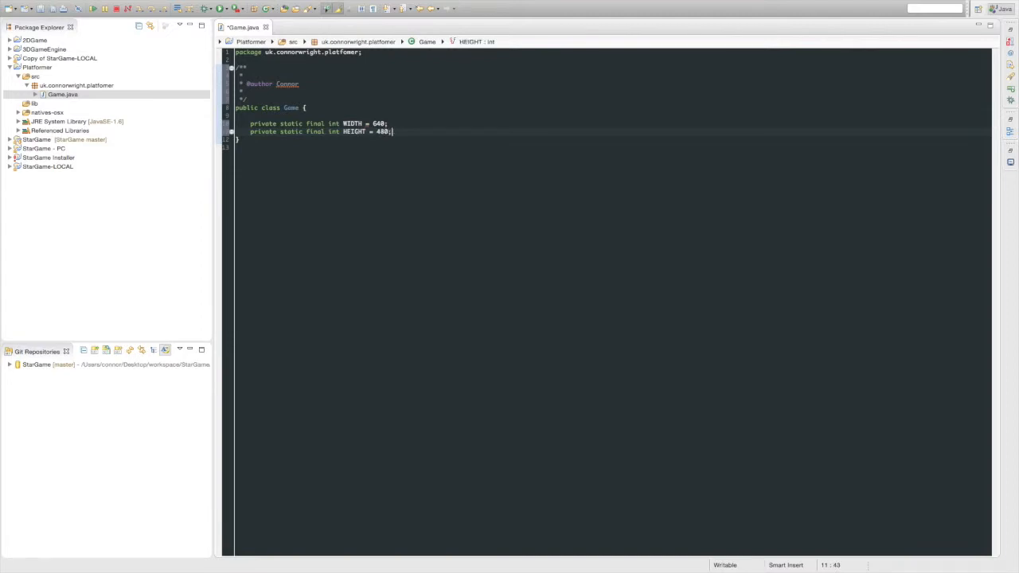
Start a private static final String TITLE constant declaration.
type("p")
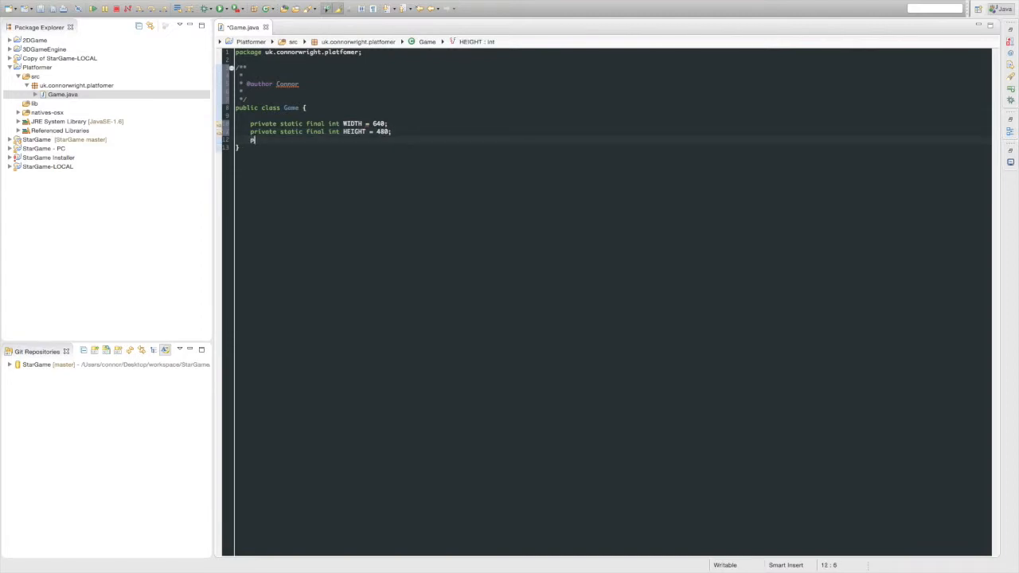
type("rivate static final Stri")
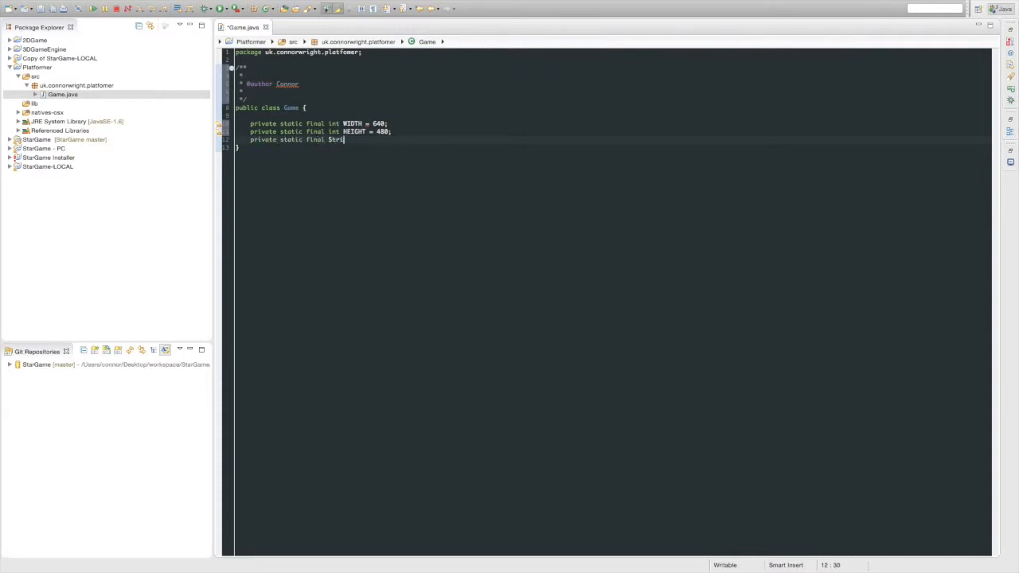
type("ng TITLE")
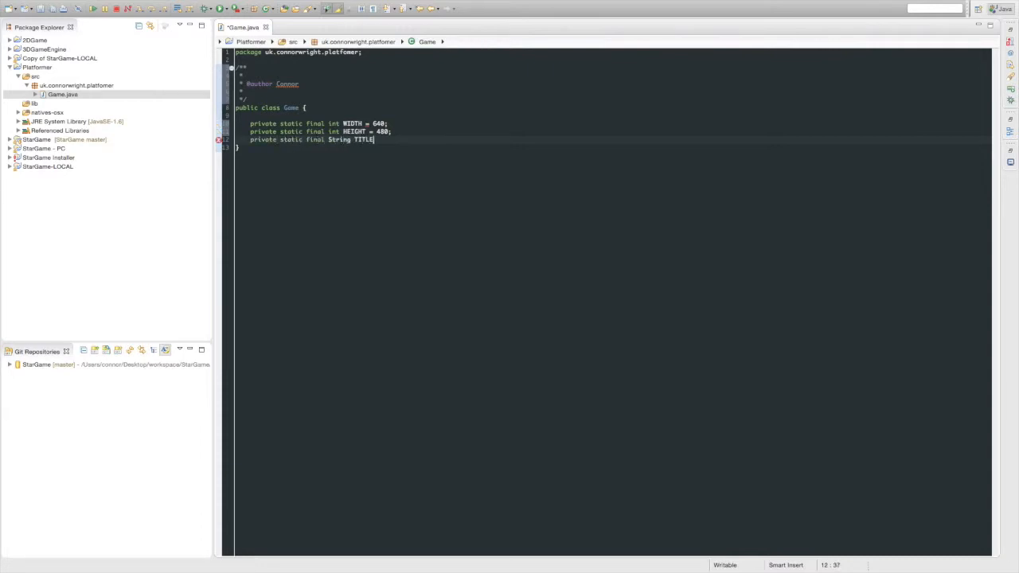
type("= \"")
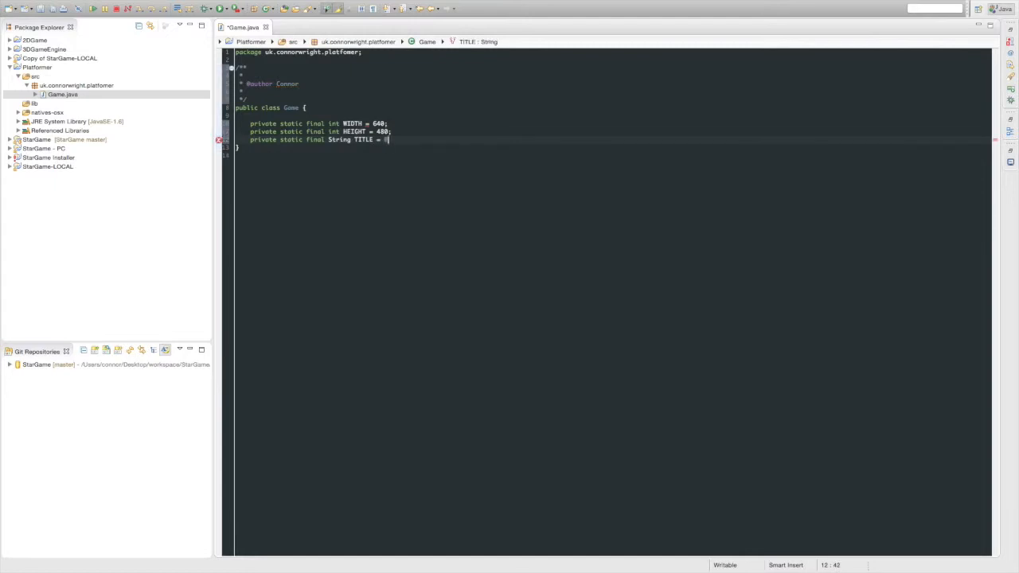
key("BackSpace")
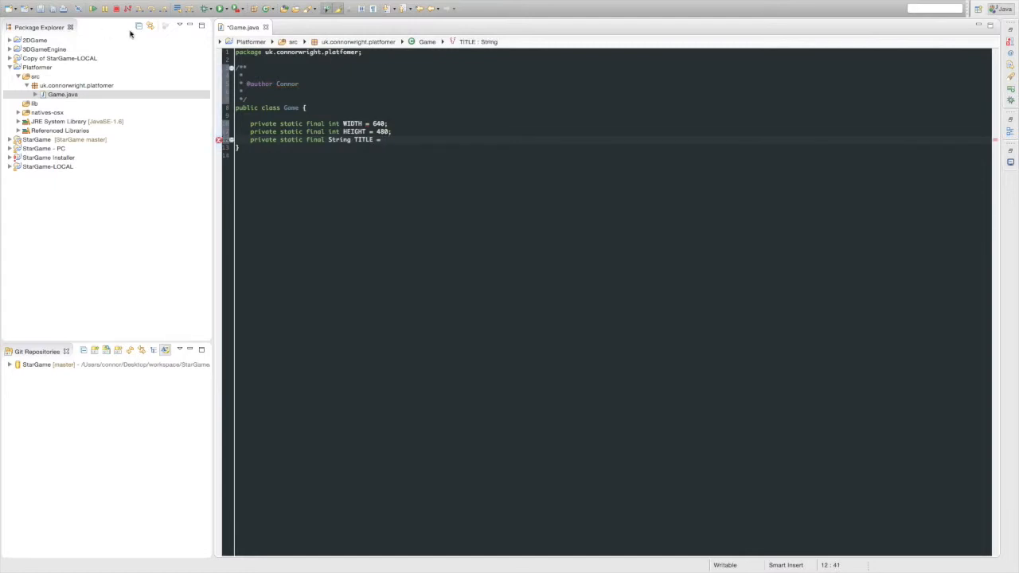
left_click(63, 94)
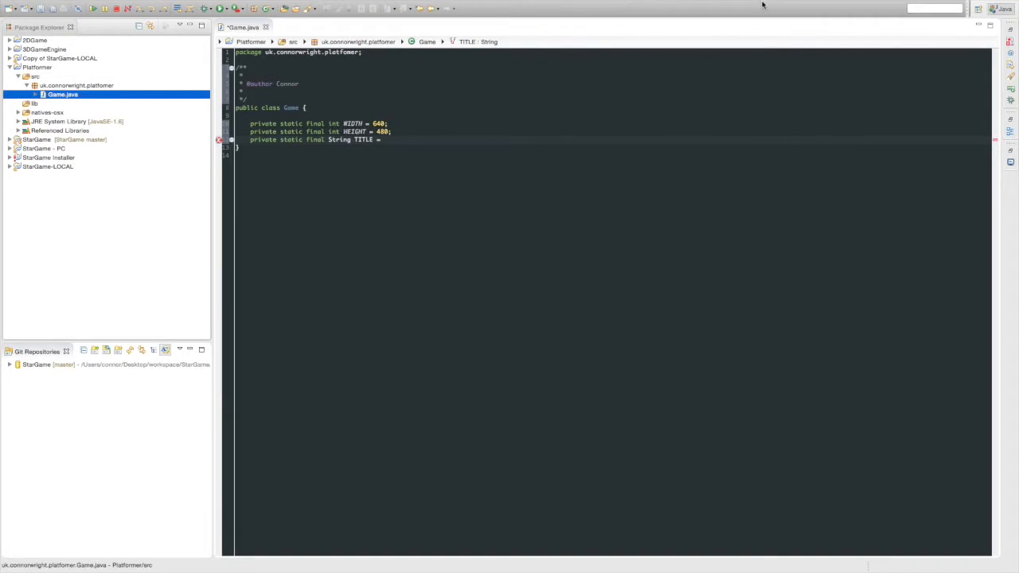
left_click(994, 6)
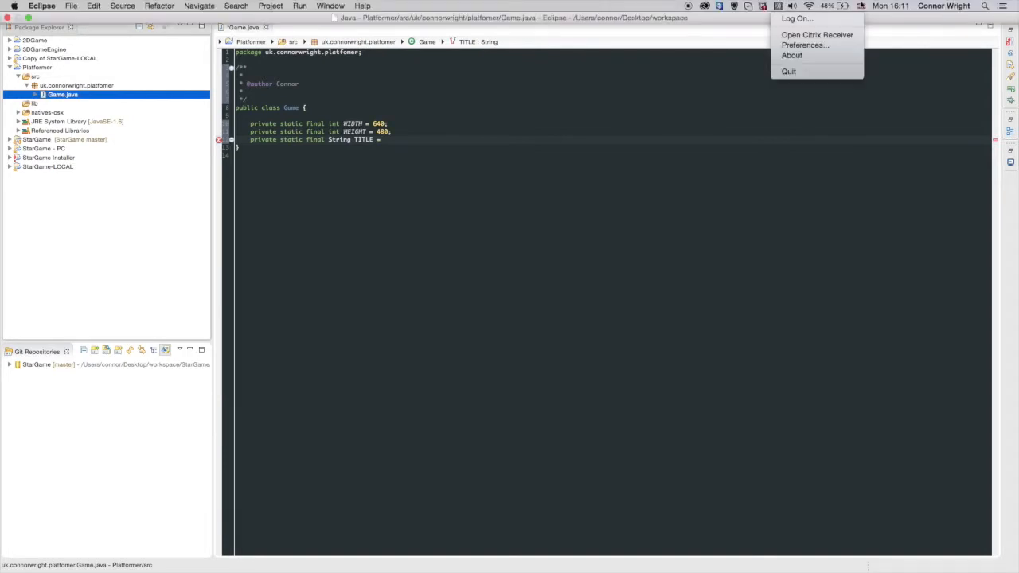
left_click(860, 6)
type(" \"")
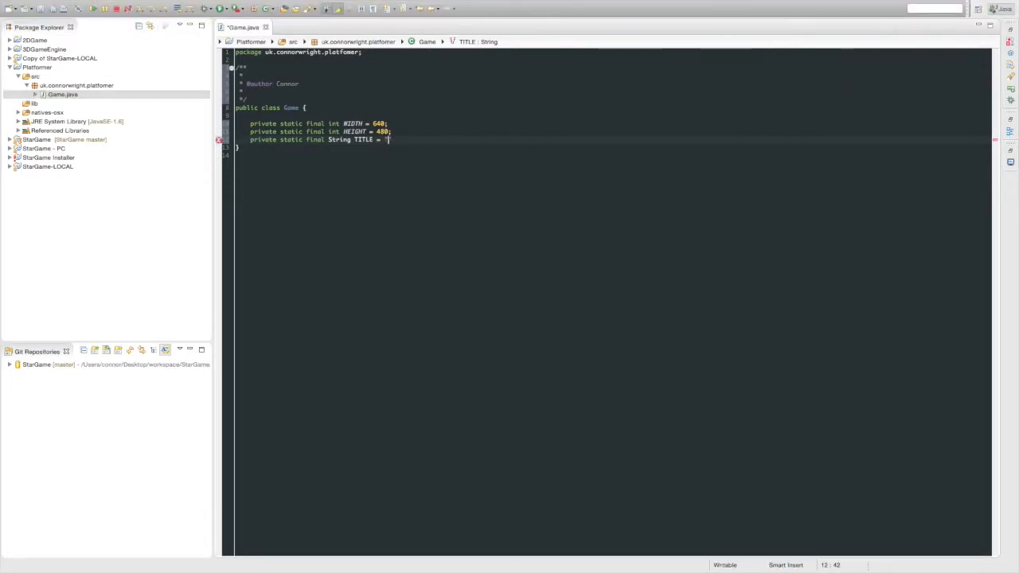
Complete TITLE as "2D Platformer" and add the int constant FPS_CAP = 60.
type("2D Platformer")
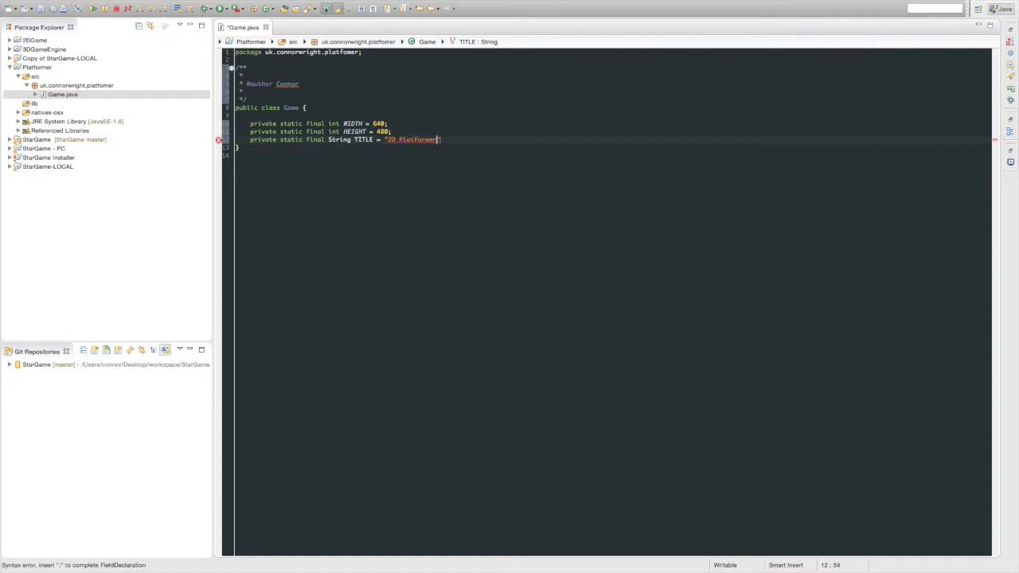
type(";")
type("private static final int FPS_CAP = 60;")
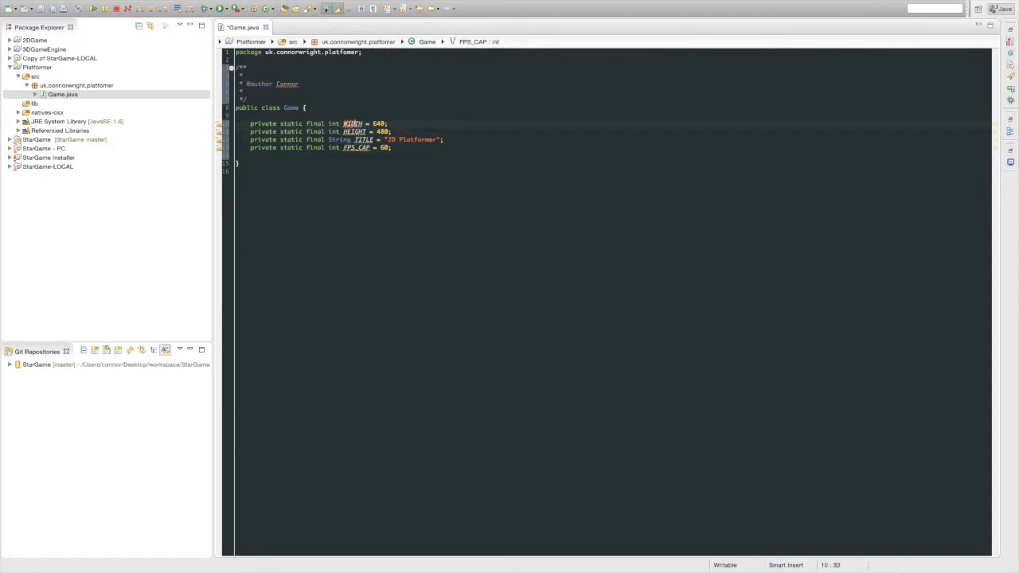
left_click(352, 124)
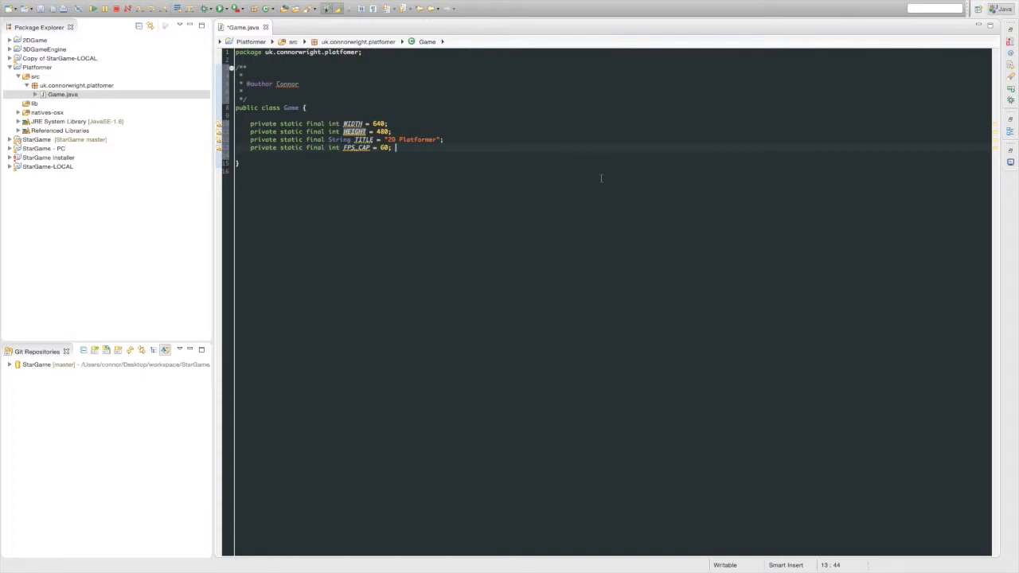
Declare public static void main(String[] args) calling Display.setTitle with TITLE.
type("public static void main")
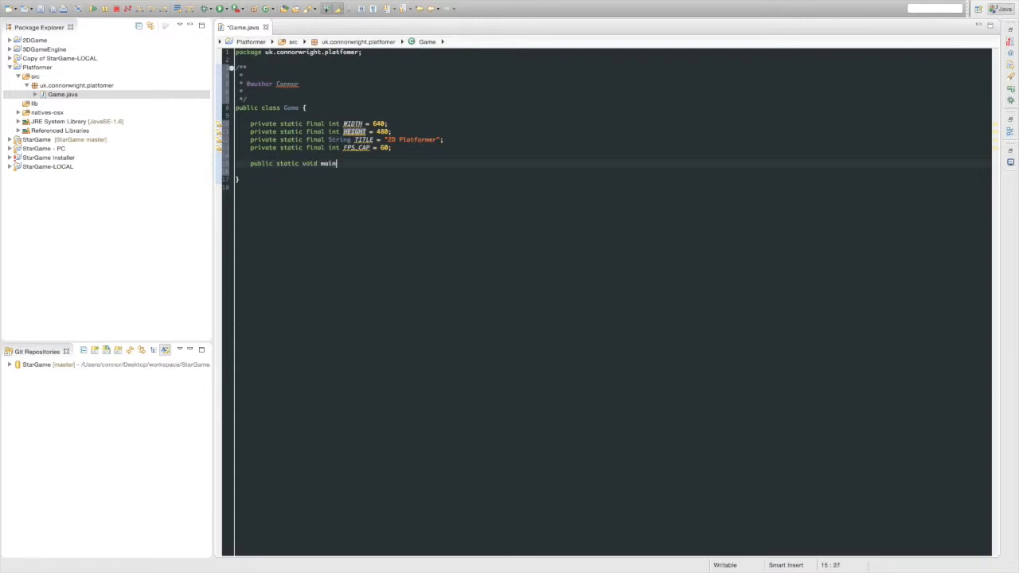
type("(String[] args)")
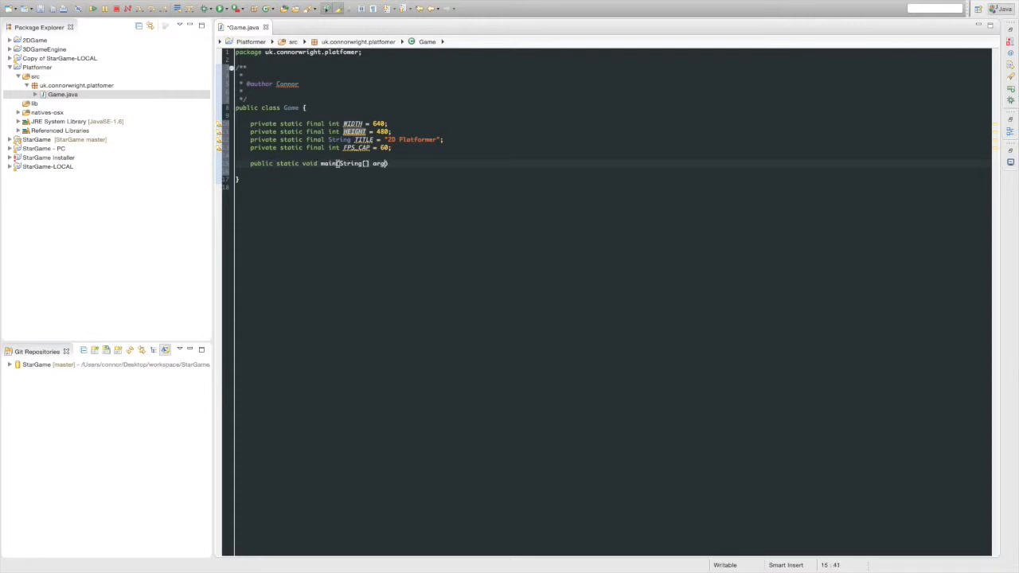
type("{")
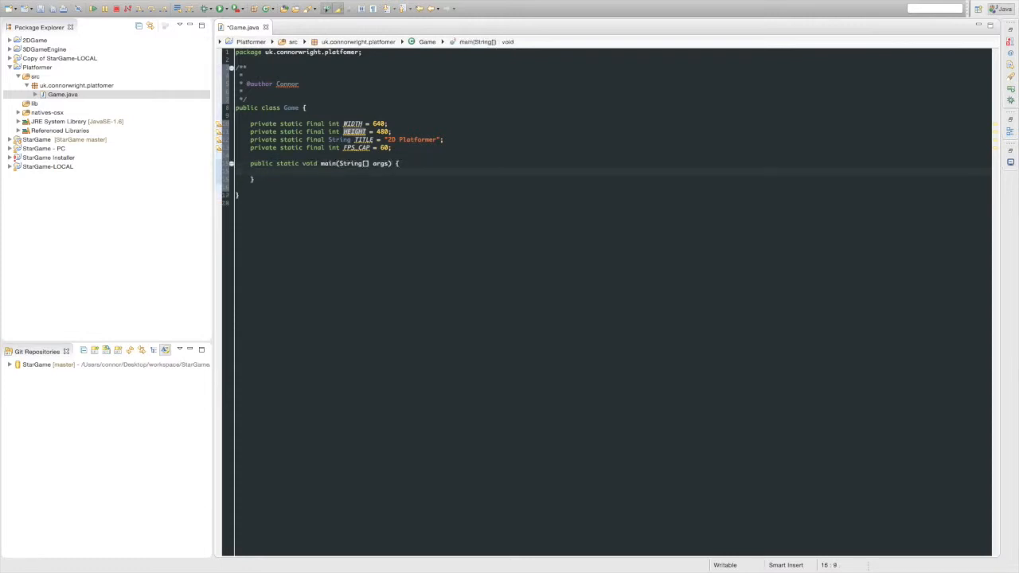
type("Displ")
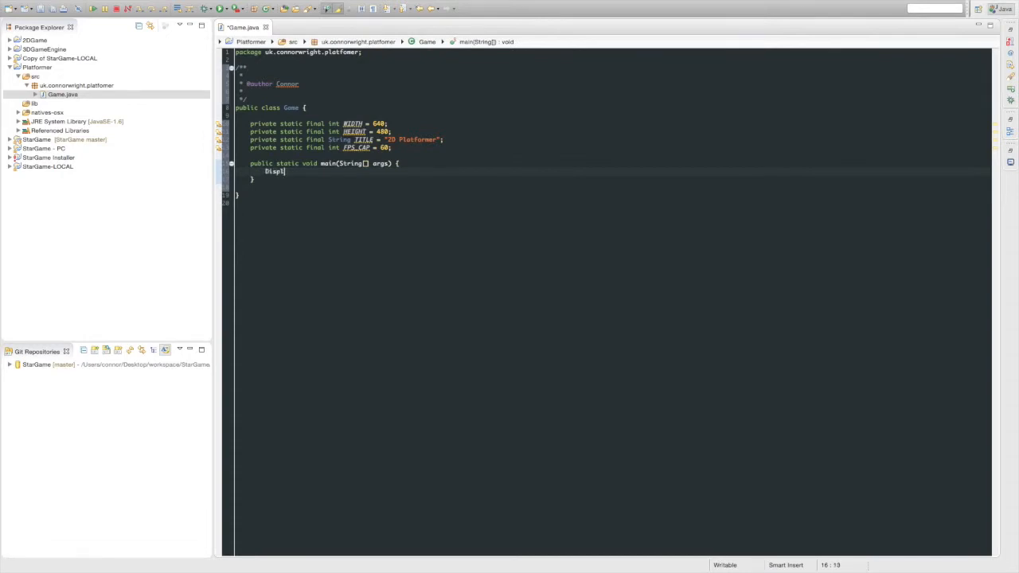
type("ay.setTitle(TITLE);")
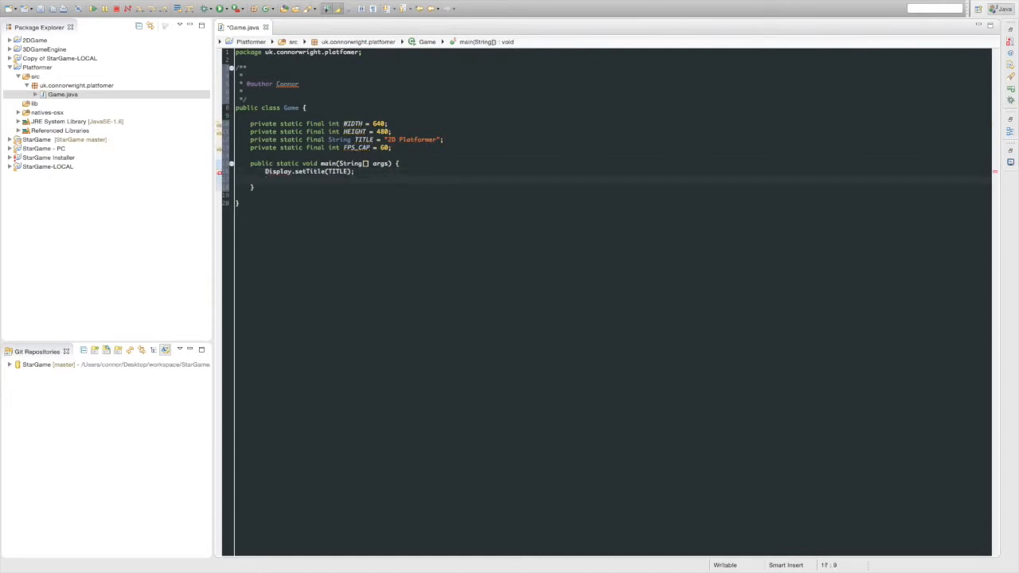
Set the display mode to a WIDTH×HEIGHT DisplayMode and call Display.create().
type("Display")
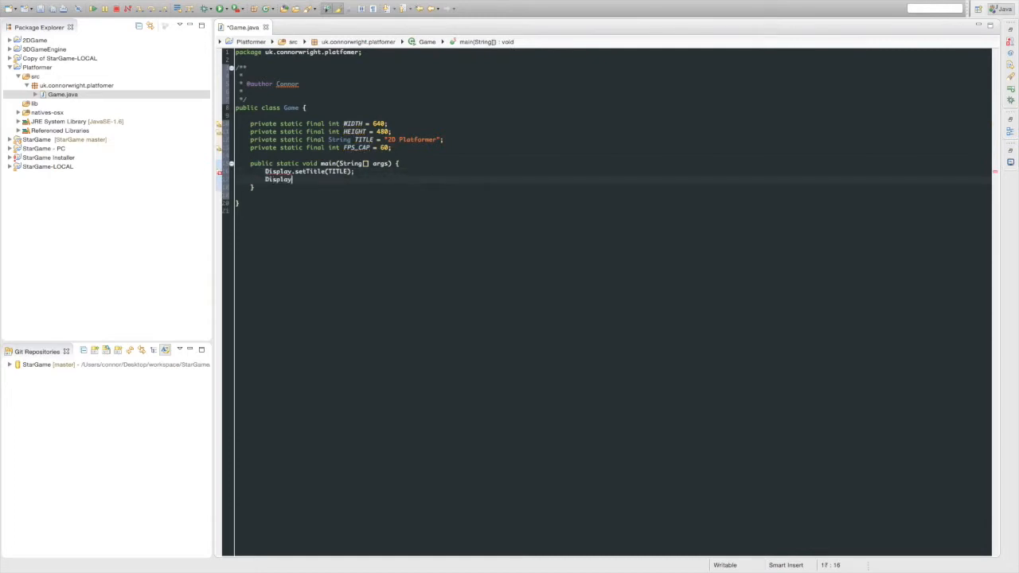
type(".setD")
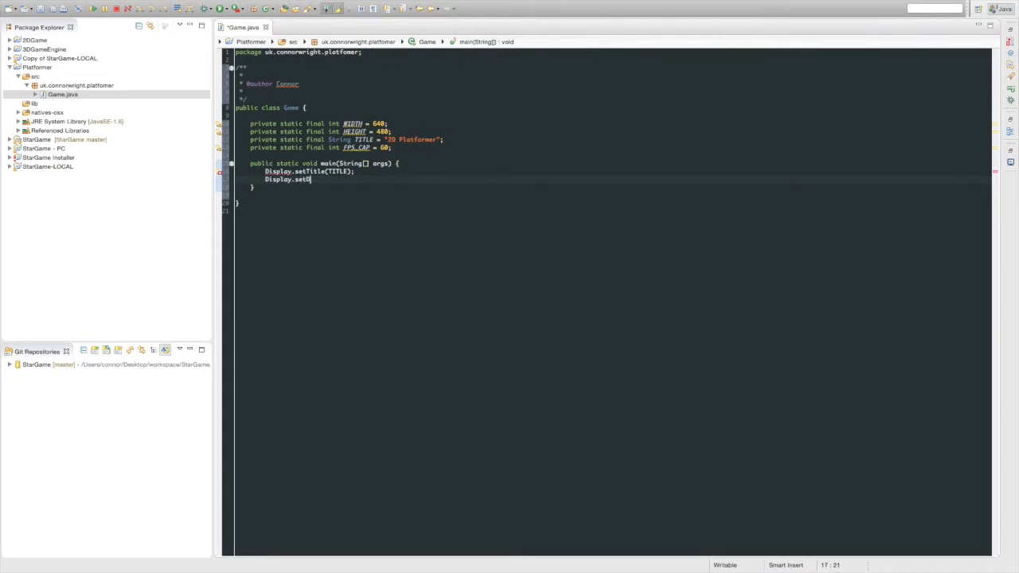
type("isplayMode(new DisplayMode(WIDTH, HEIGHT));")
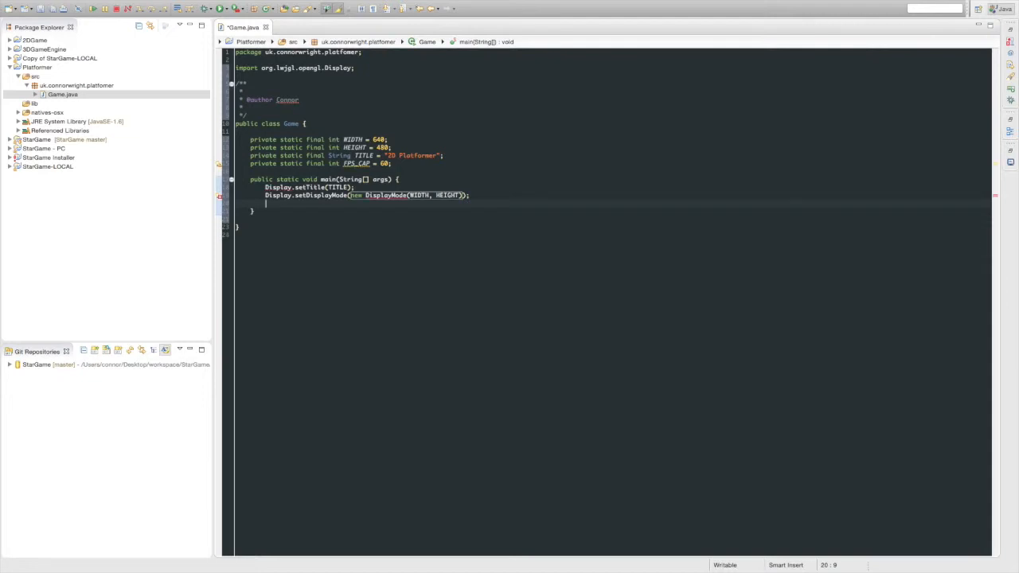
type("Display.")
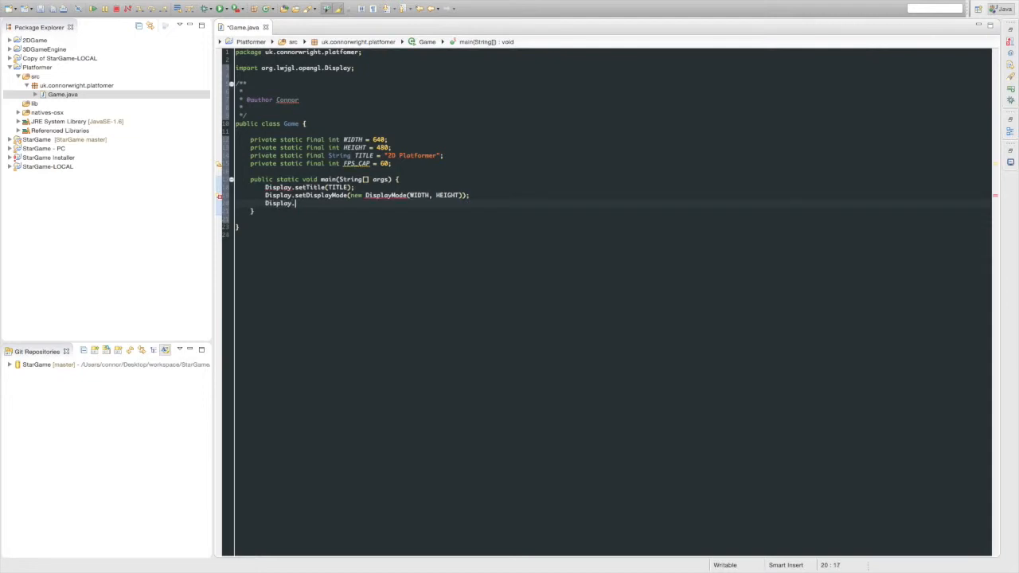
type(".")
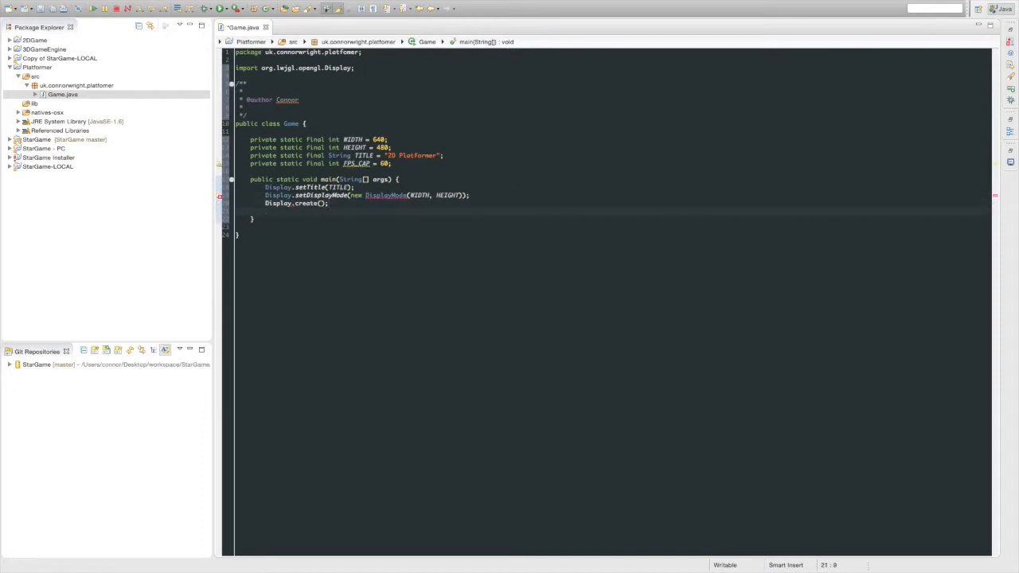
Loop while close isn't requested calling setCamera, update and sync(FPS_CAP), then Display.destroy().
type("while(!Du)")
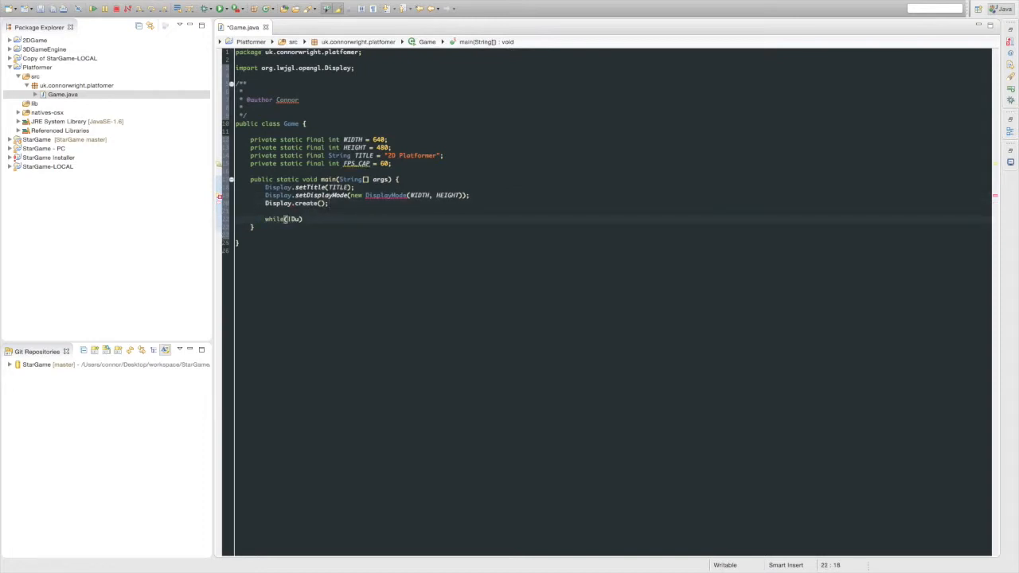
type("Display.isp")
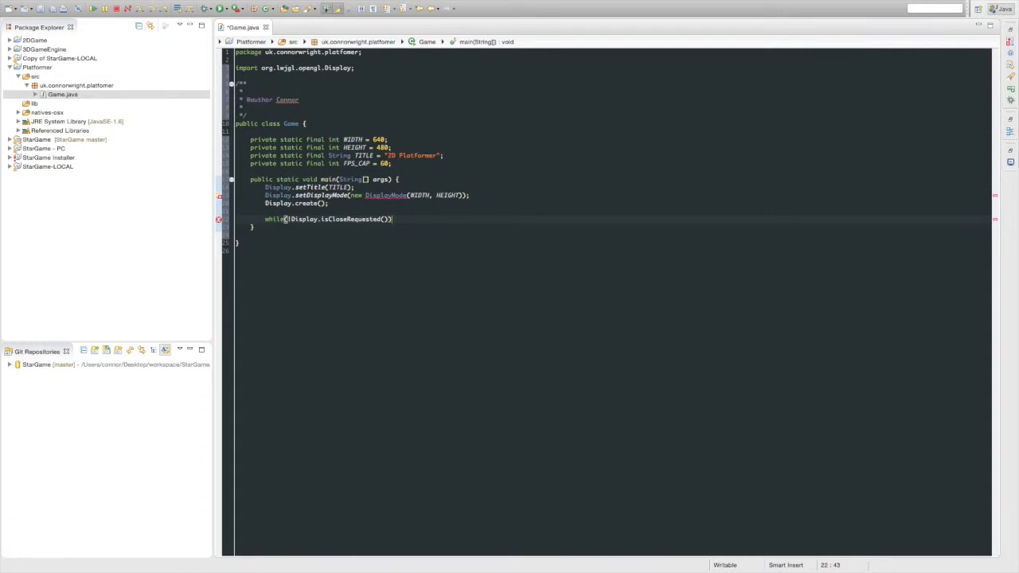
type("{")
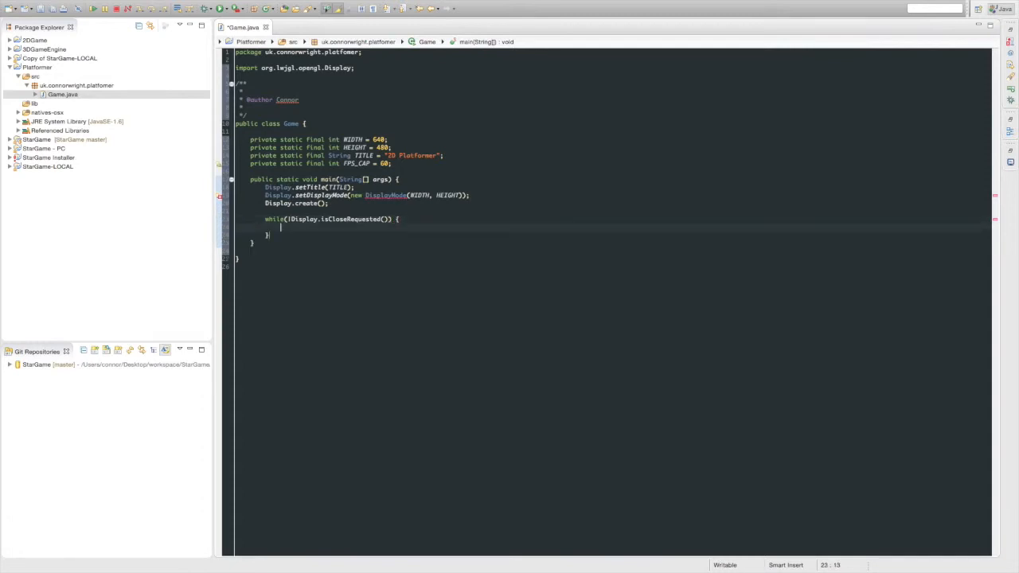
type("s")
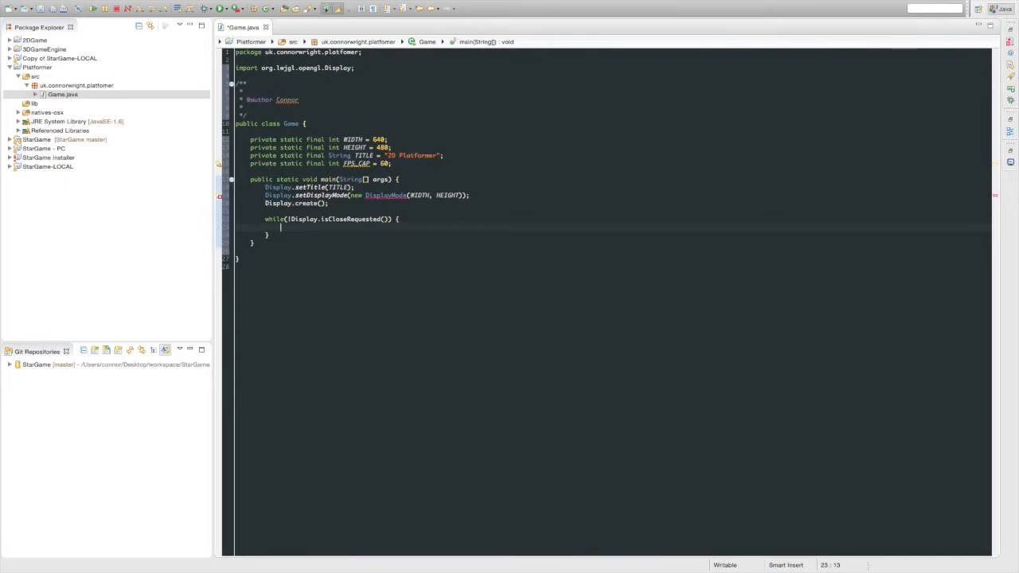
type("Display.update")
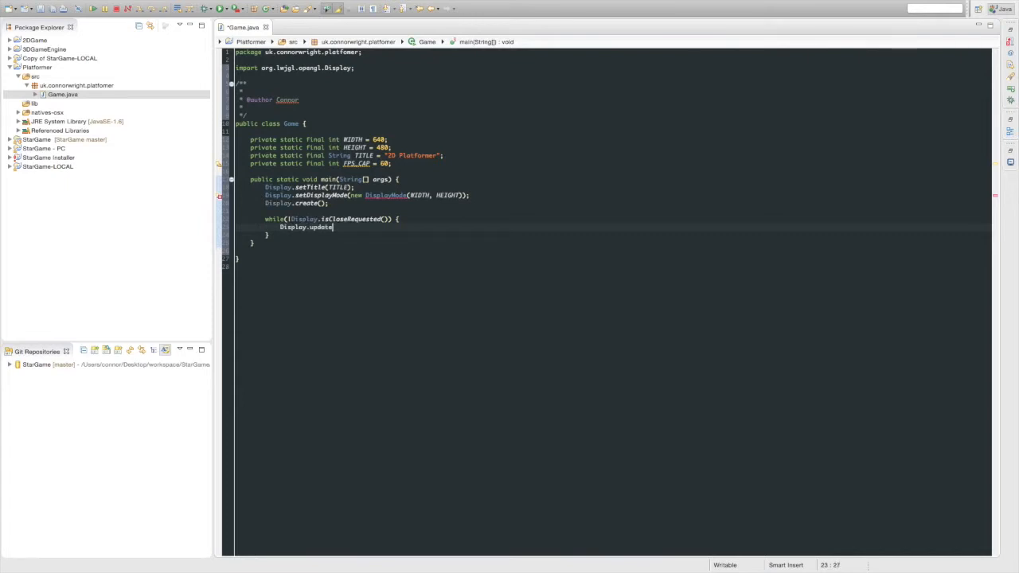
type(");")
type("Display.sync(F")
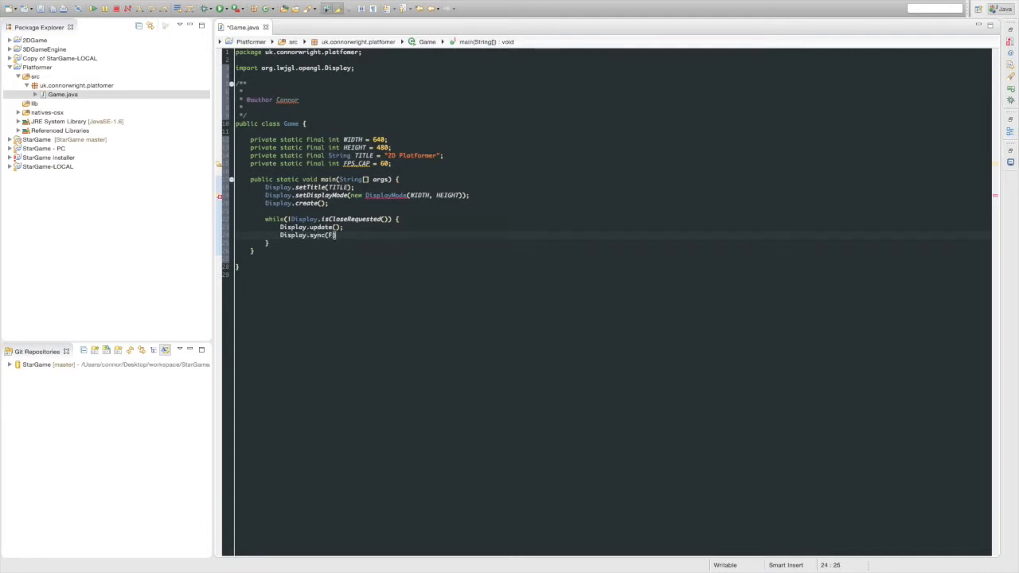
type("PS_CAP")
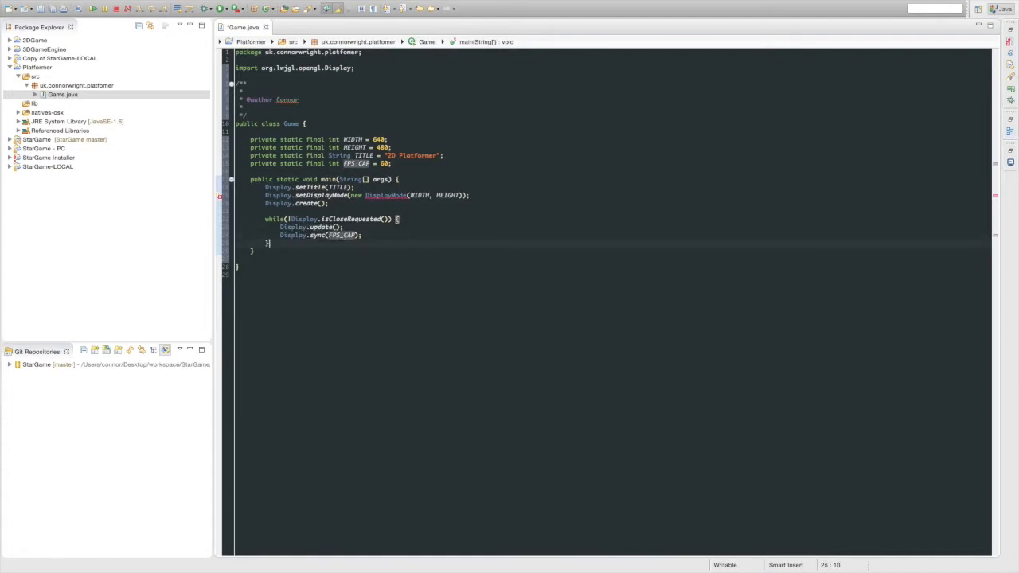
type("Display.")
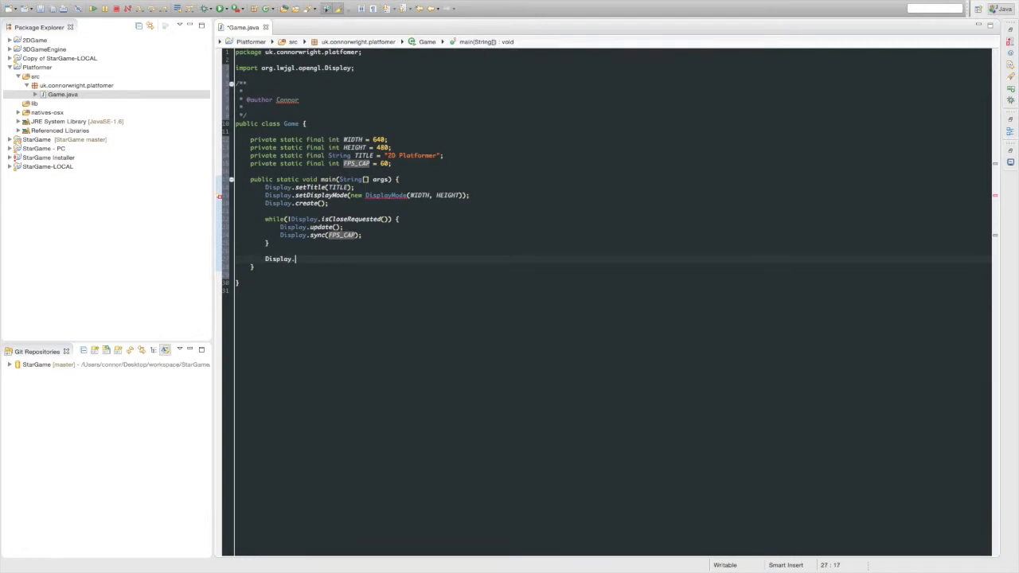
type("destroy();")
type("setCamera();")
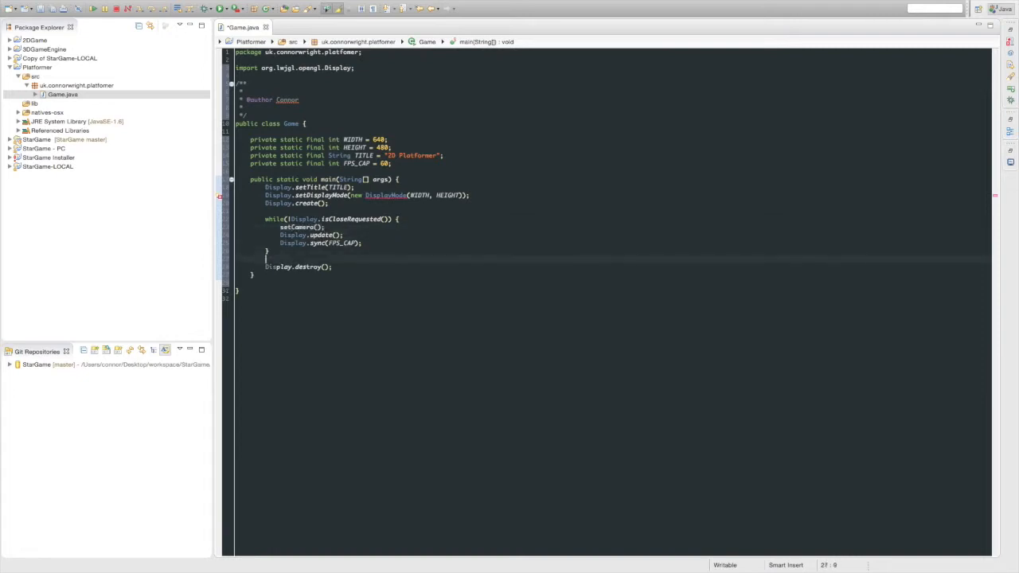
Write an empty private static void setCamera() and import org.lwjgl.opengl.DisplayMode.
type("private st")
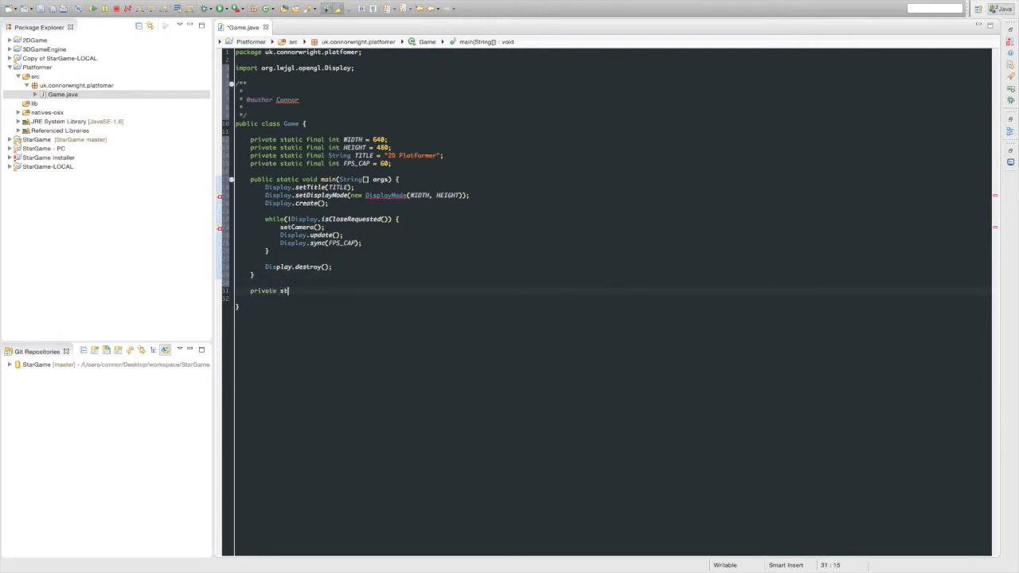
type("atic void setCamer")
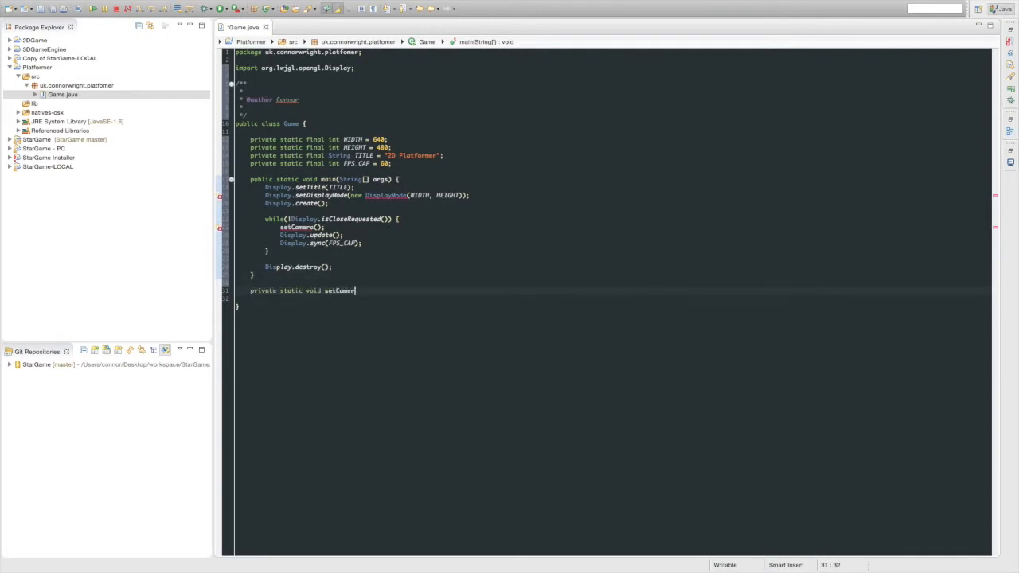
type("a() {")
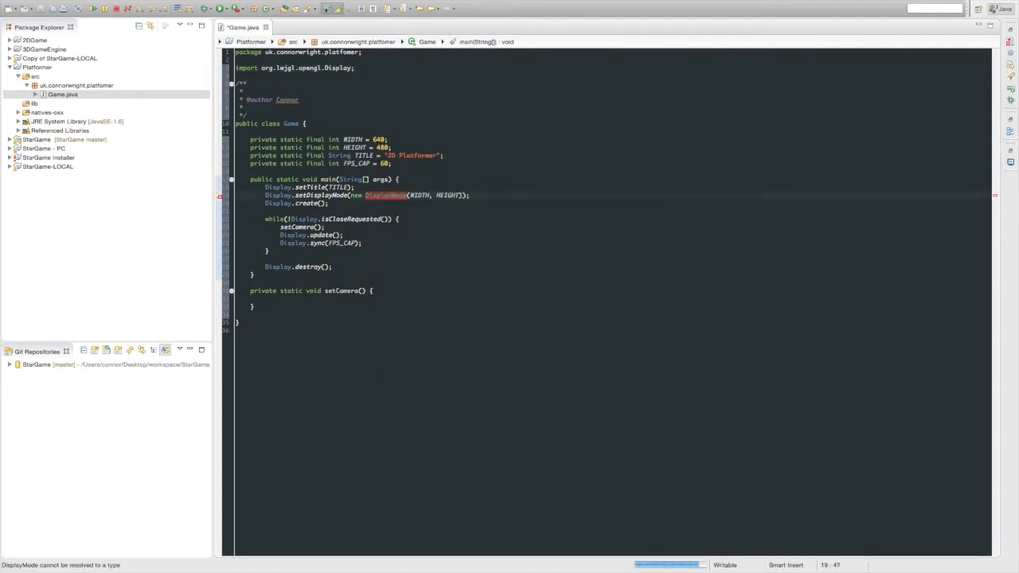
type("import org.lwjgl.opengl.DisplayMode;")
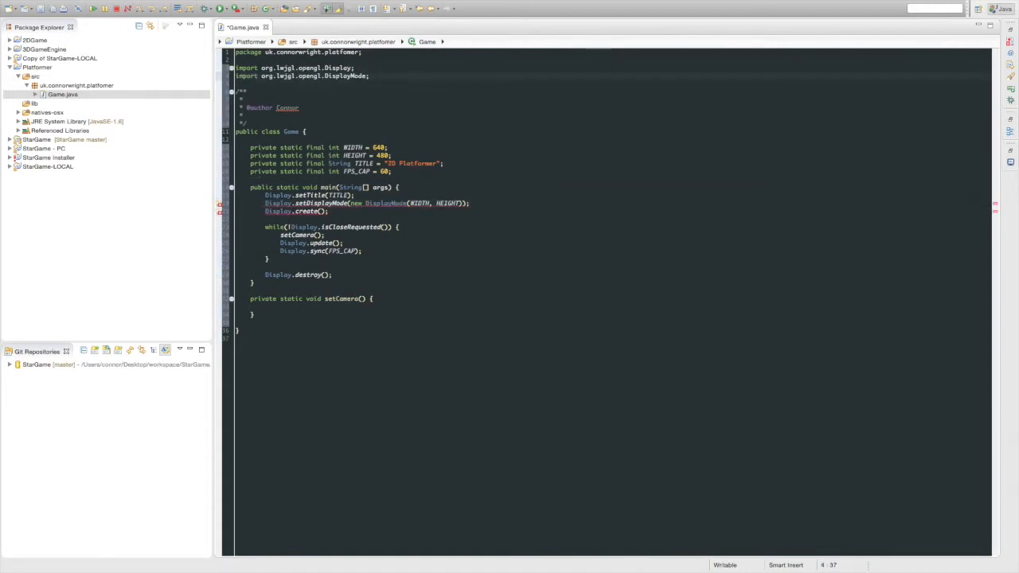
Add import static org.lwjgl.opengl.GL11.* beneath the existing imports.
type("unsi")
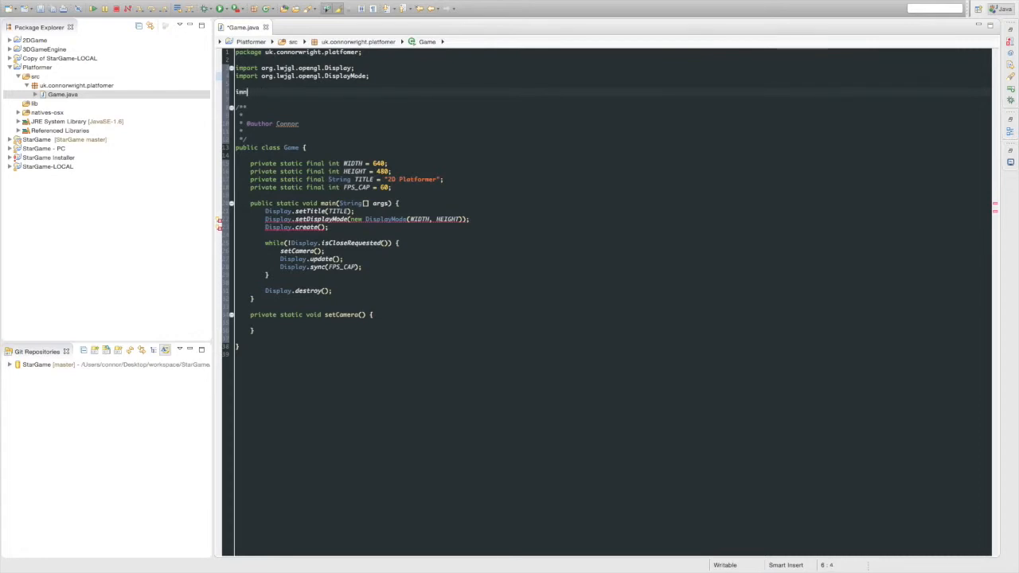
key("BackSpace")
type("ort stat")
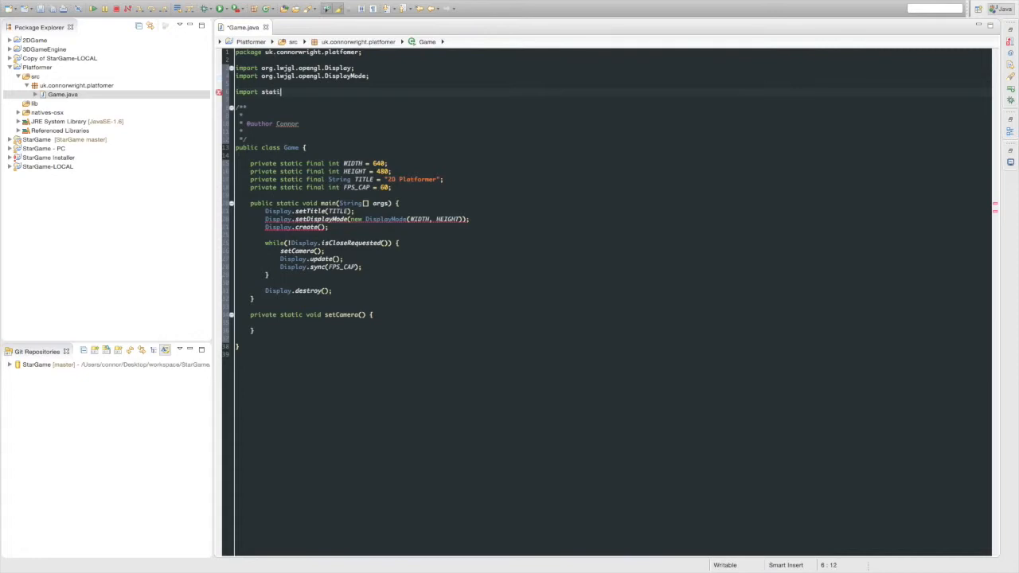
type("org.lwjgl")
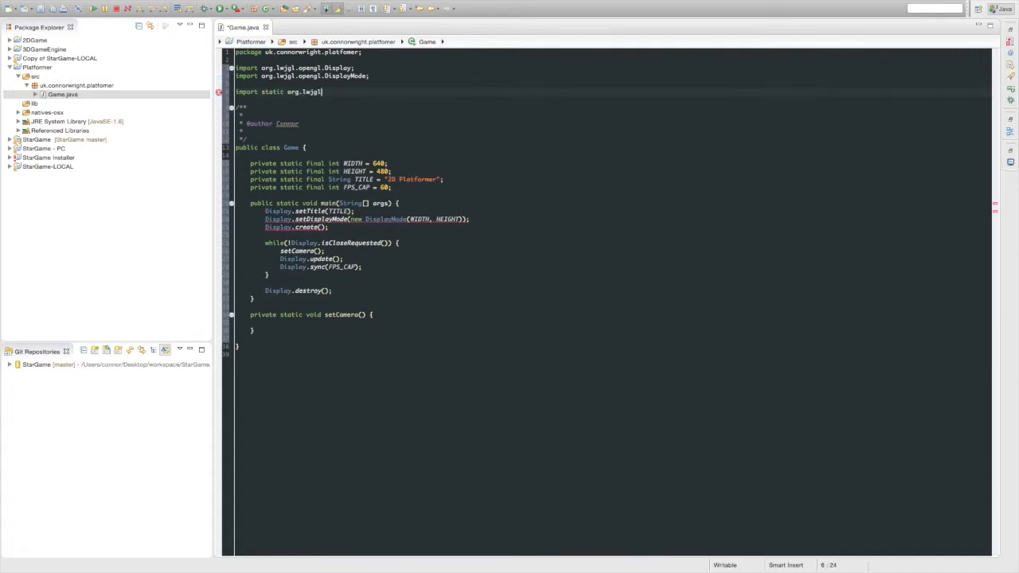
type("open.")
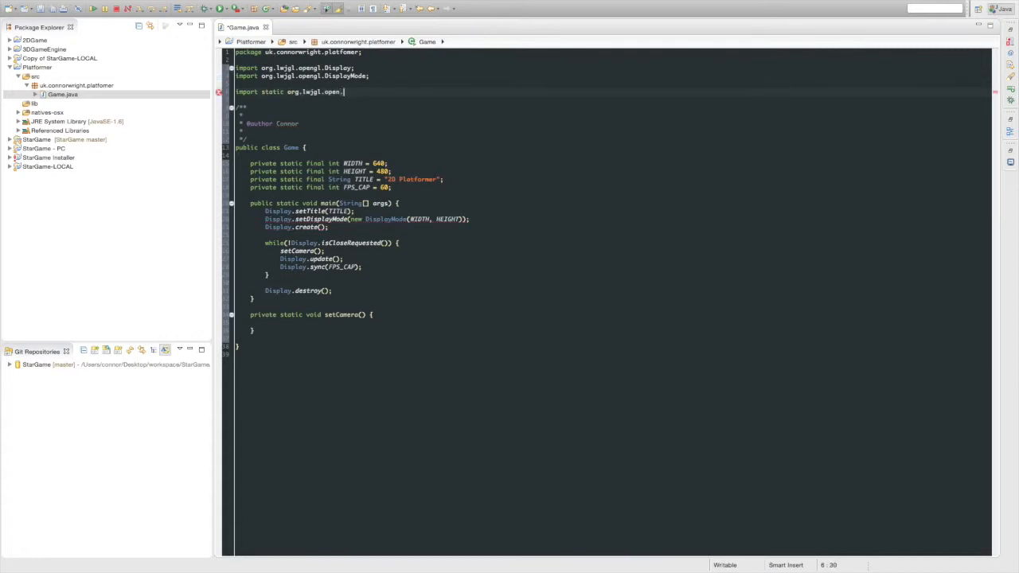
type("GL11.*;")
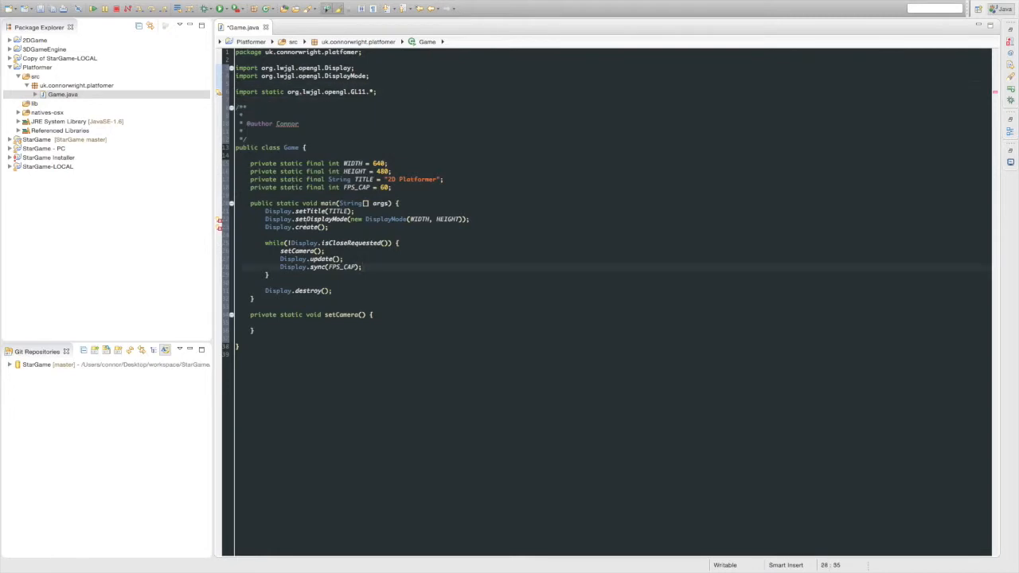
left_click(363, 267)
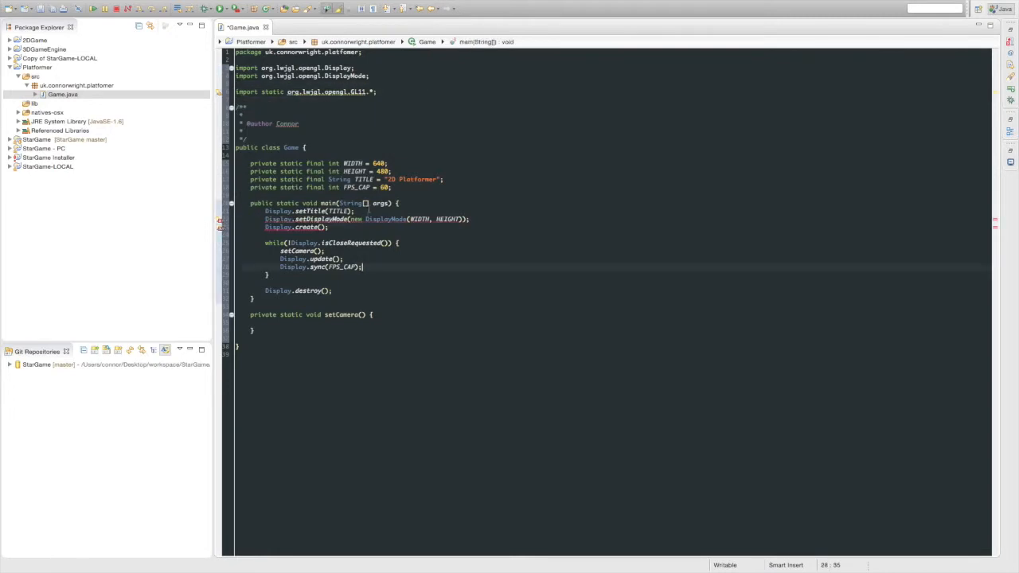
Append 'throws Exception' to the main method signature.
type("th")
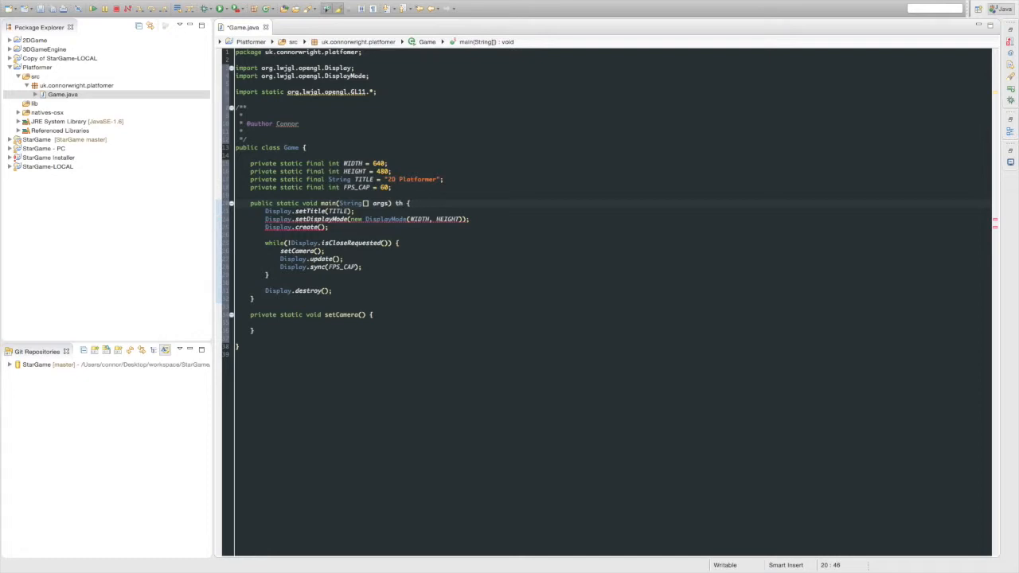
type("throws Exceptio")
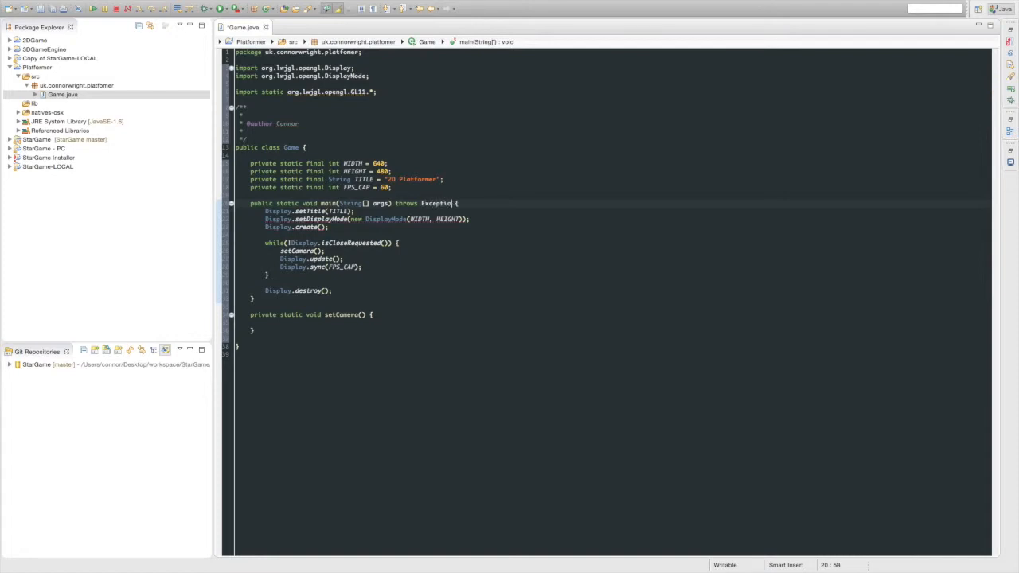
type("n")
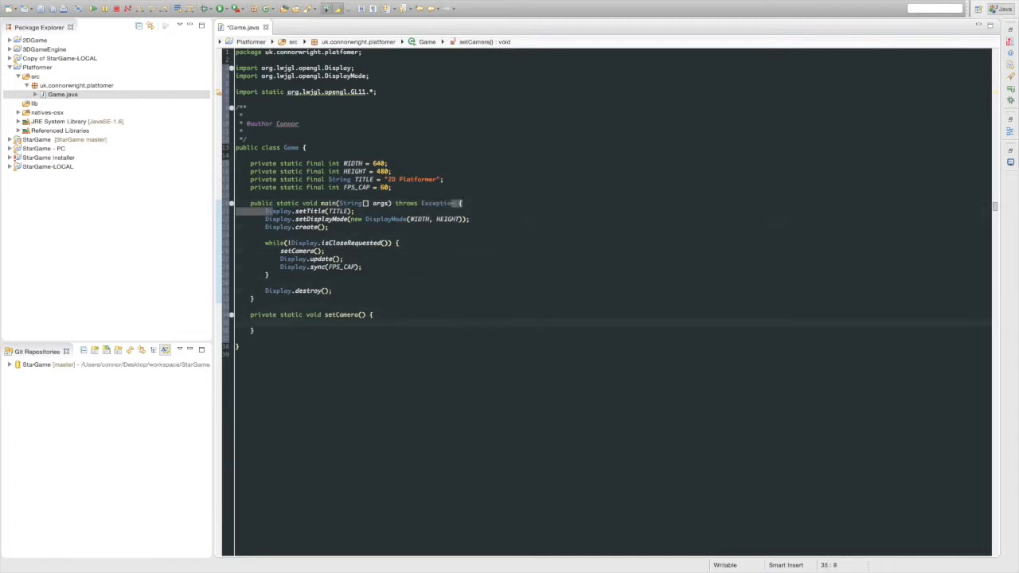
Add a '// Clear screen' comment and glClear(GL_COLOR_BUFFER_BIT); in setCamera.
type("// Clear")
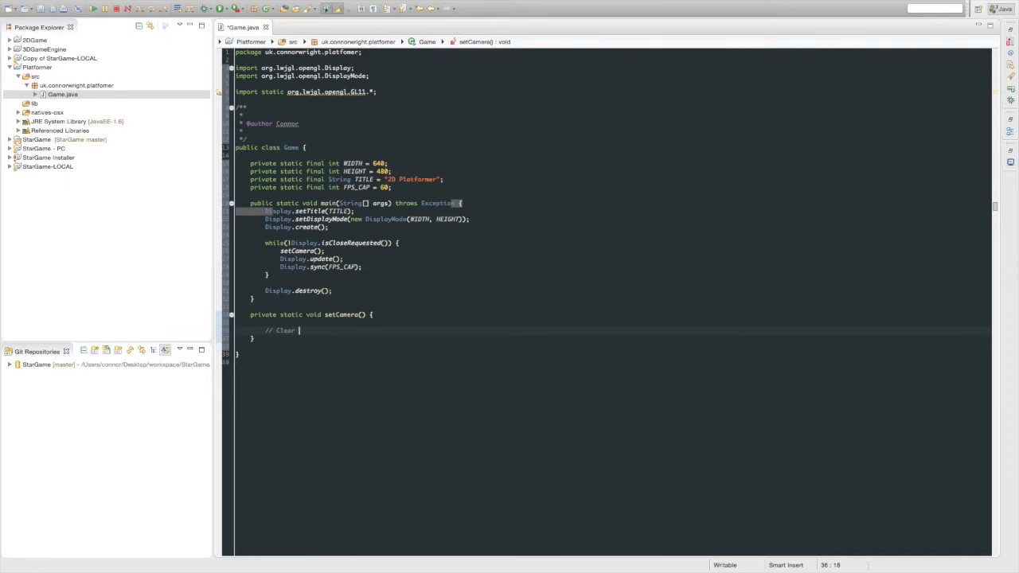
type("screen")
type("glClear(")
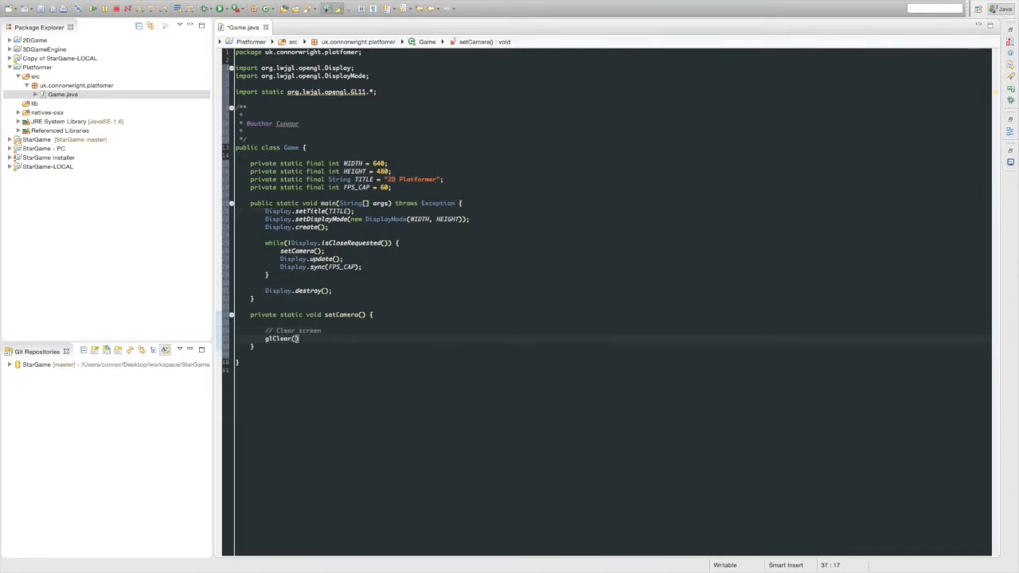
type("GL_COLOR_BU")
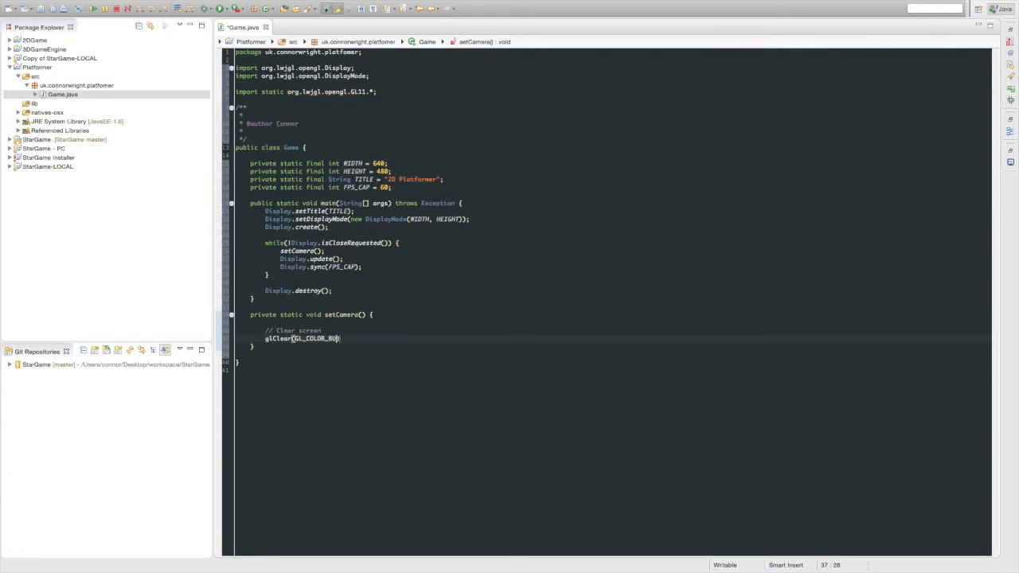
type("FER_BIT")
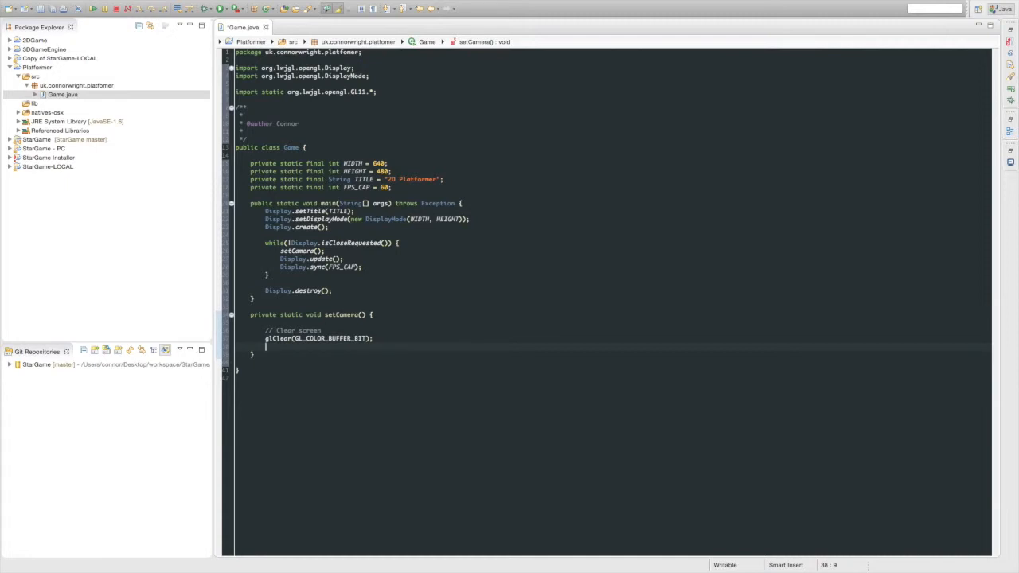
Add a projection comment, glMatrixMode(GL_PROJECTION), glLoadIdentity() and begin glOrtho(0, WIDTH, …).
type("// Modify the project")
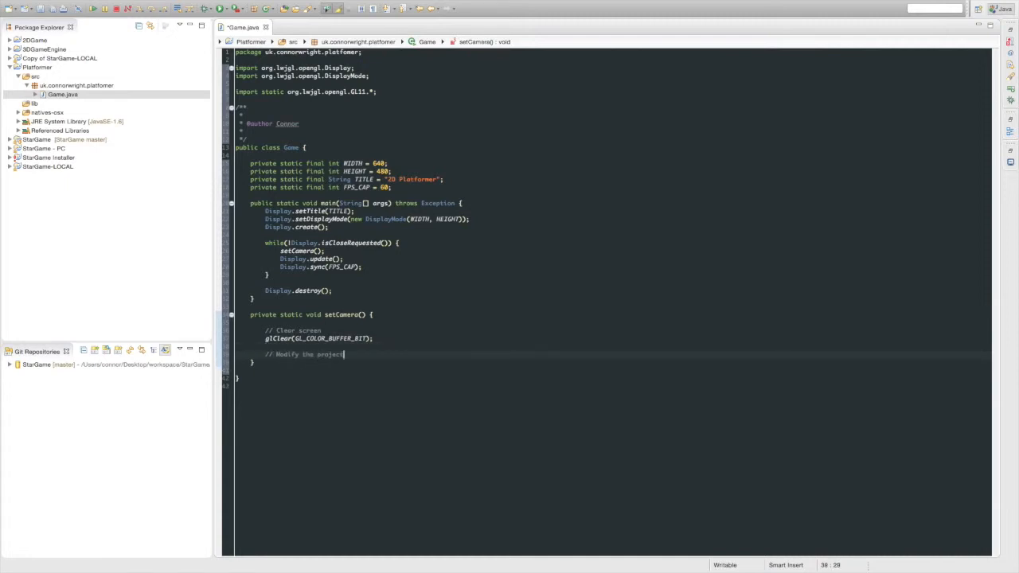
type("ion matrix")
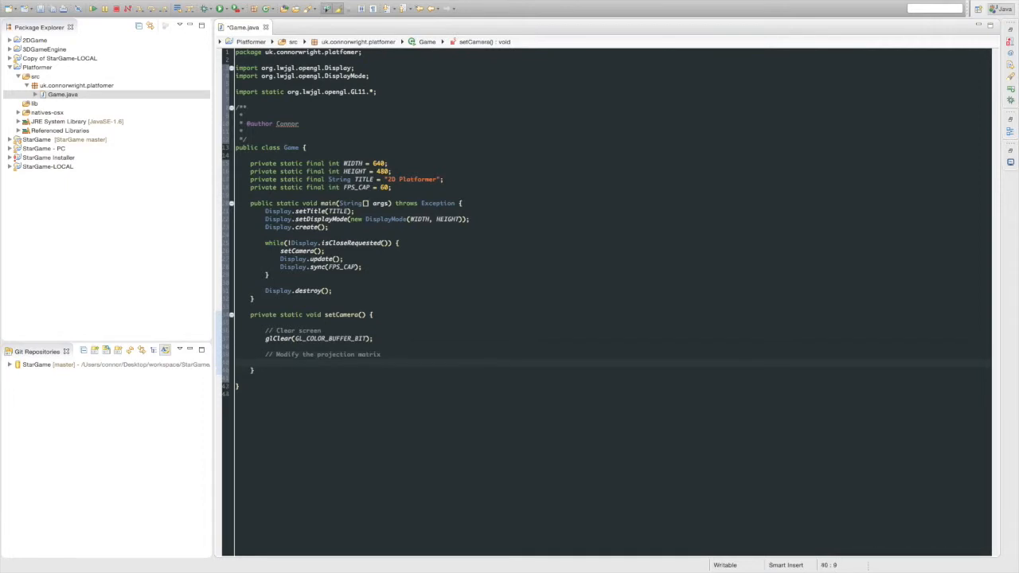
type("glMatrixMode")
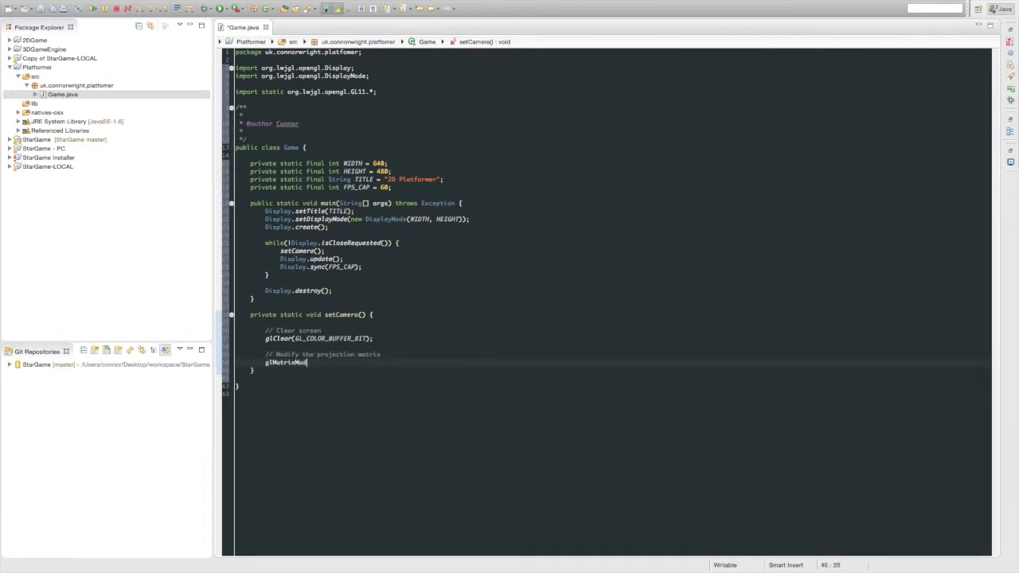
type("e()")
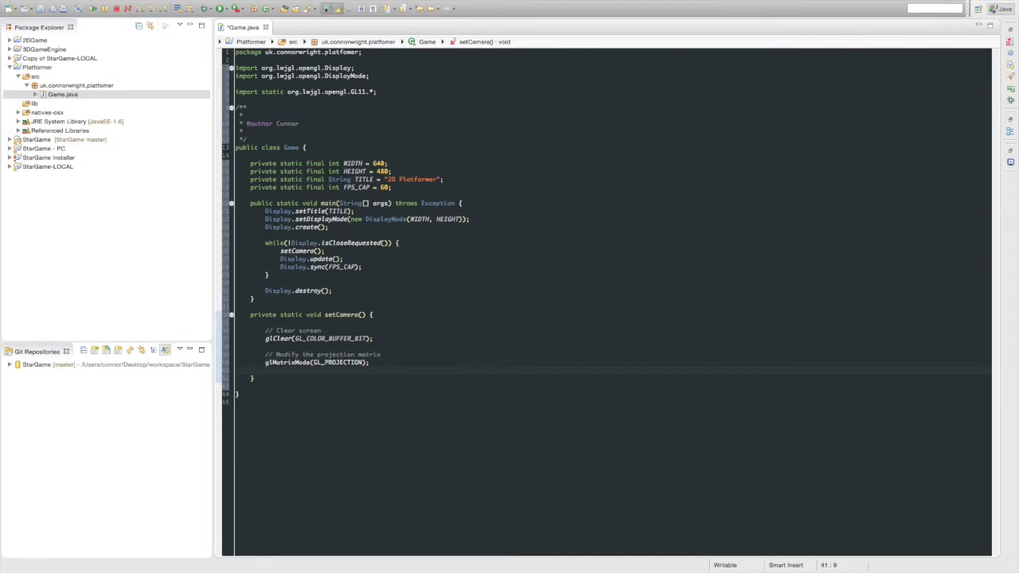
type("glLoadIdentity();")
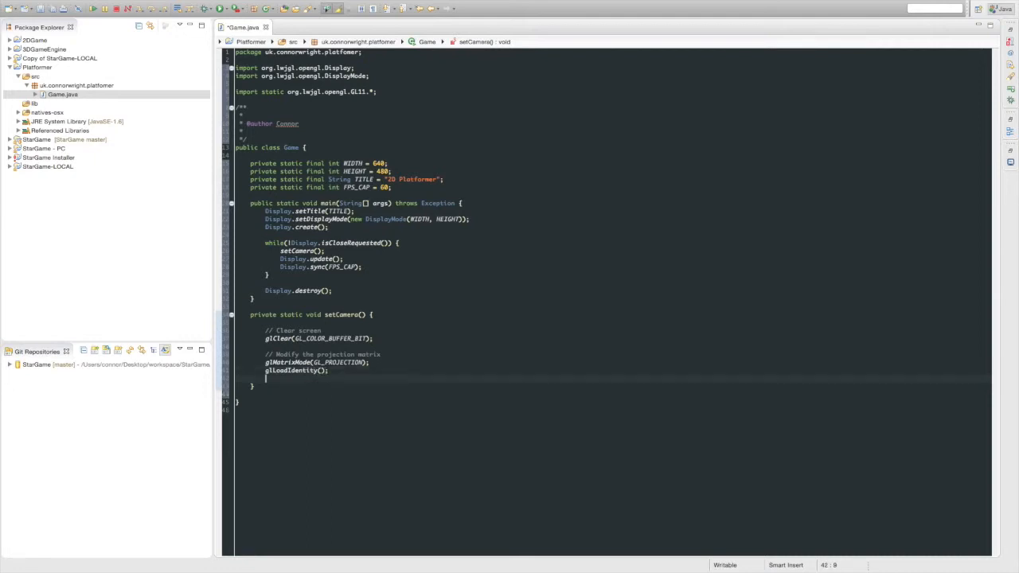
type("glO")
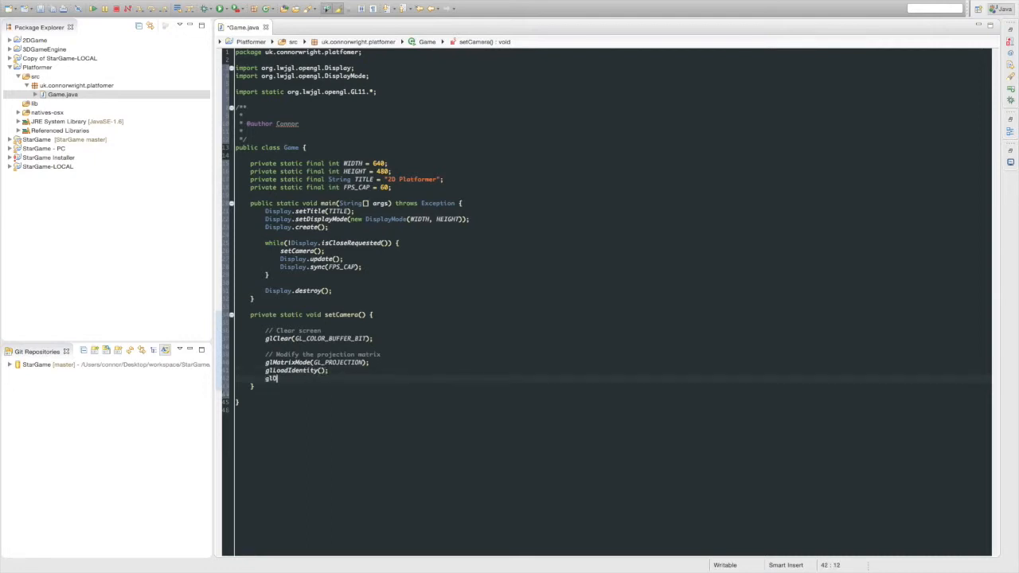
type("rtho()")
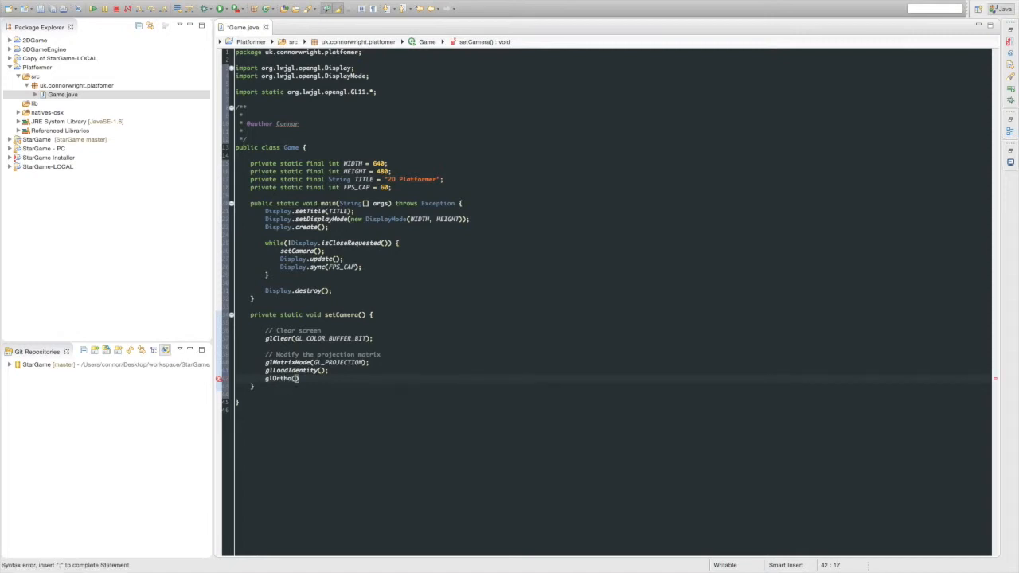
type("0, WIDTH, 0, HEIGHT,")
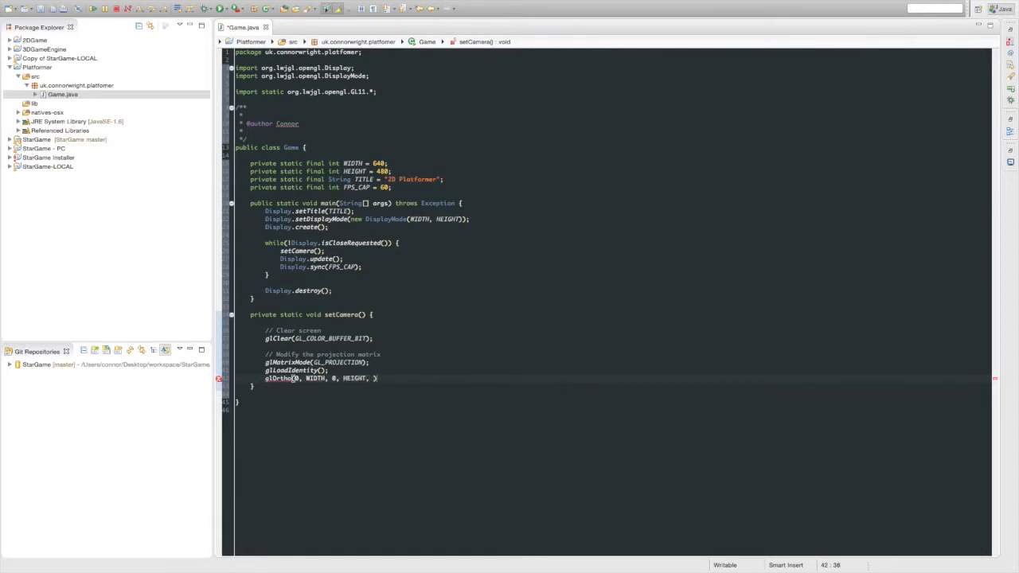
Complete glOrtho(0, WIDTH, 0, HEIGHT, -1, 1), then add glMatrixMode(GL_MODELVIEW) and glLoadIdentity().
type("-1, 1);")
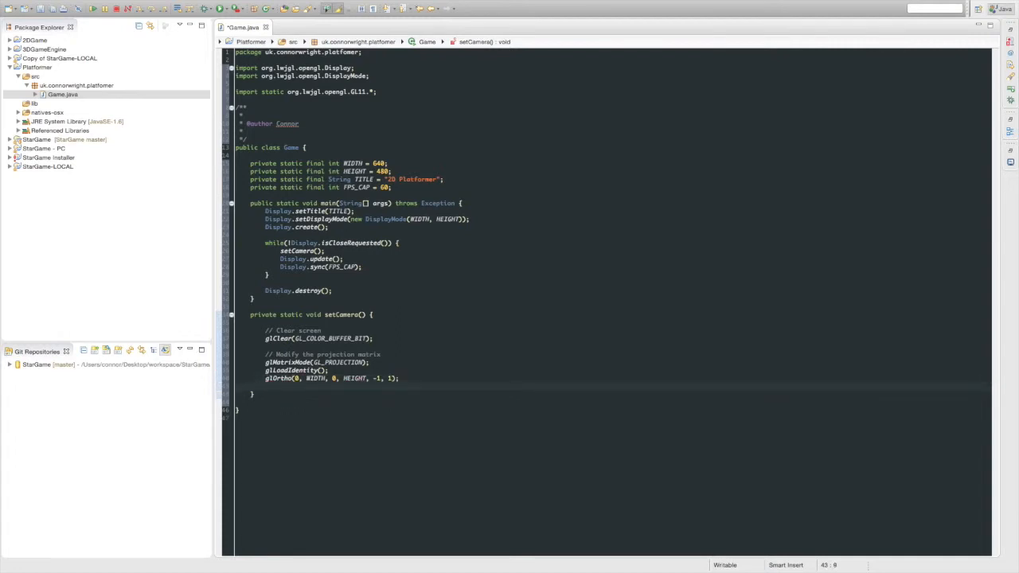
type("// Modify")
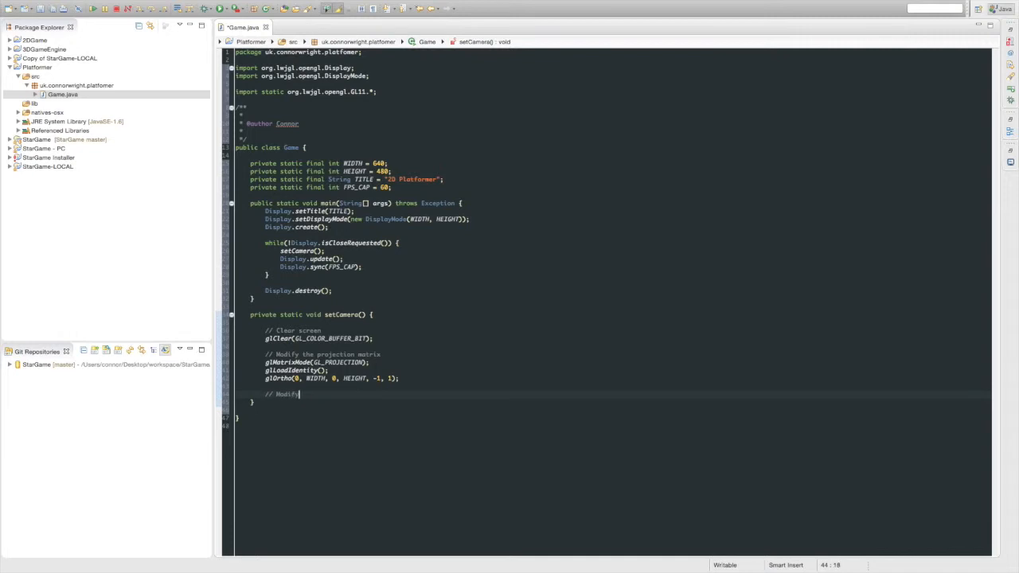
type("the modelview matrix")
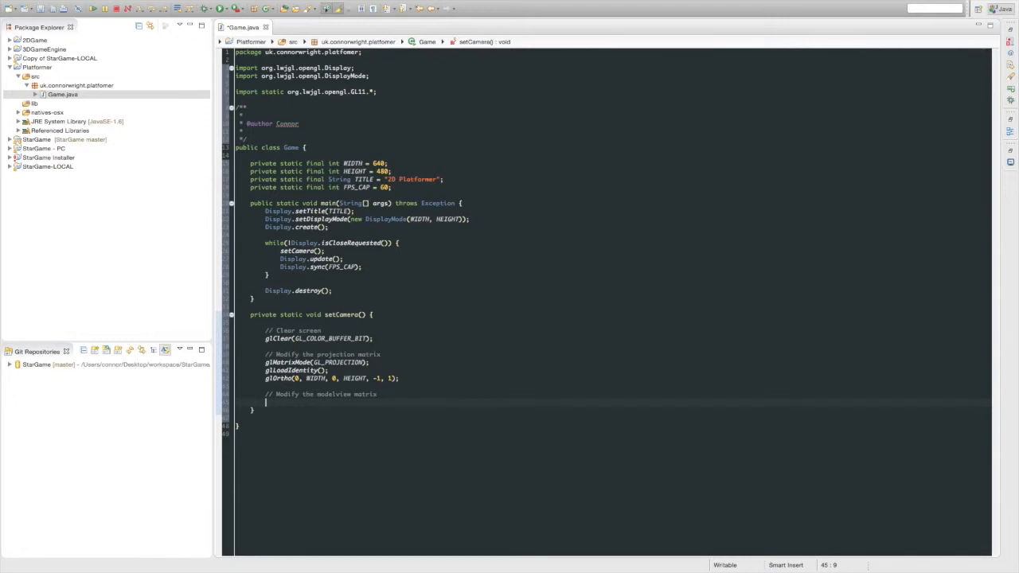
type("glMatrixMode(GL_MODELVIEW);")
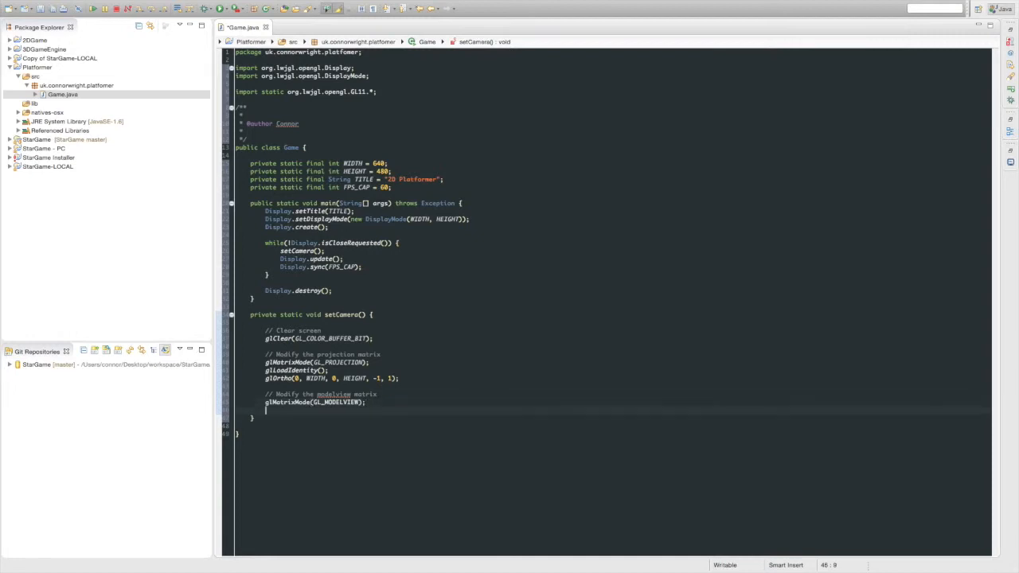
type("glLoad")
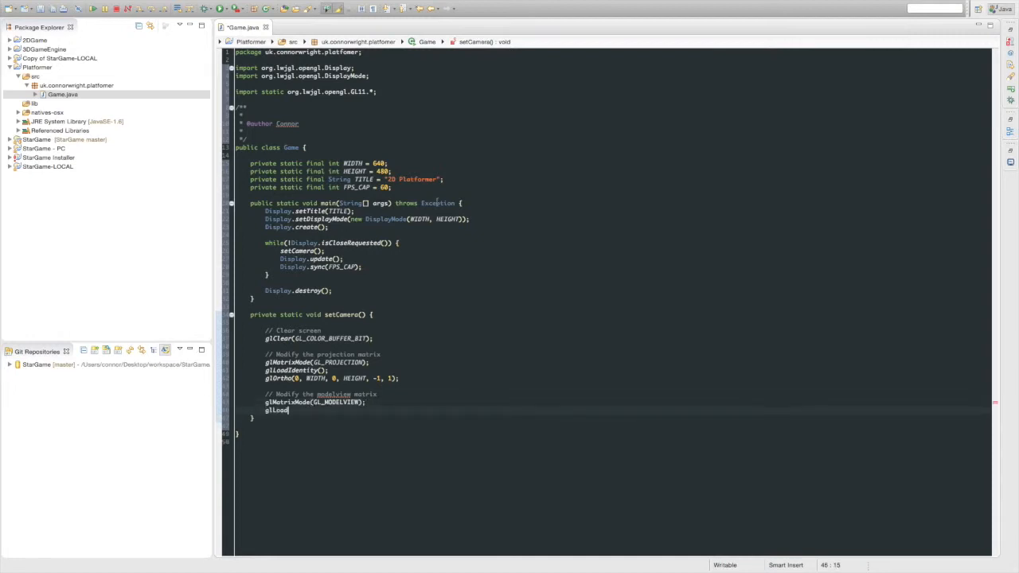
type("Identity();")
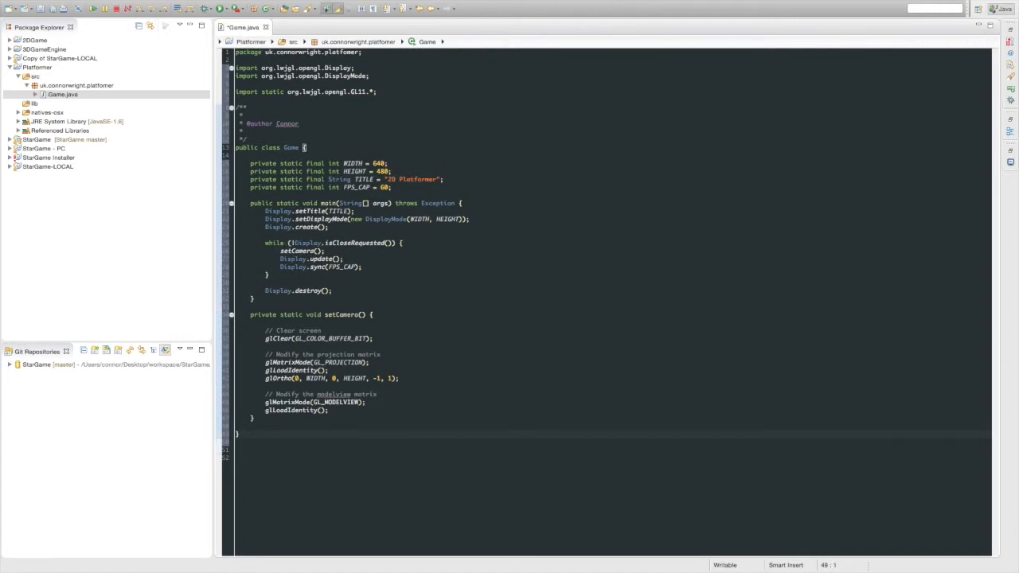
Save Game.java, run the game to see a black 2D Platformer window, and close it.
key("ctrl+s")
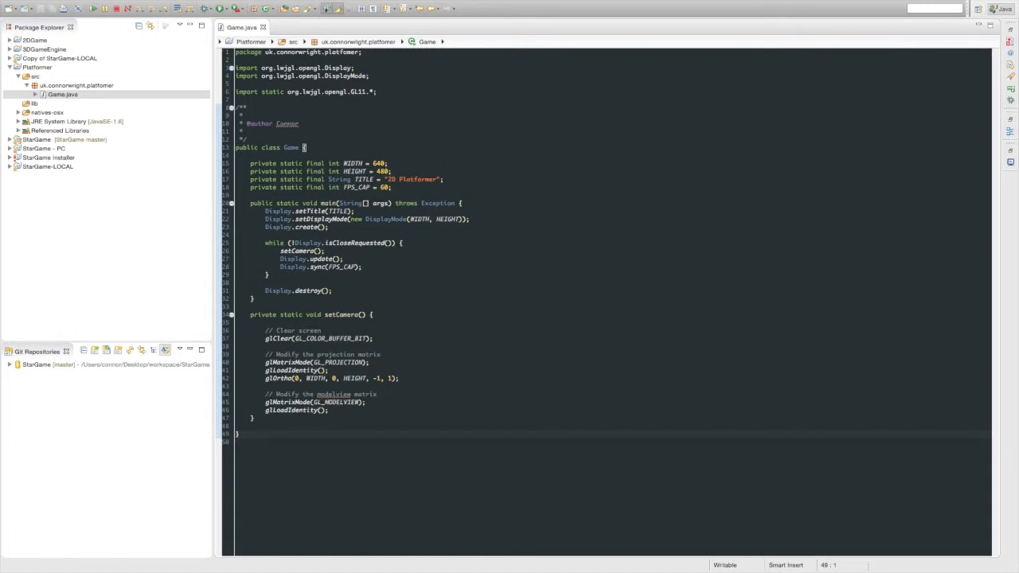
left_click(92, 9)
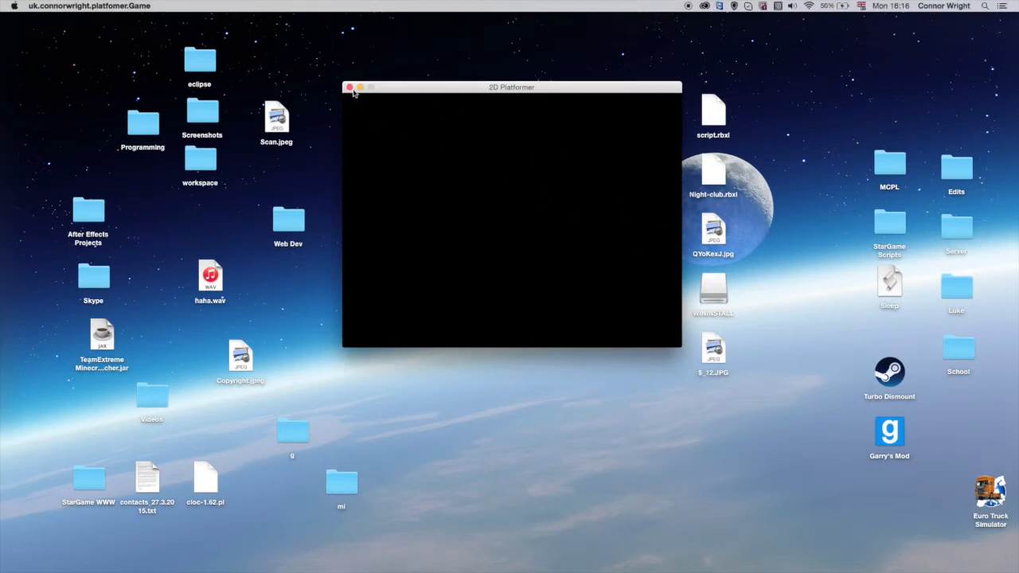
left_click(349, 86)
type("draw")
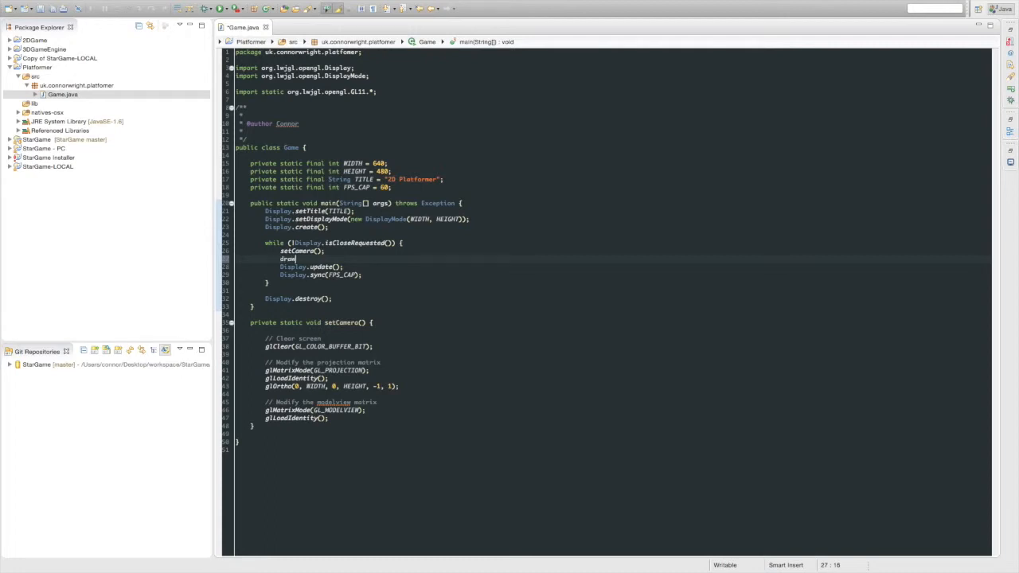
Call drawBackground() in the loop and define an empty private static void drawBackground() method.
type("Background")
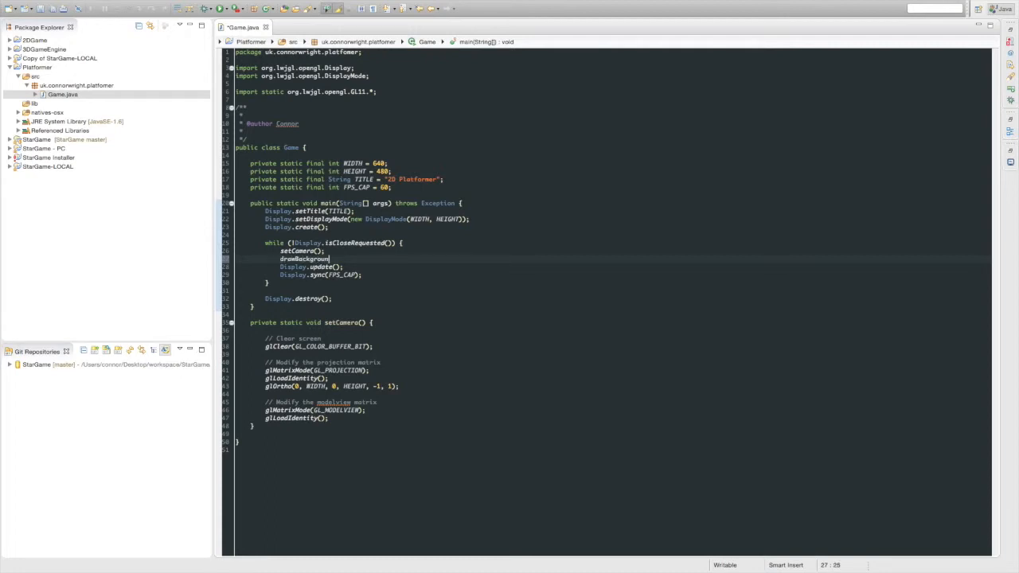
type("();")
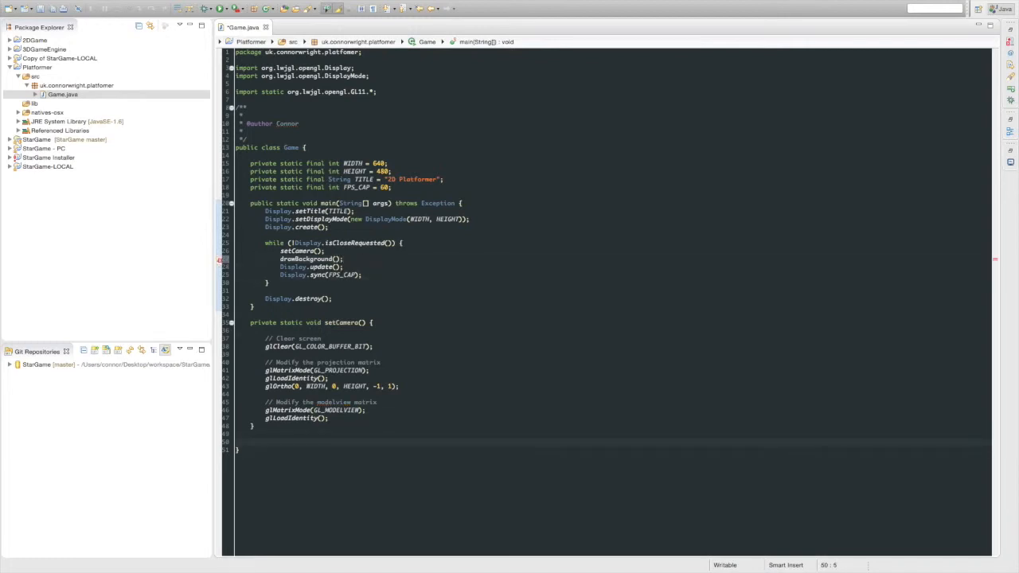
type("private st")
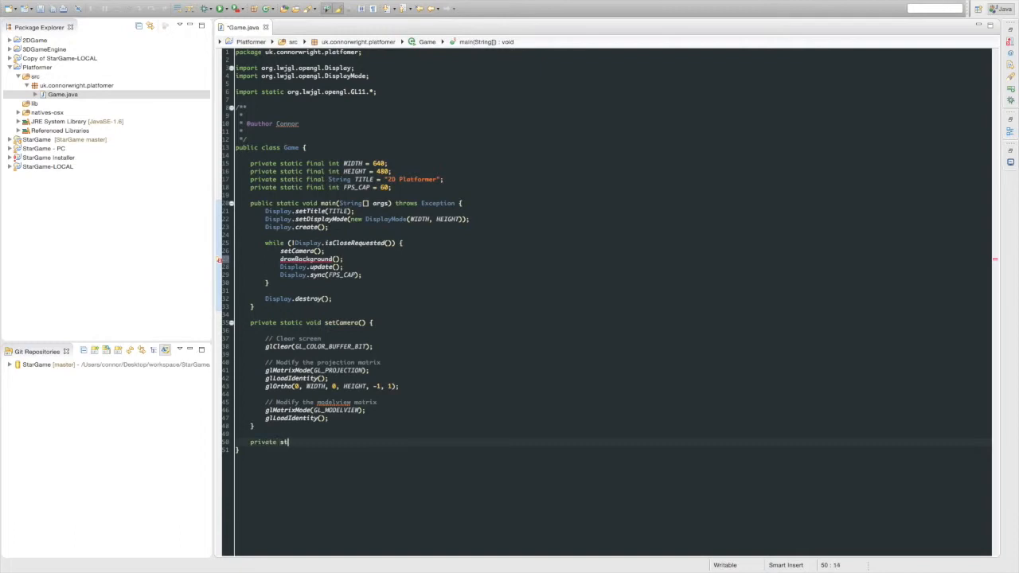
type("atc void drawBack")
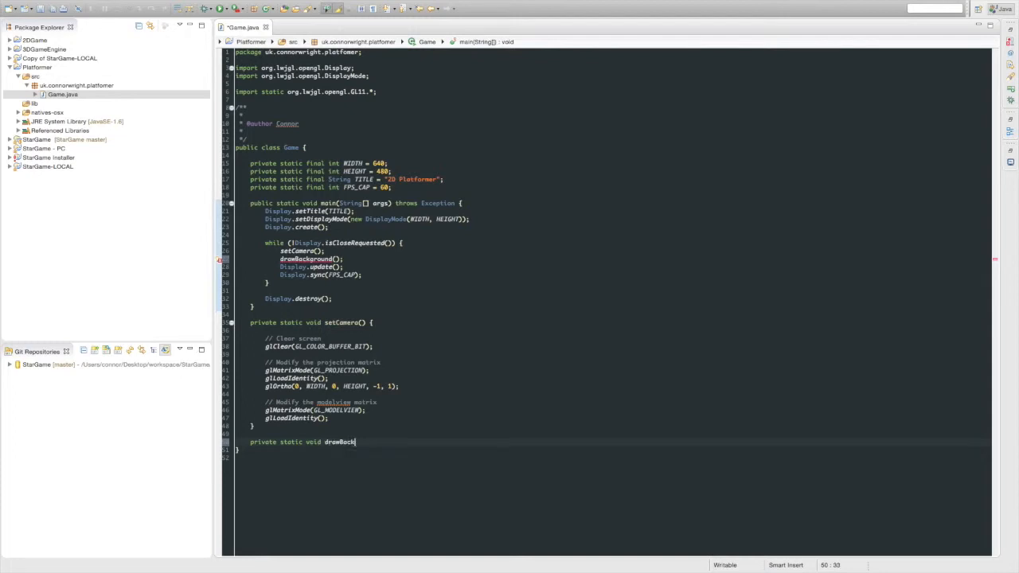
type("ground() {")
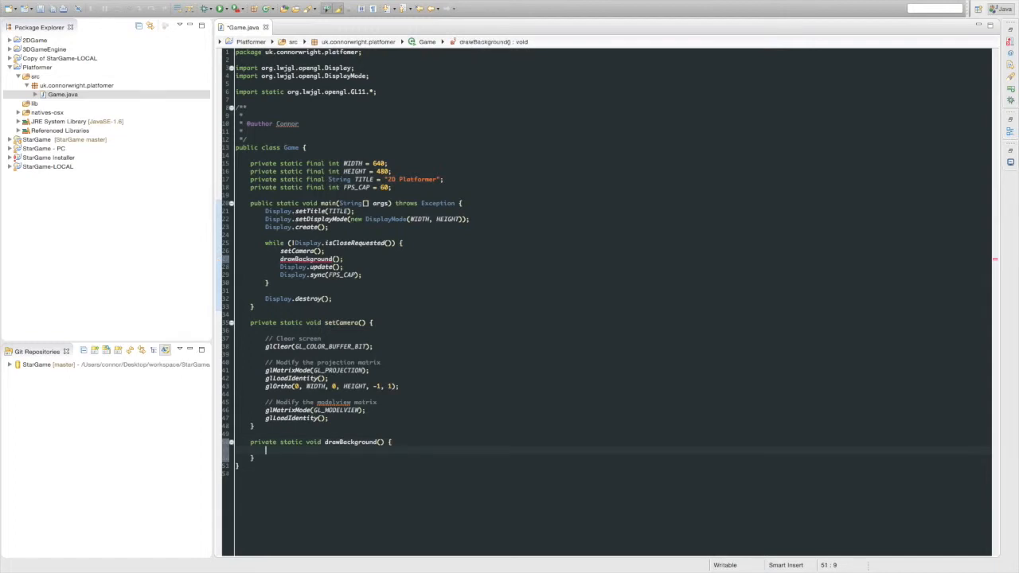
type("[")
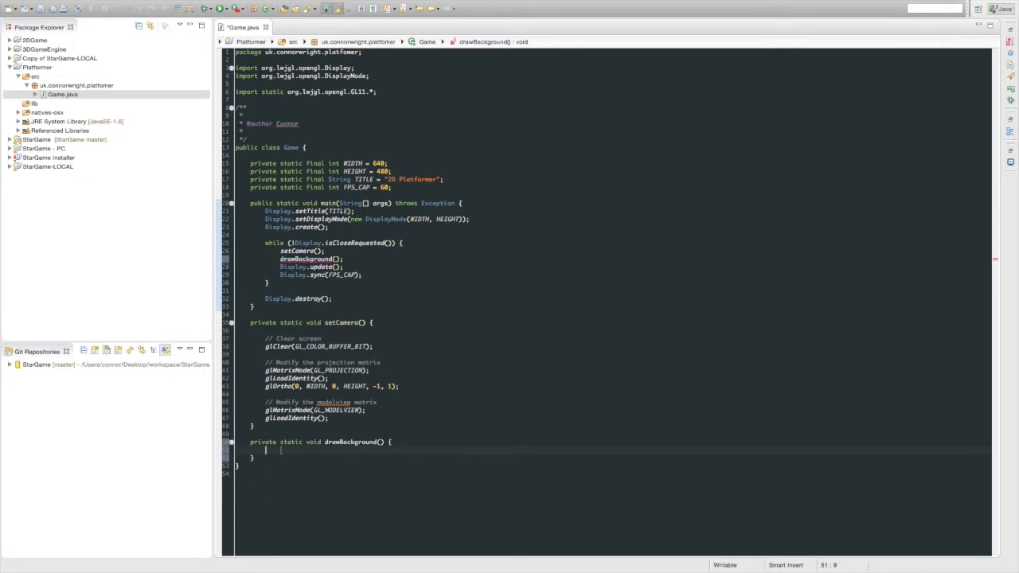
type("// Sky")
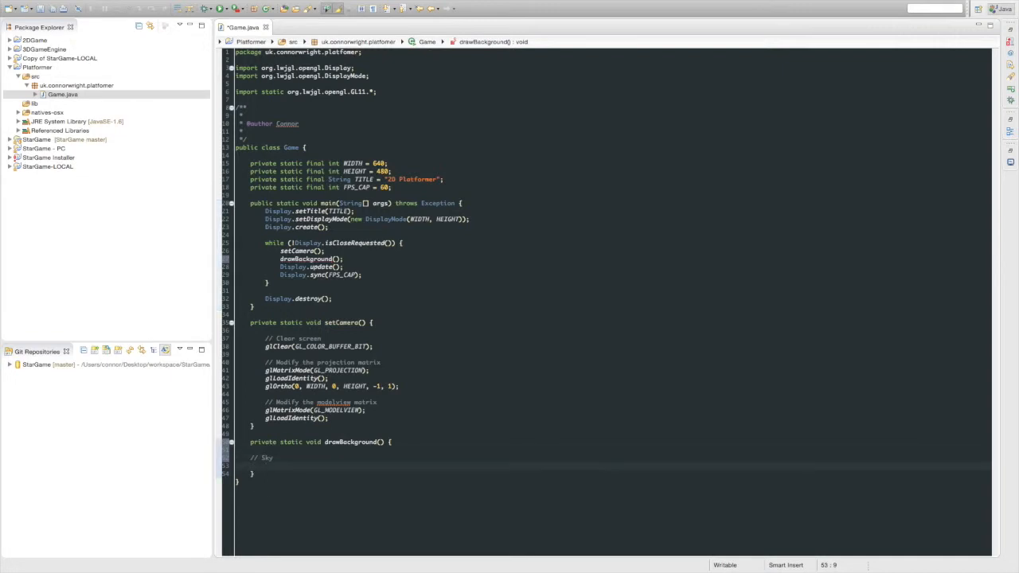
Start the sky with glBegin(GL_QUADS) and a pale blue glColor3d(0.7, 0.8, …).
type("glBegi")
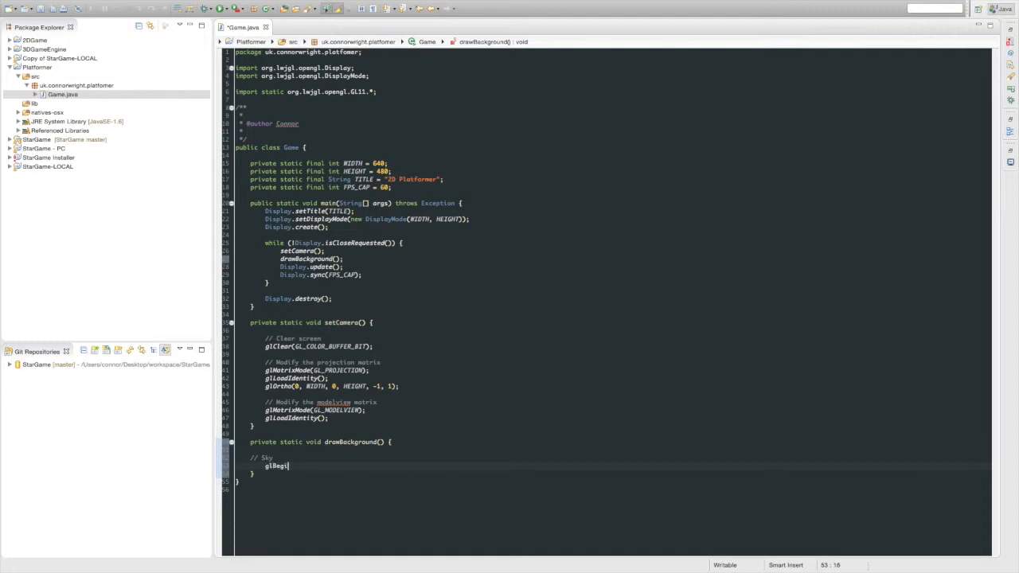
type("(GL_QUA")
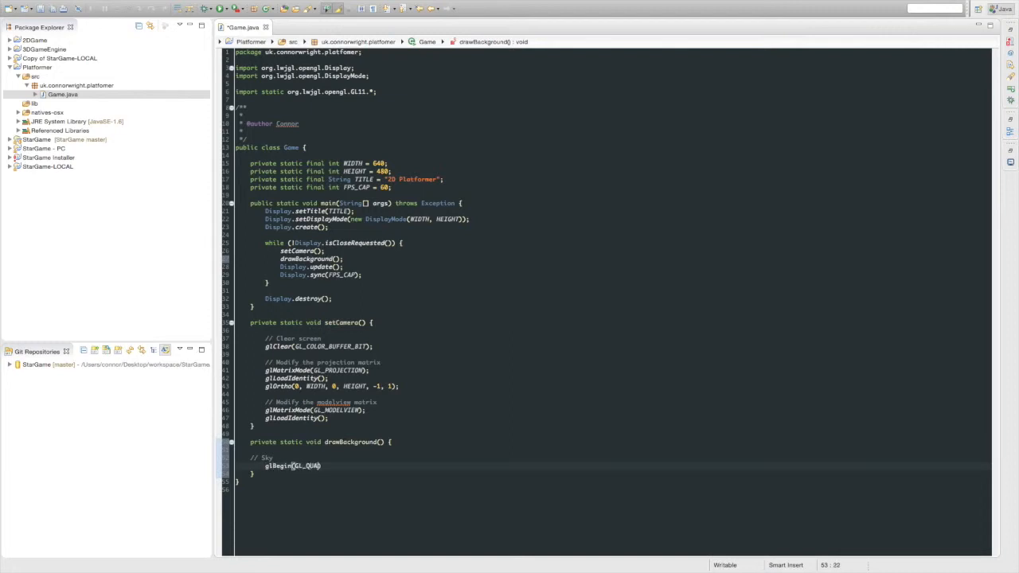
type("S);")
type("glCo")
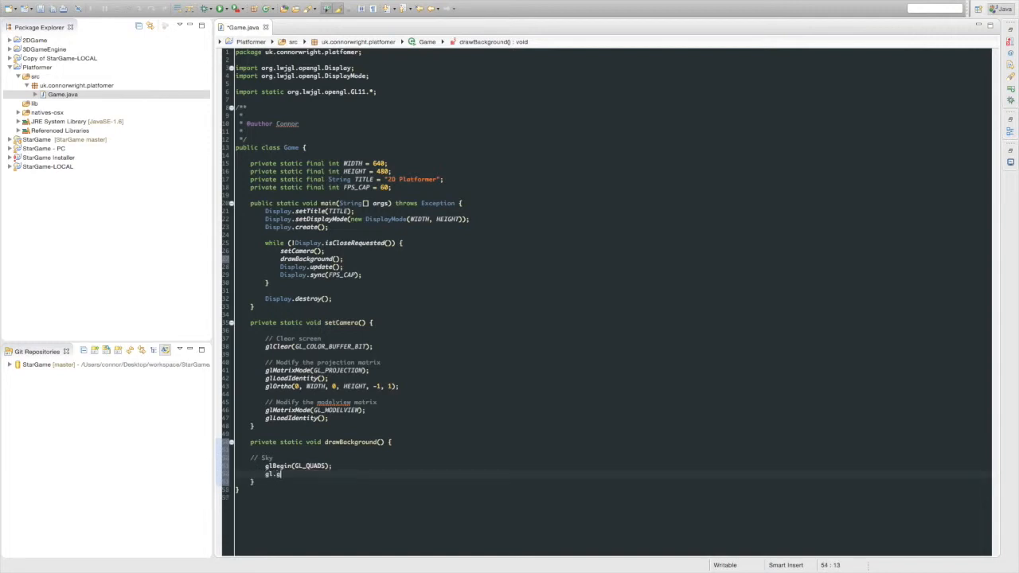
key("BackSpace")
type("{")
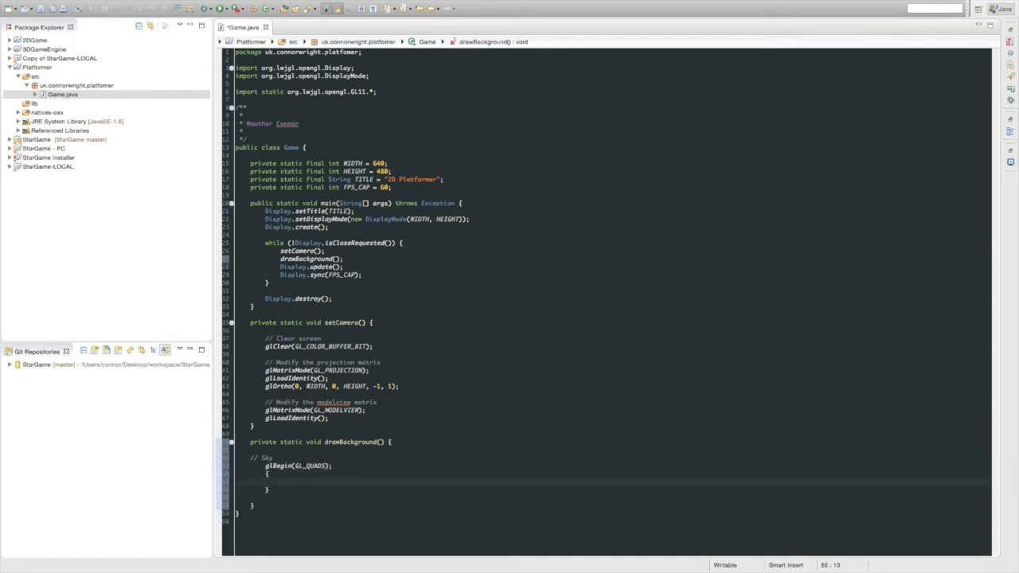
type("glColor")
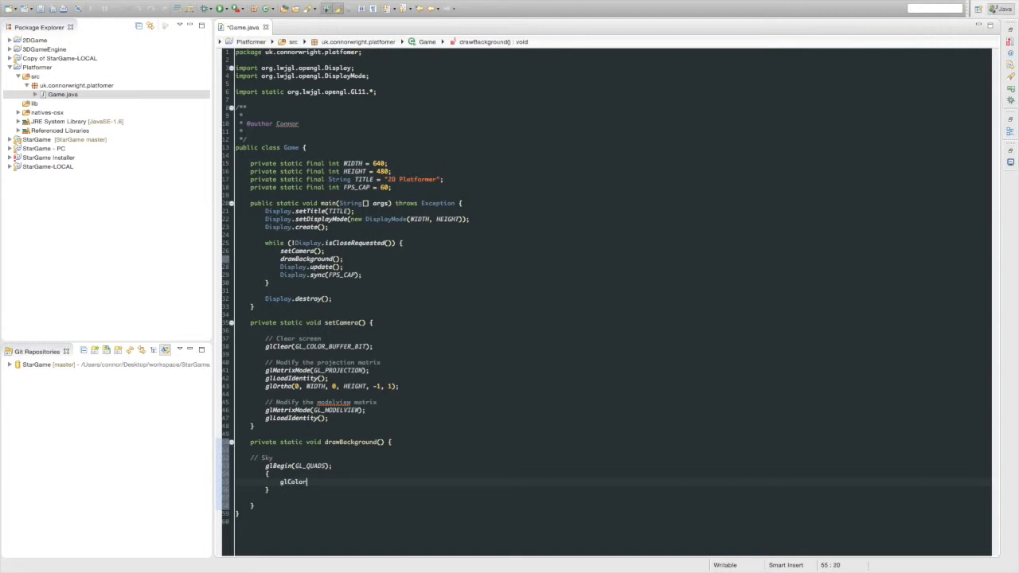
type("3d()")
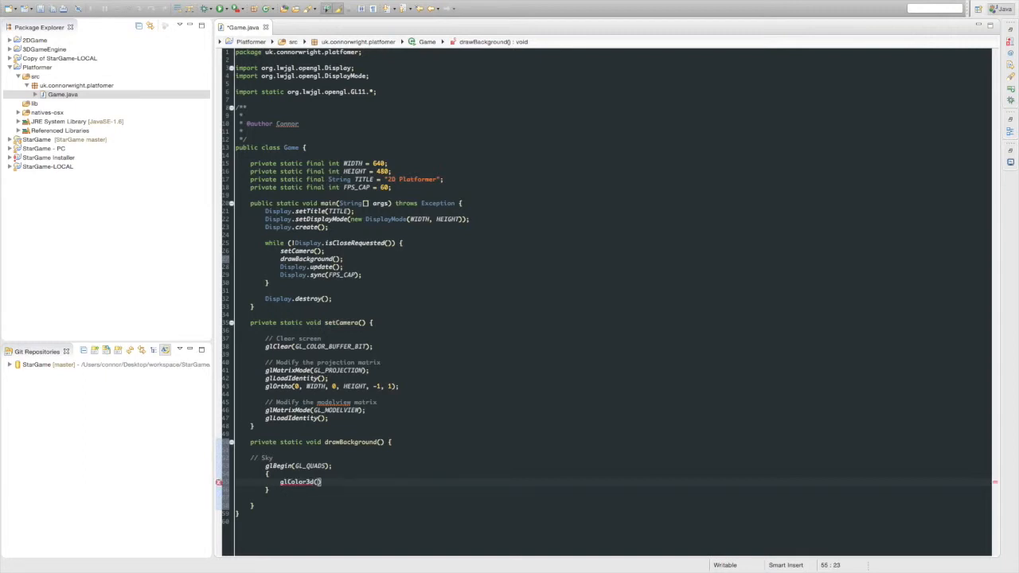
type("0")
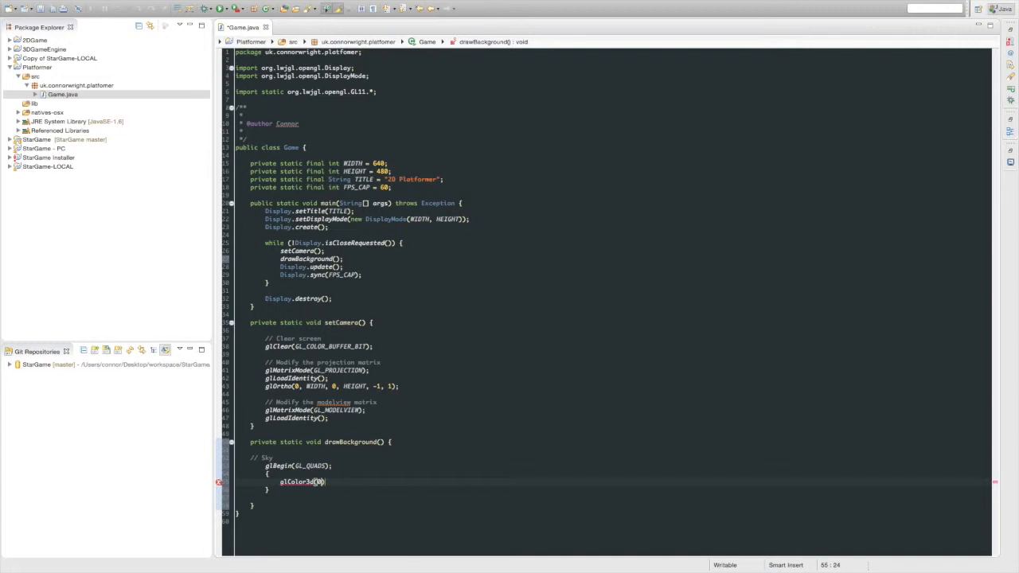
type("0.7, 0.8, 0.9")
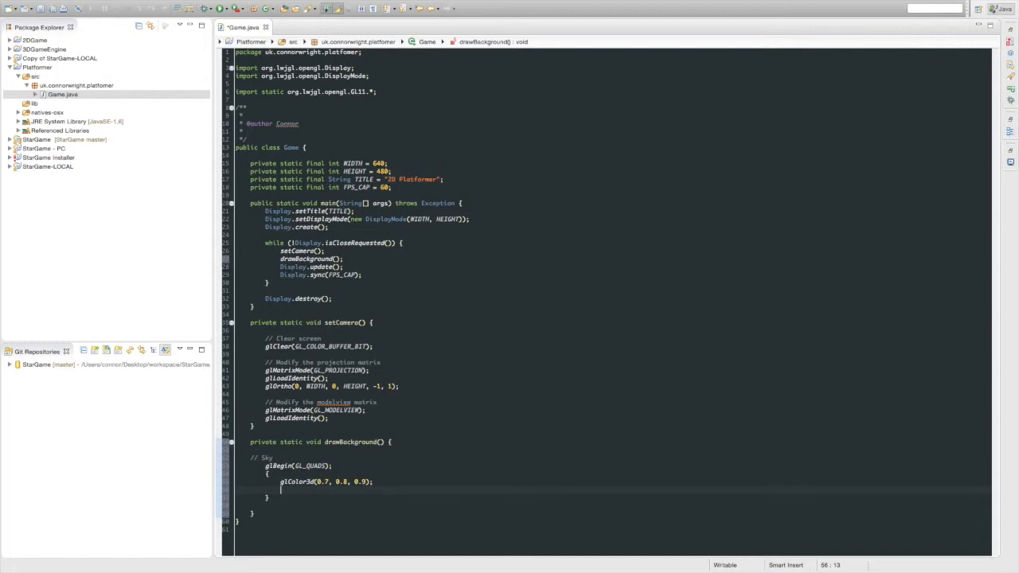
Add sky vertices (0,0), (WIDTH,0), (WIDTH,HEIGHT), (0,HEIGHT) with a second glColor3d call.
type("glVertex2d(")
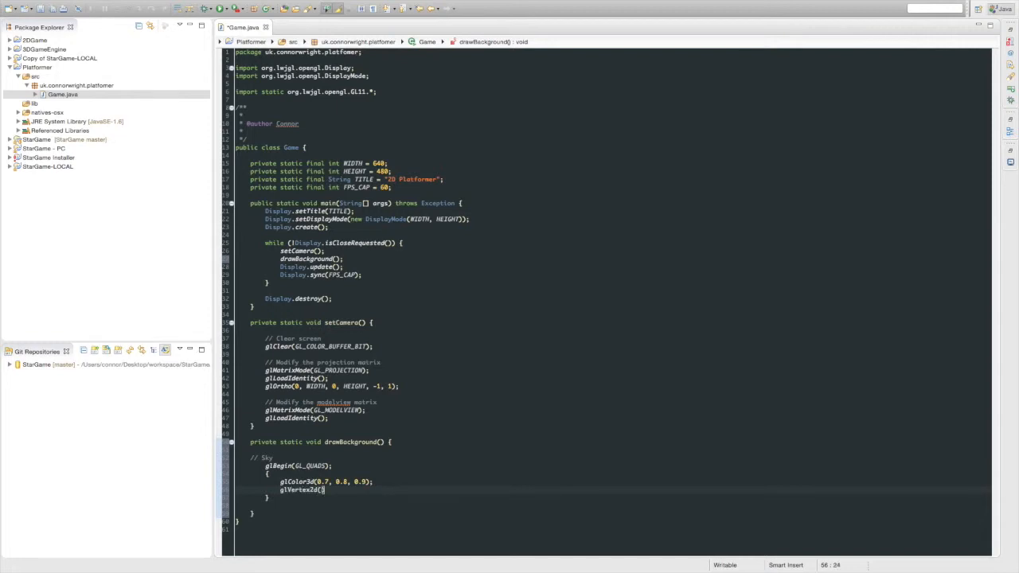
type("0,0")
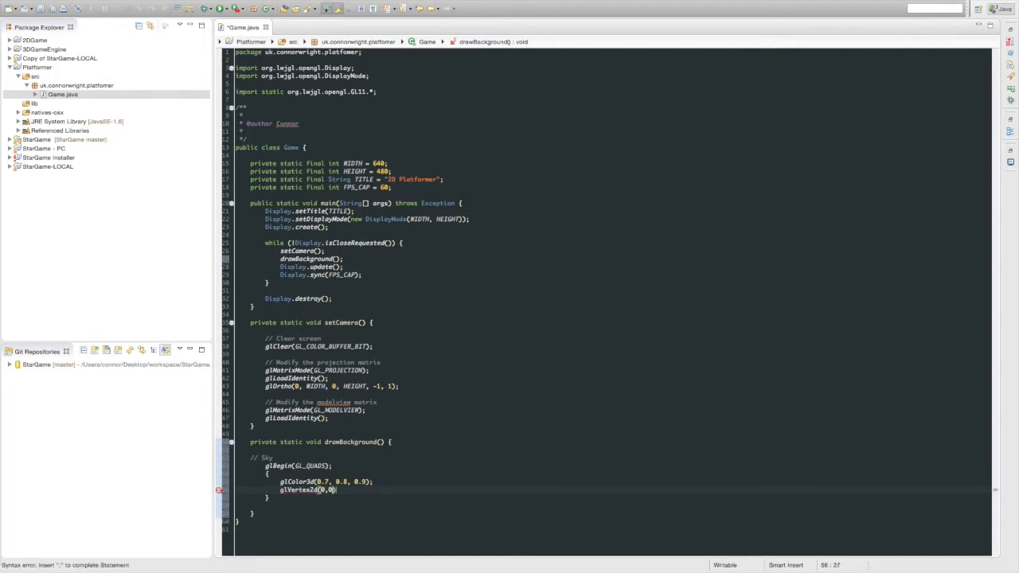
type("glVertex2d(WIDTH, 0);")
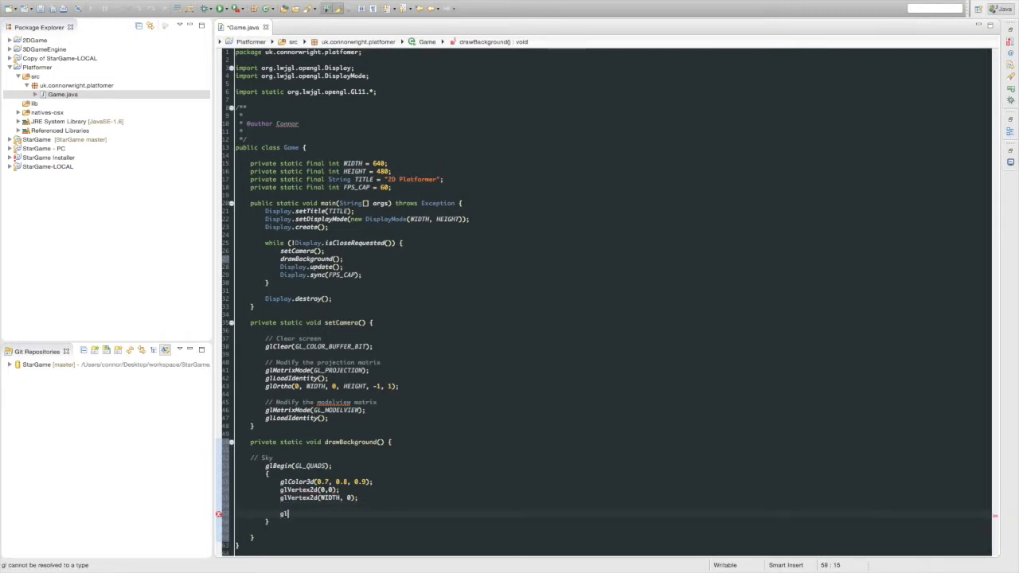
type("Color3d(0.5, 0.6, 0.9);")
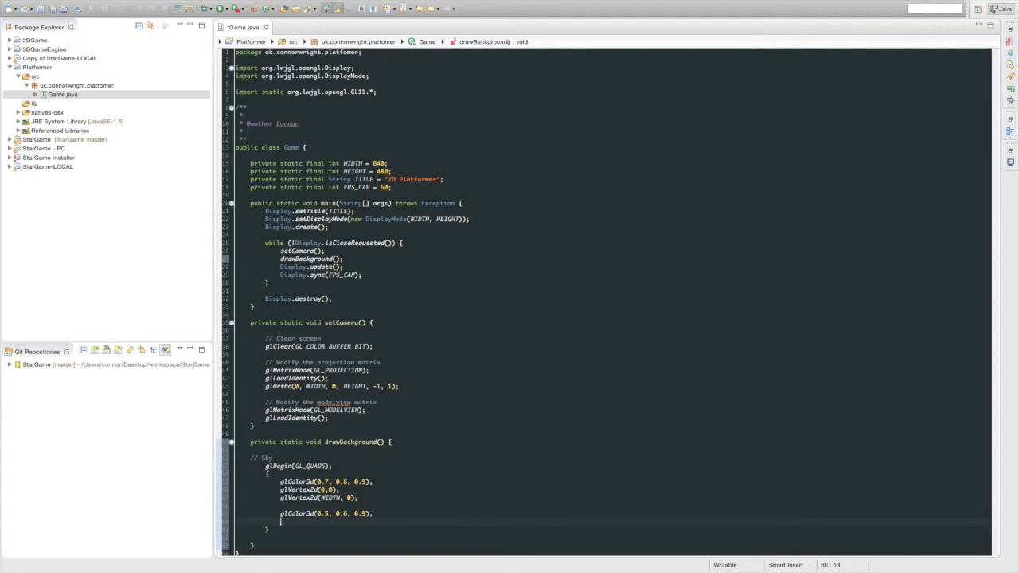
type("glVertex2d(WID")
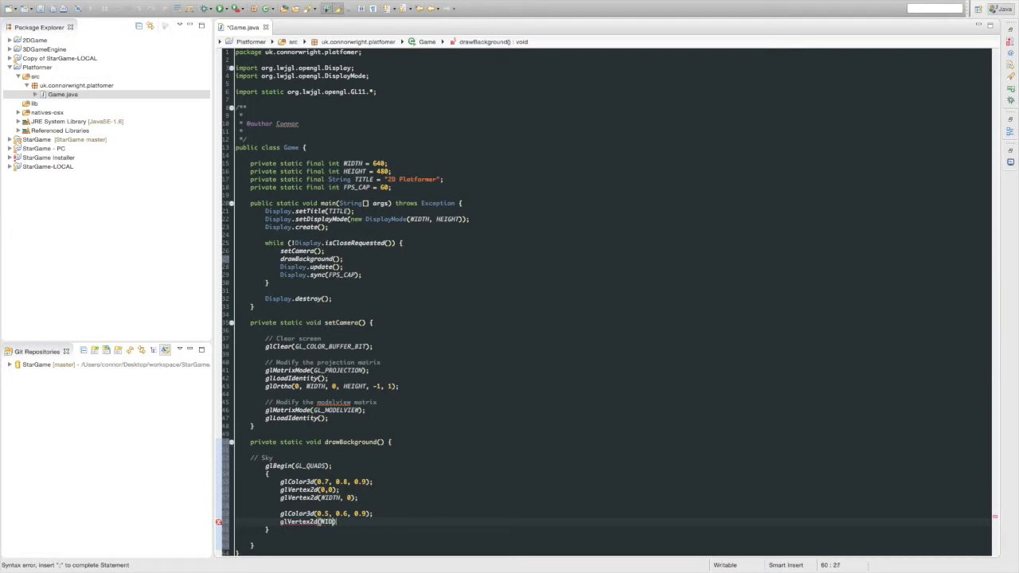
type(", HEIGHT);")
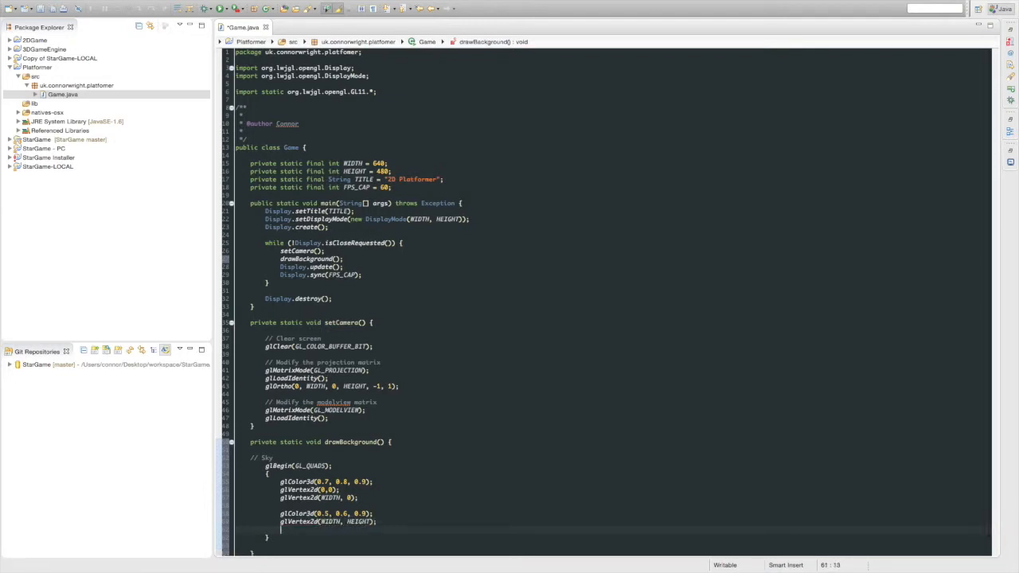
type("glVertex2d(0,")
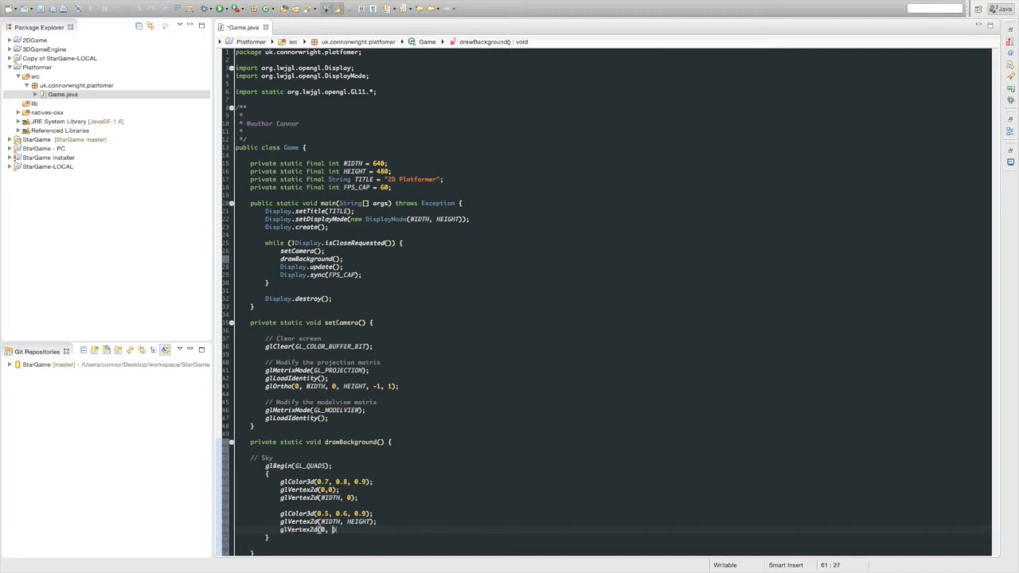
type("HEIGHT);")
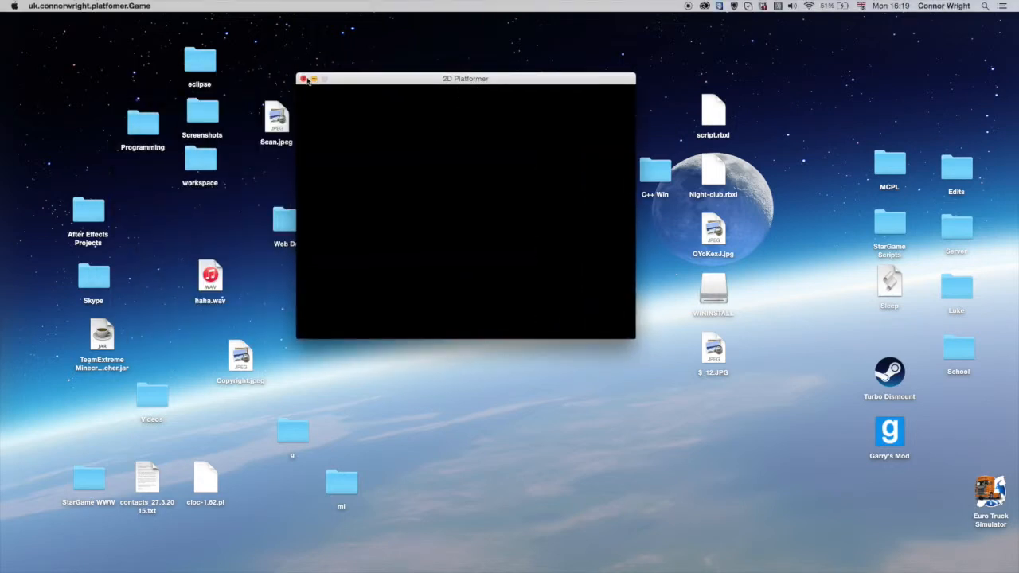
Close the still-black 2D Platformer game window.
left_click(303, 79)
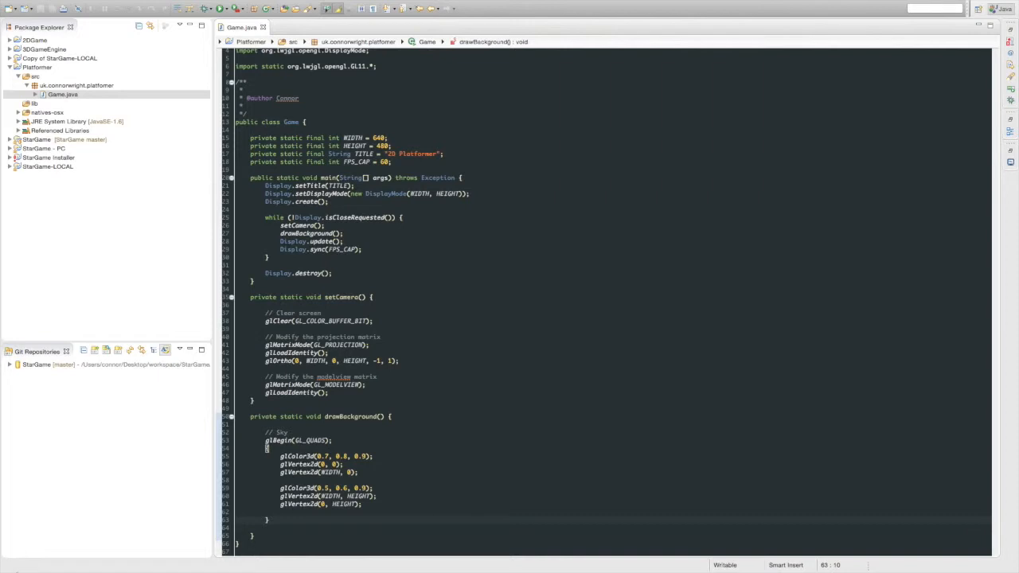
mouse_move(302, 525)
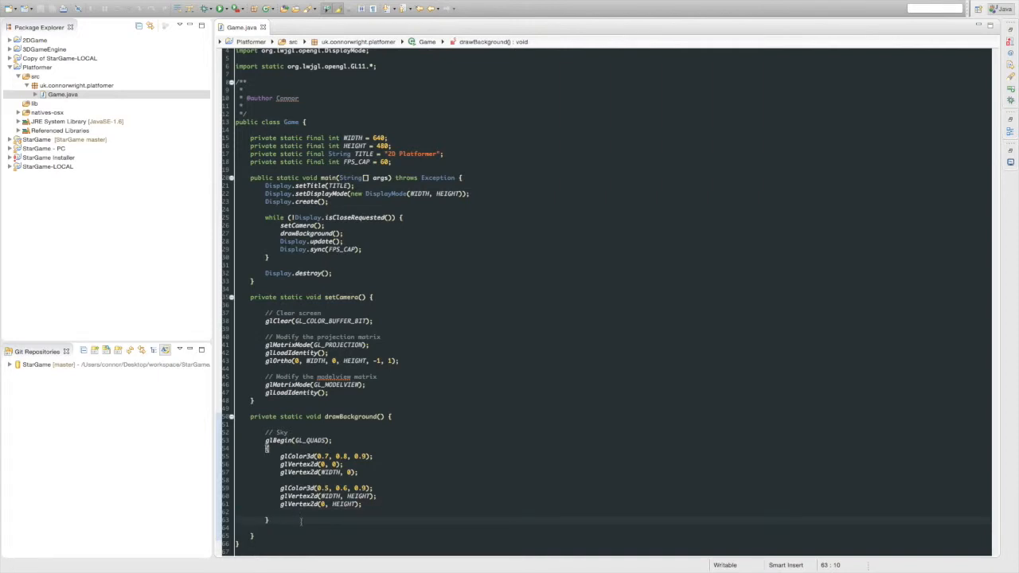
Add glEnd(); after the sky quad's vertex block.
type("glEnd()")
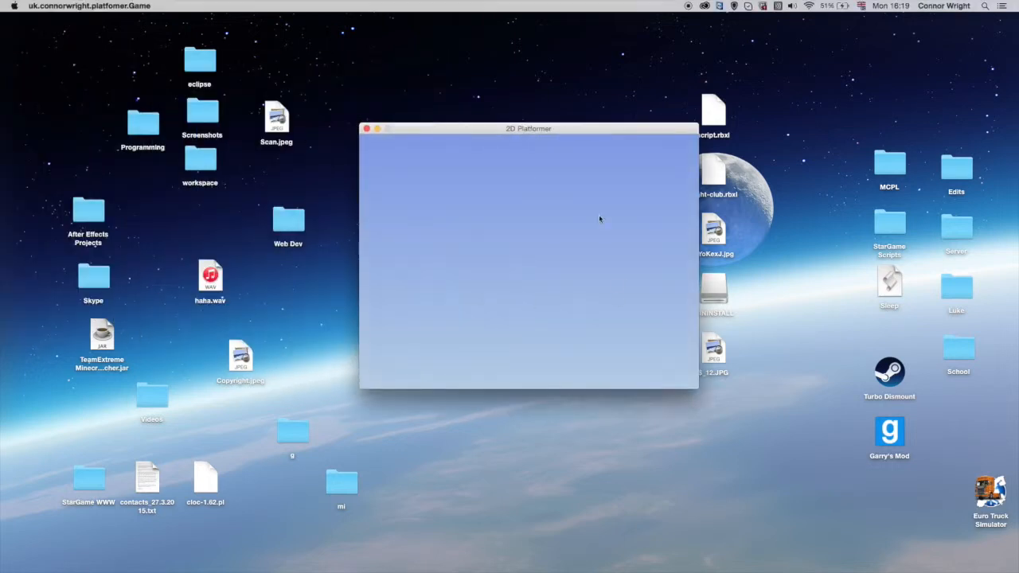
mouse_move(202, 51)
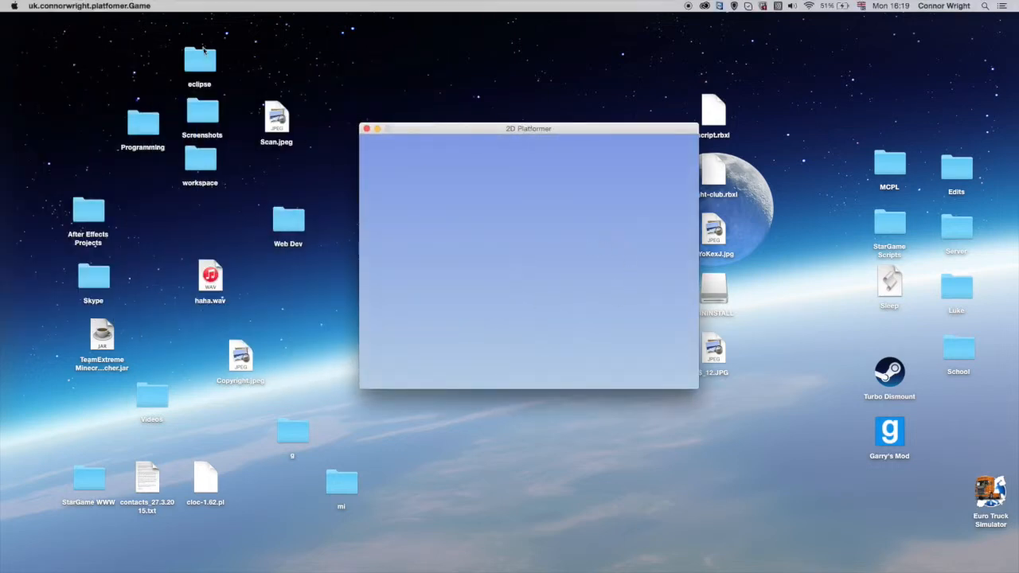
mouse_move(408, 390)
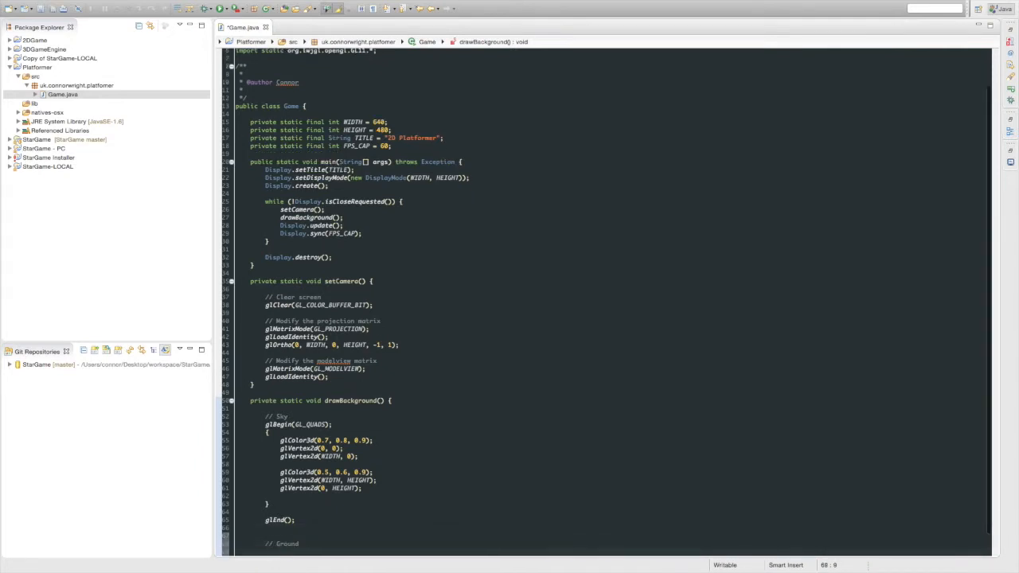
Begin the ground GL_QUADS block with brown colour glColor3d(0.6, 0.2, 0.1).
type("glBegin(GL_QUADS);")
type("{")
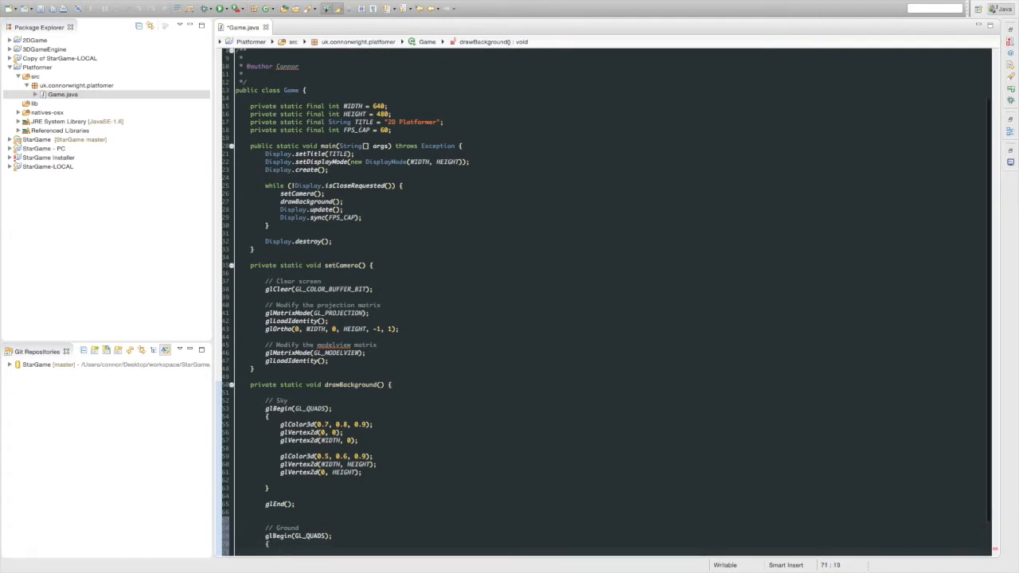
scroll("down", 3)
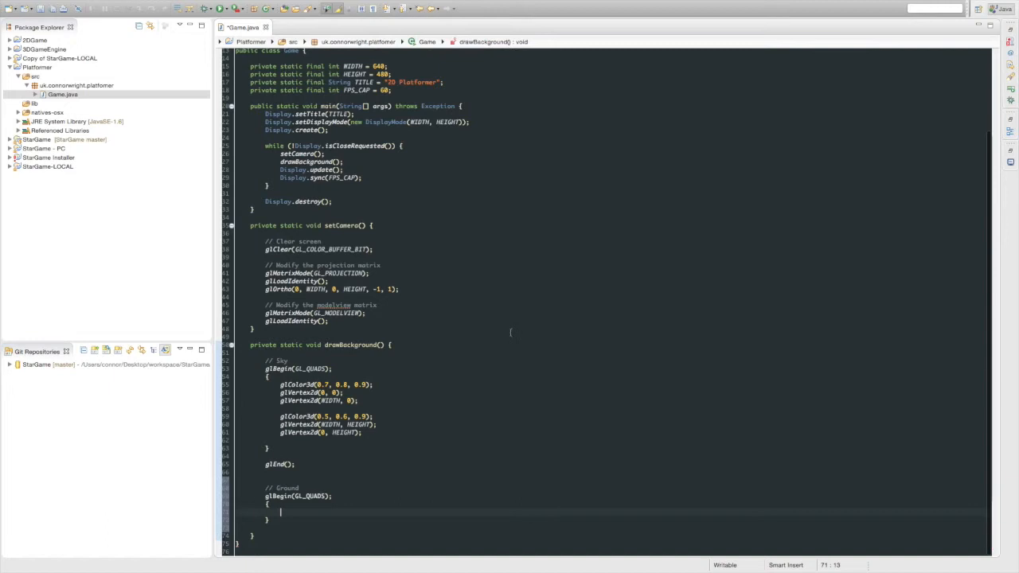
key("enter")
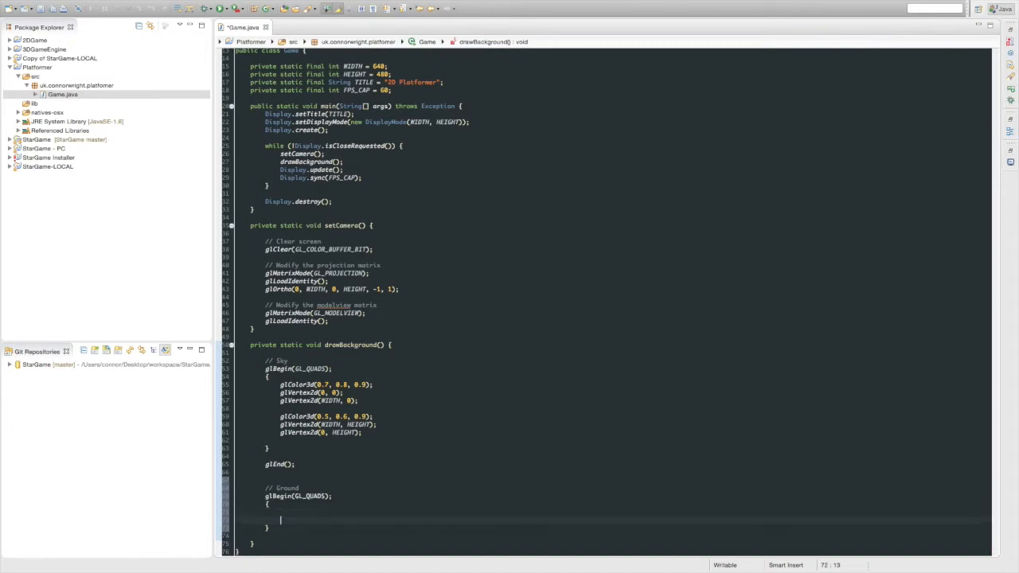
type("glk")
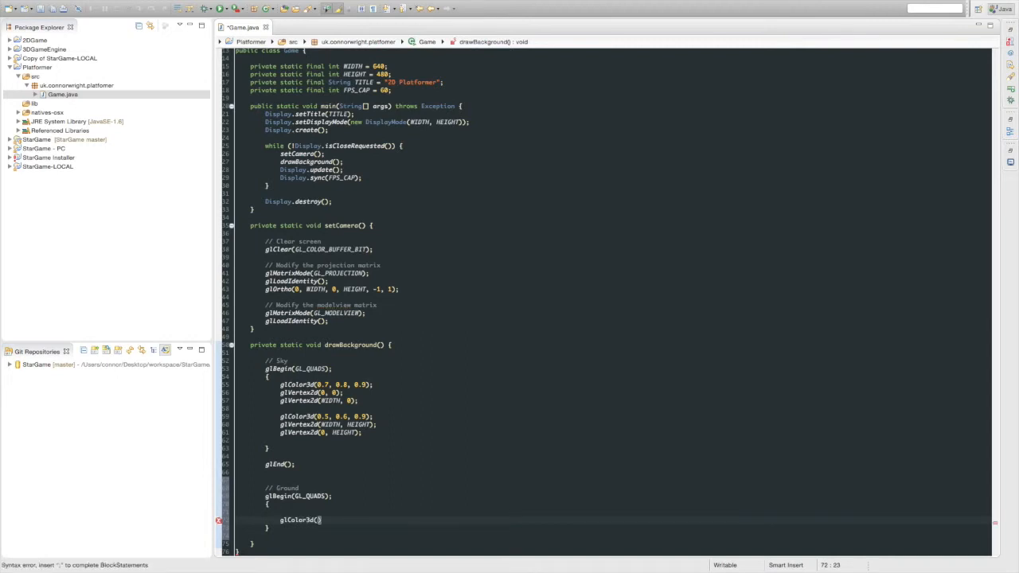
type("0.6, 0.2, 0.1")
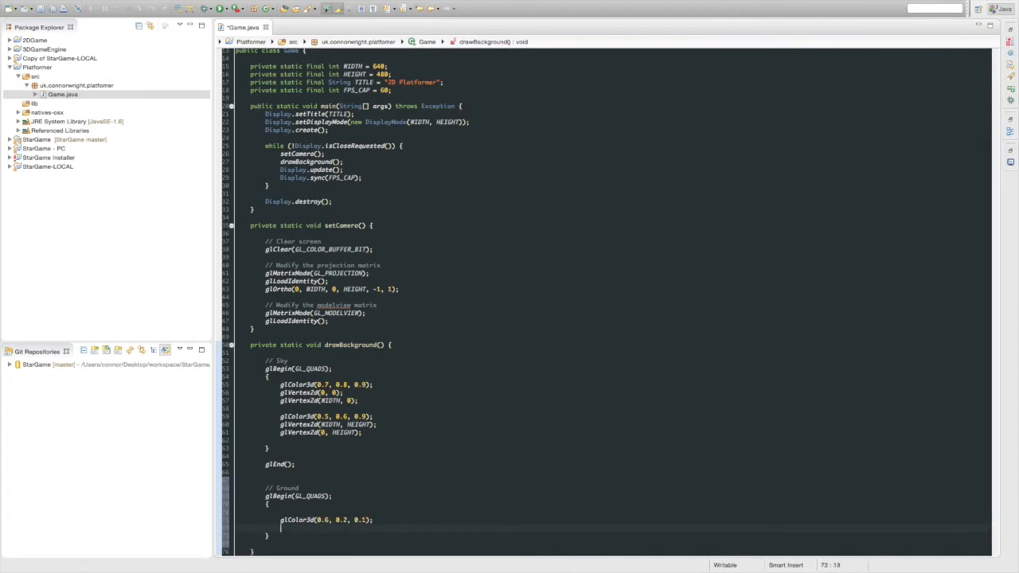
Add ground vertices (0,0) and (WIDTH, 0), then start a third vertex.
type("glVertex")
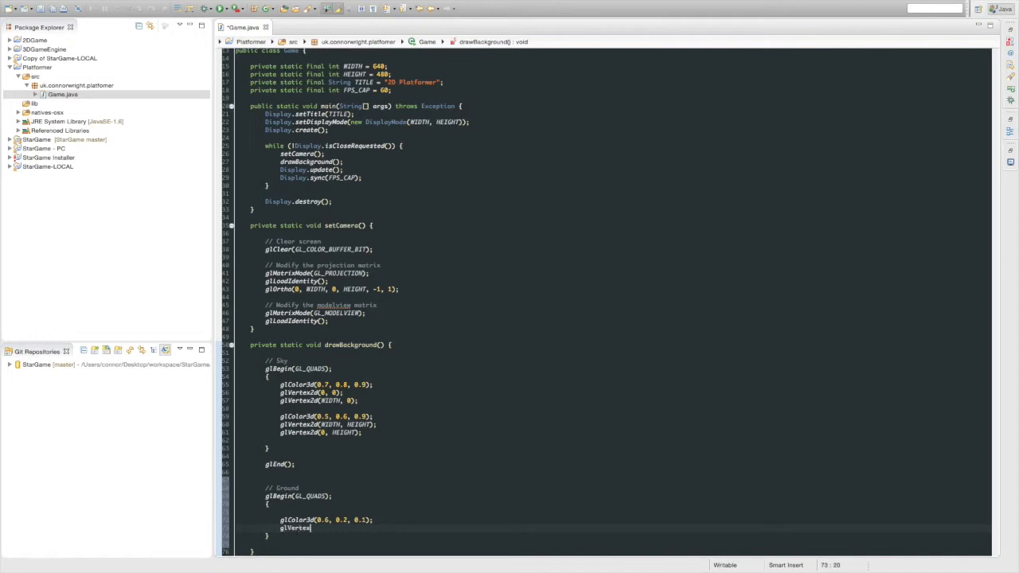
type("(0,0);")
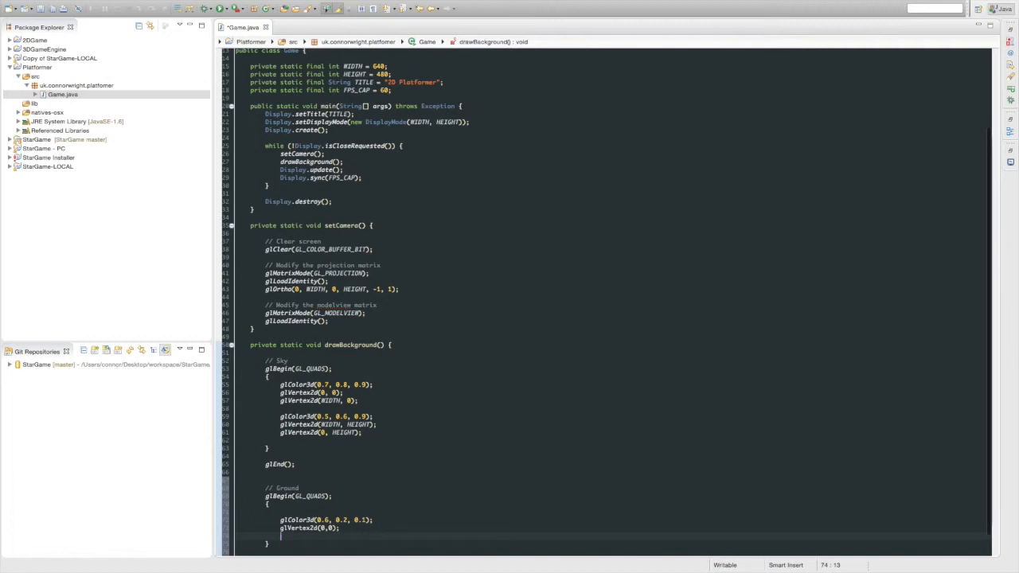
type("glVertex2d(HE")
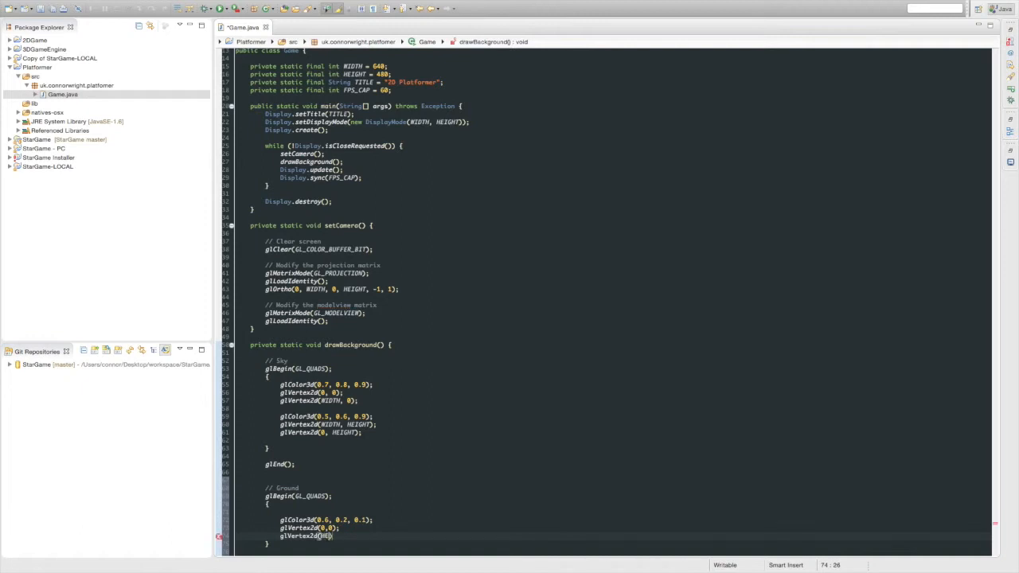
type("WIDTH")
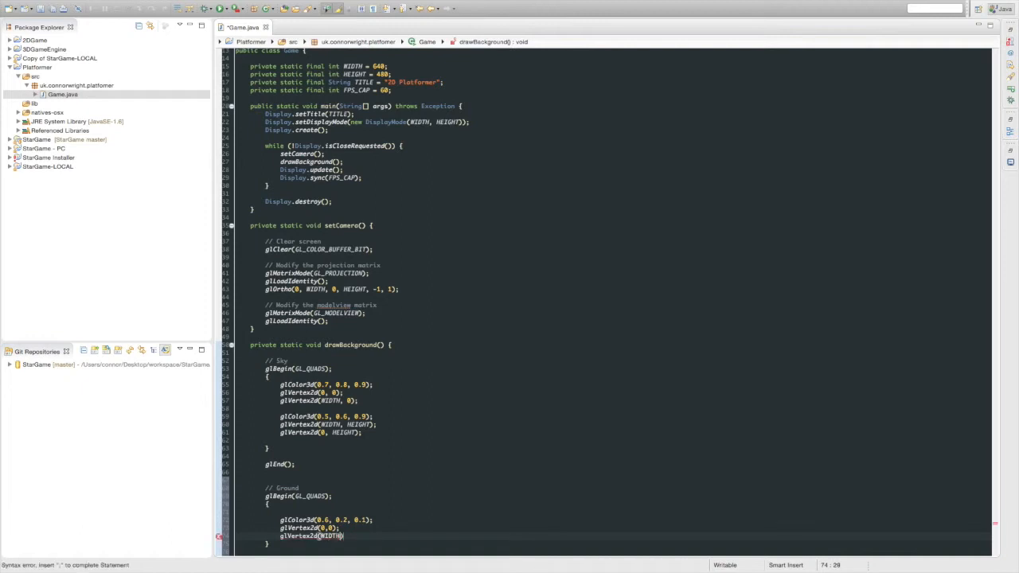
type(", 0);")
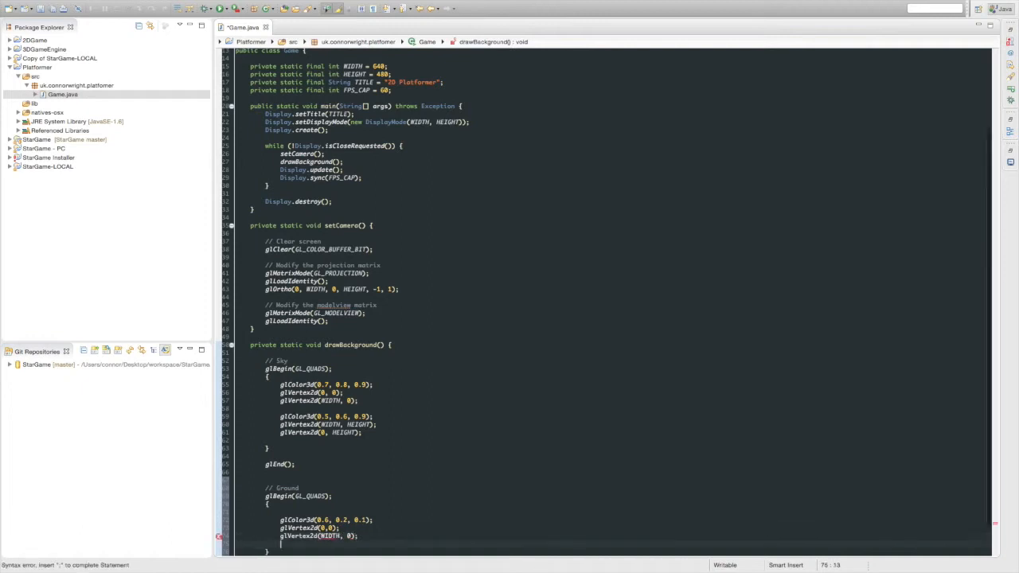
type("glVertex2d(WIDTH, )")
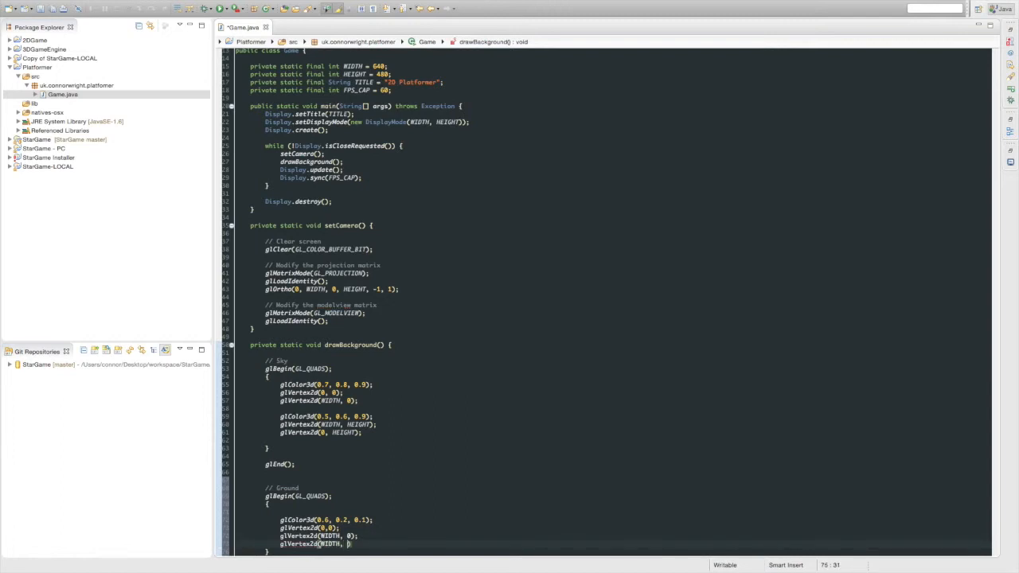
Complete the ground quad's top corners at (WIDTH, 32) and (0, 32).
type("32)")
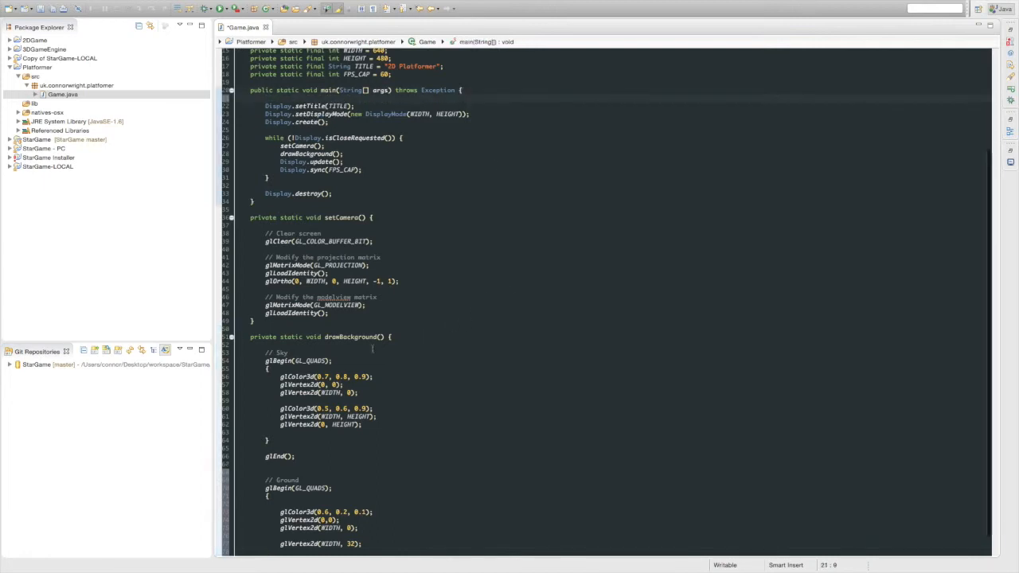
scroll("down", 3)
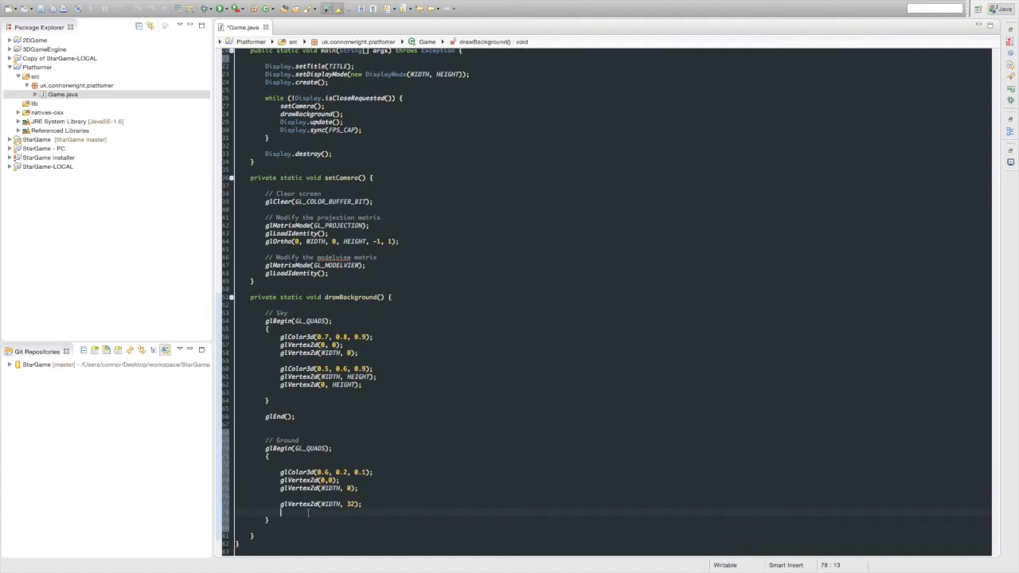
type("glVertex2d(")
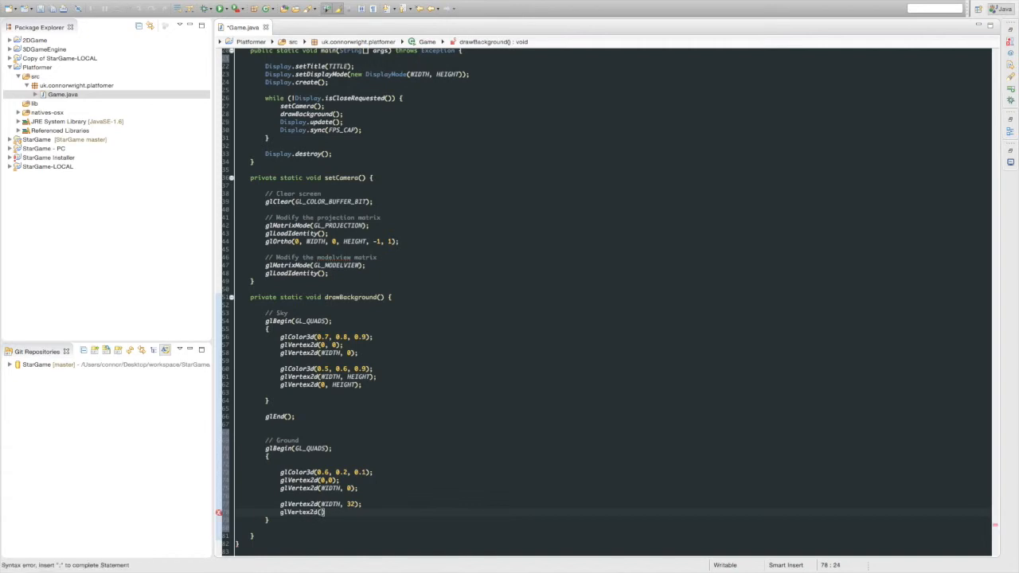
type("0, HEIGHT")
type("glEnd();")
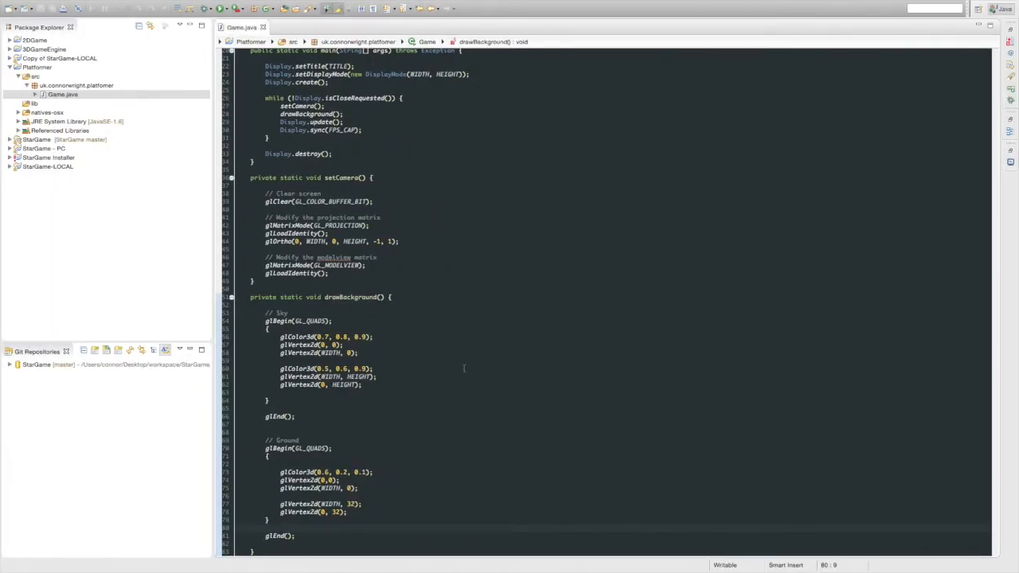
Add a '// Layer of grass' quad coloured (0.2, 0.8, 0.2) with vertex (0, 25).
scroll("down", 3)
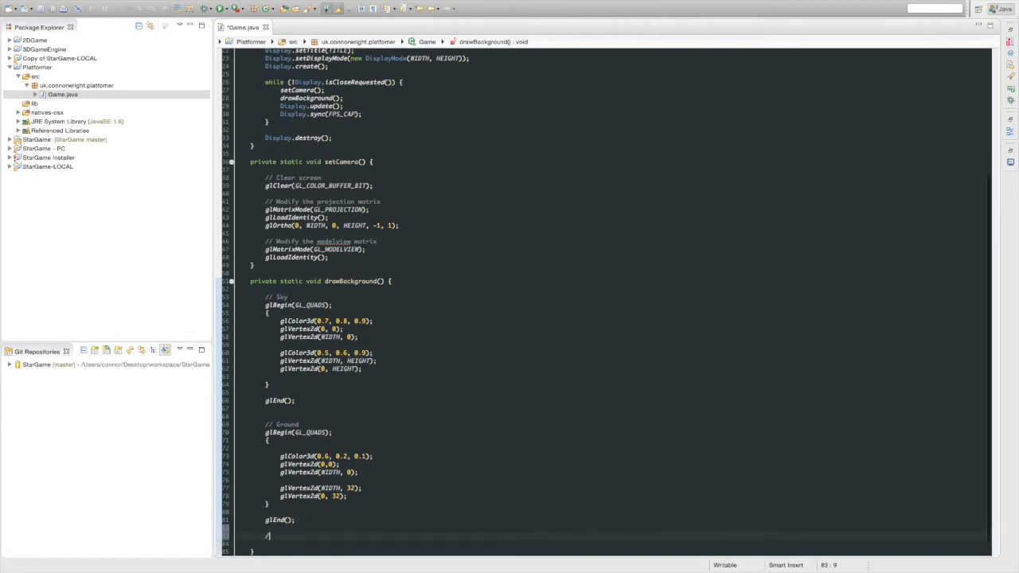
type("// Layer of grass")
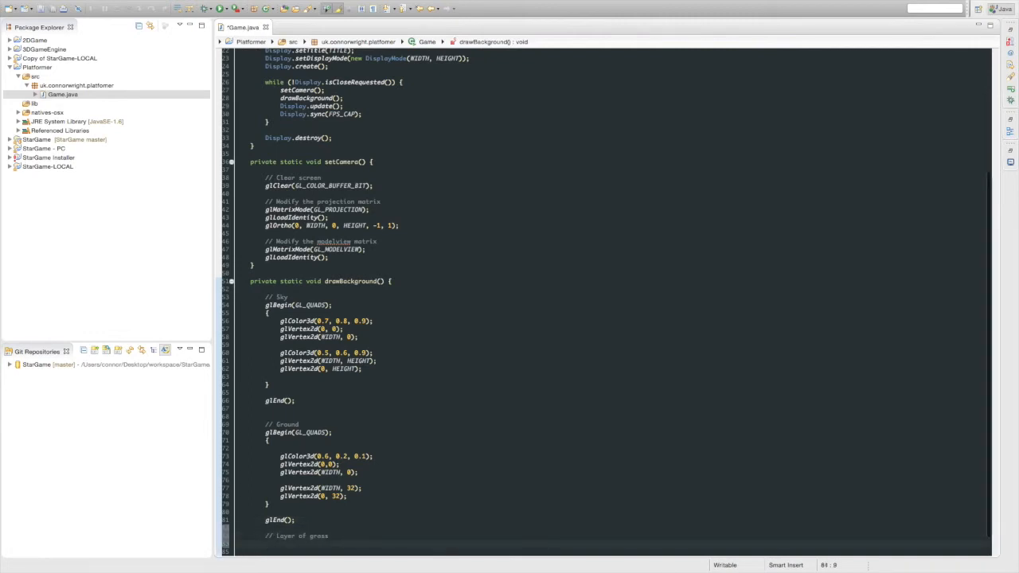
type("glBegin")
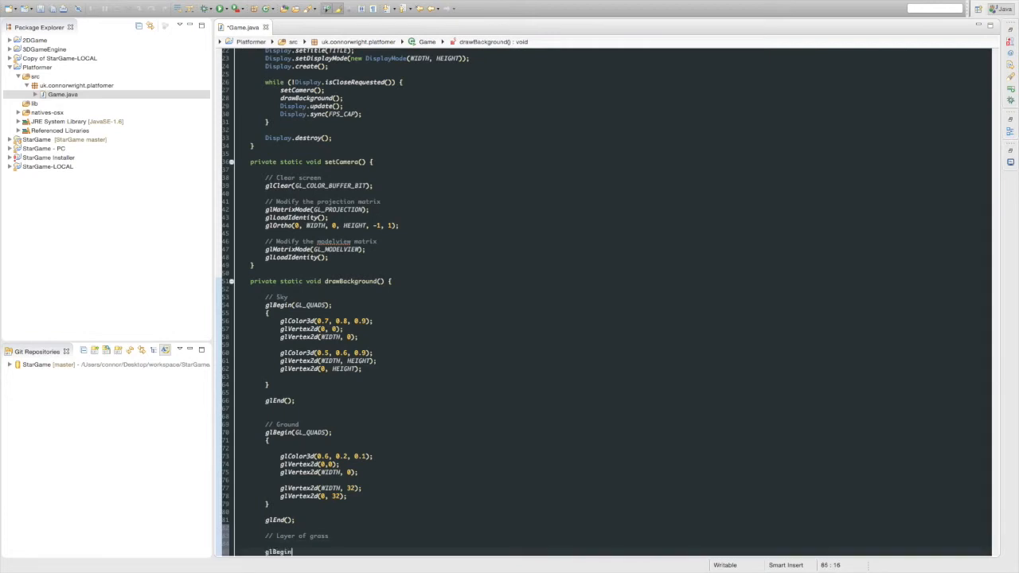
type("(GL_QUADS);")
type("{")
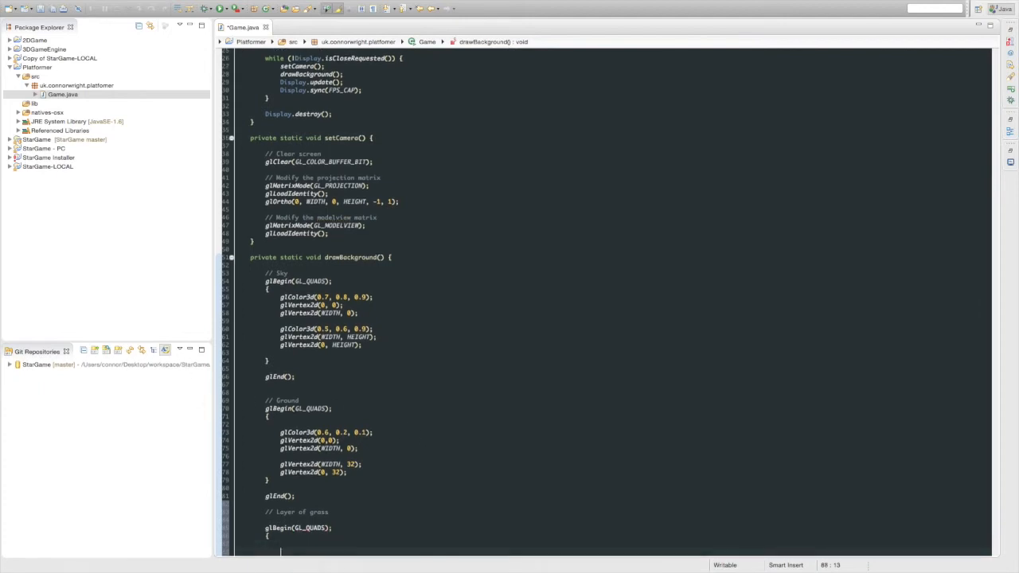
type("glColor3d(")
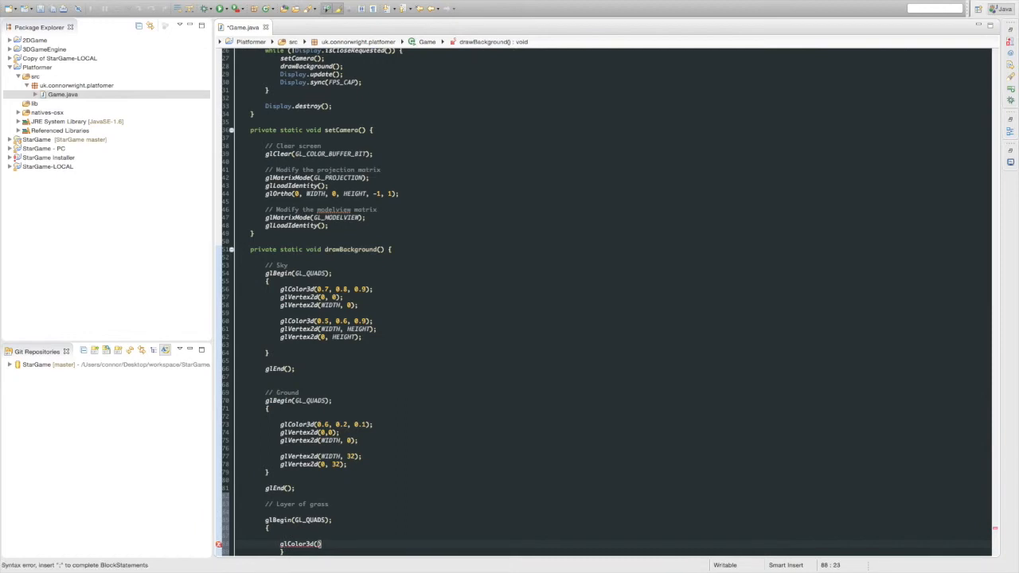
type(".2, 0.8, 0.2")
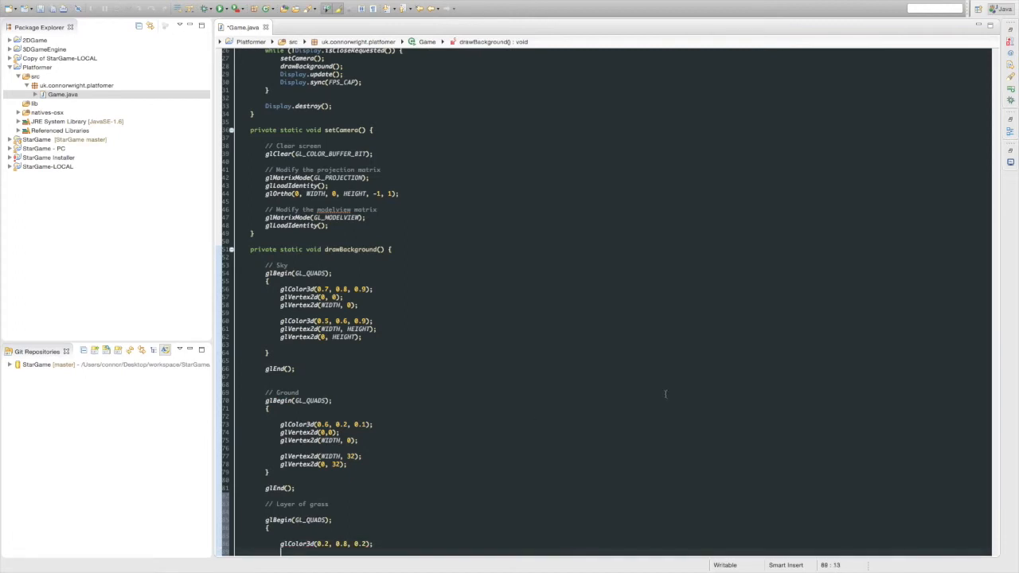
type("glVertex2d(0, 25);")
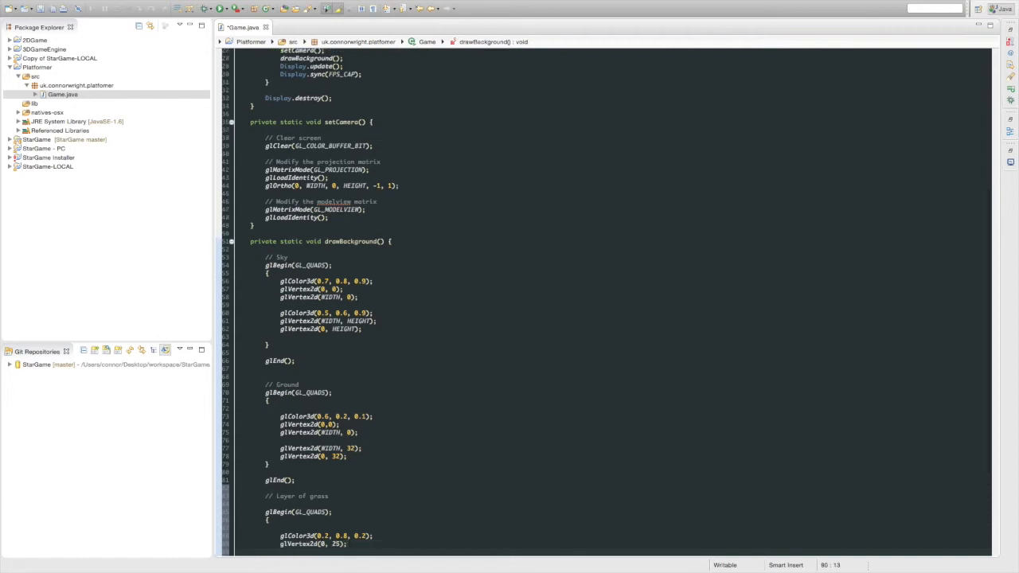
type("glVertex2d(WIDTH,")
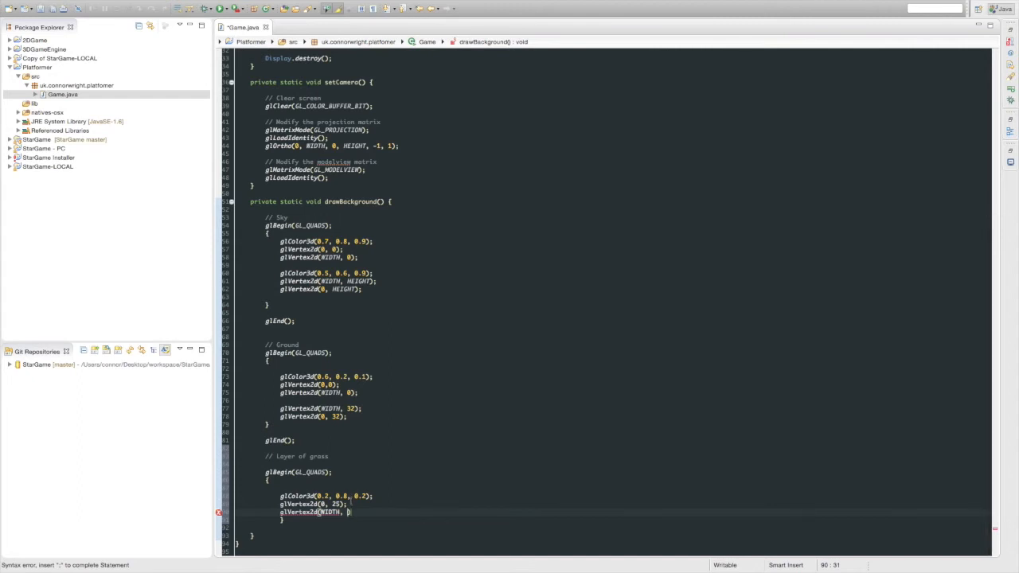
Add grass quad corners glVertex2d(WIDTH, 25), (WIDTH, 32) and (0, 32).
type("245")
type("g")
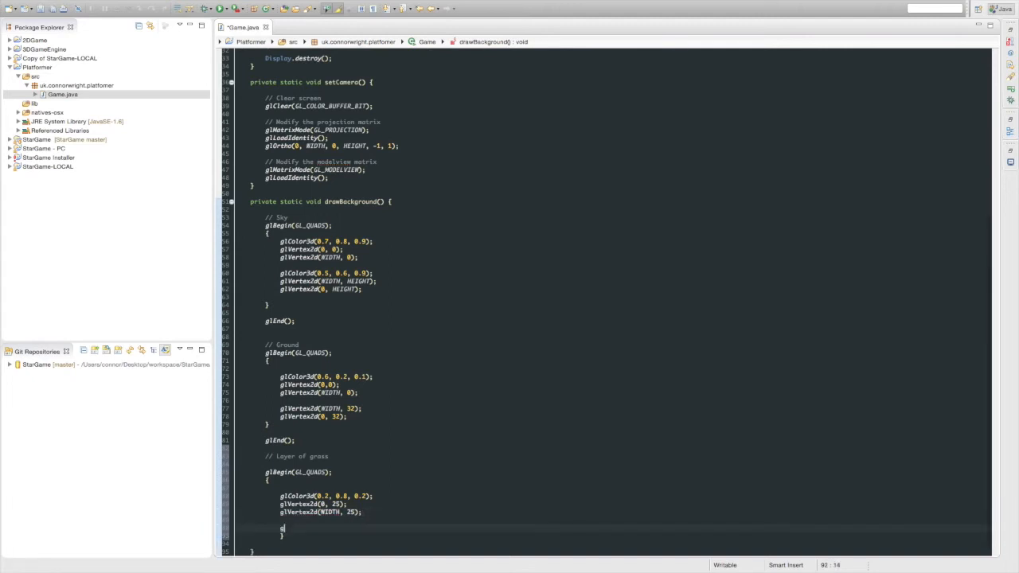
type("B")
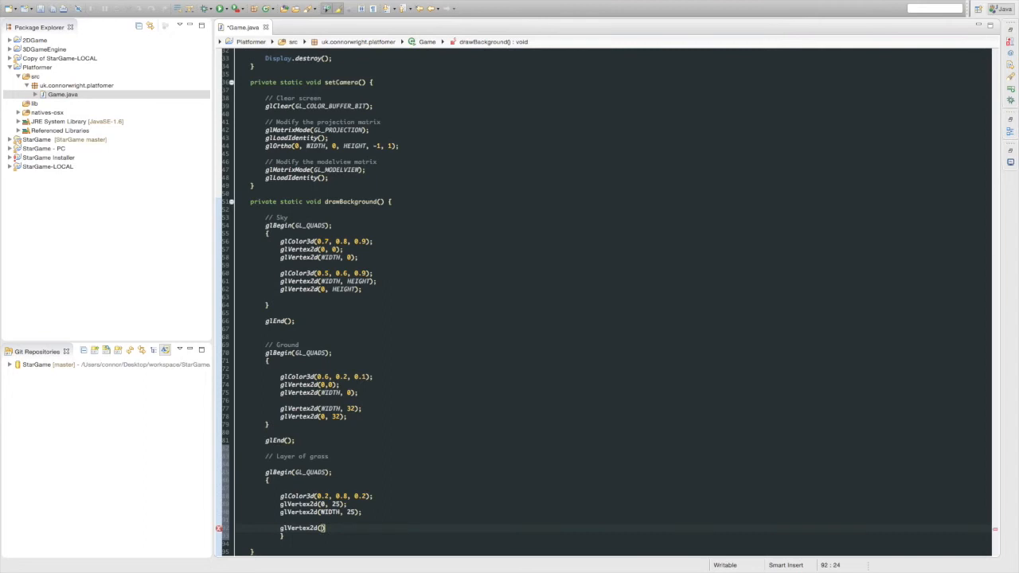
type("WIDTH,")
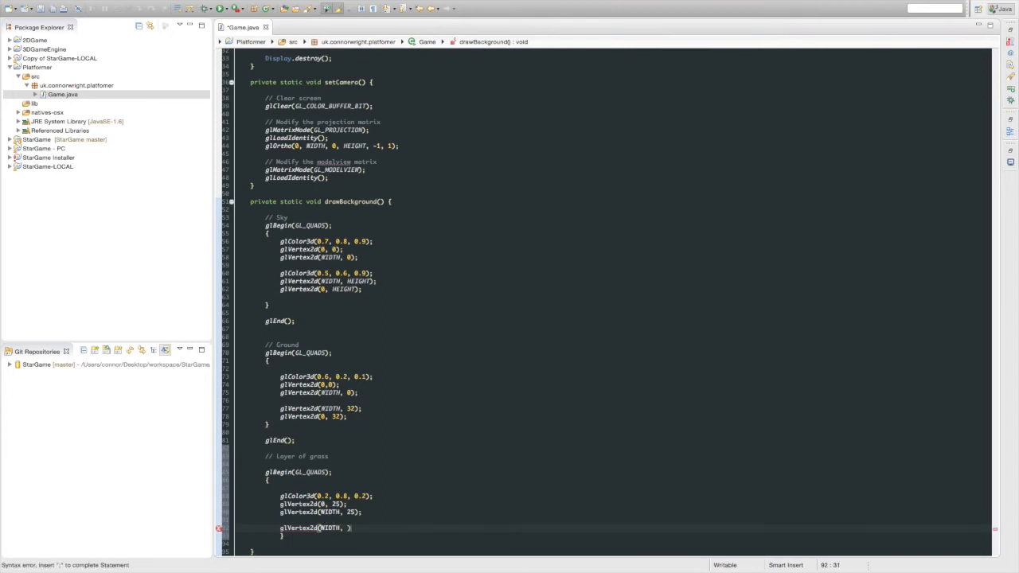
type("32);")
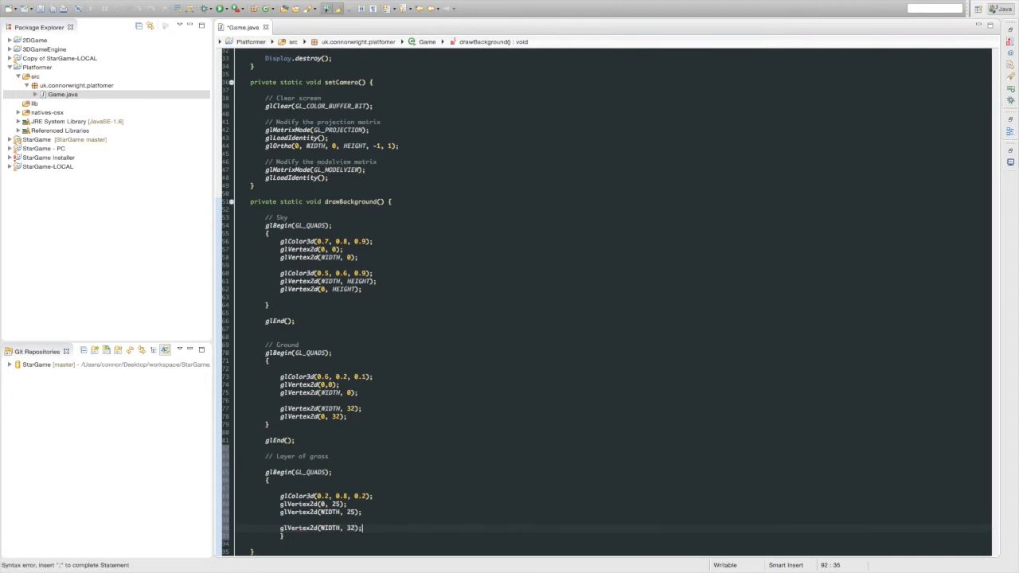
type("glVertex")
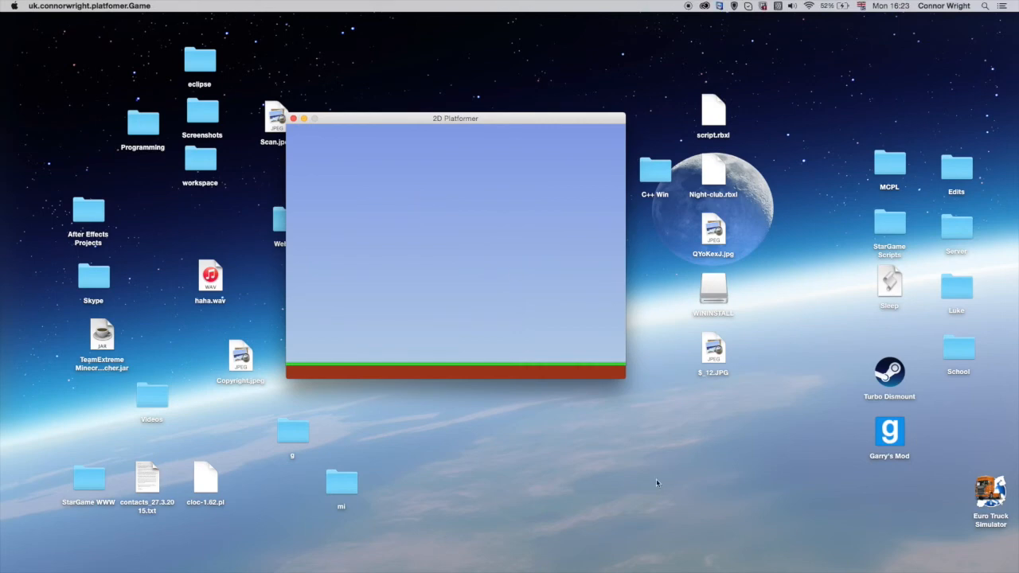
mouse_move(301, 369)
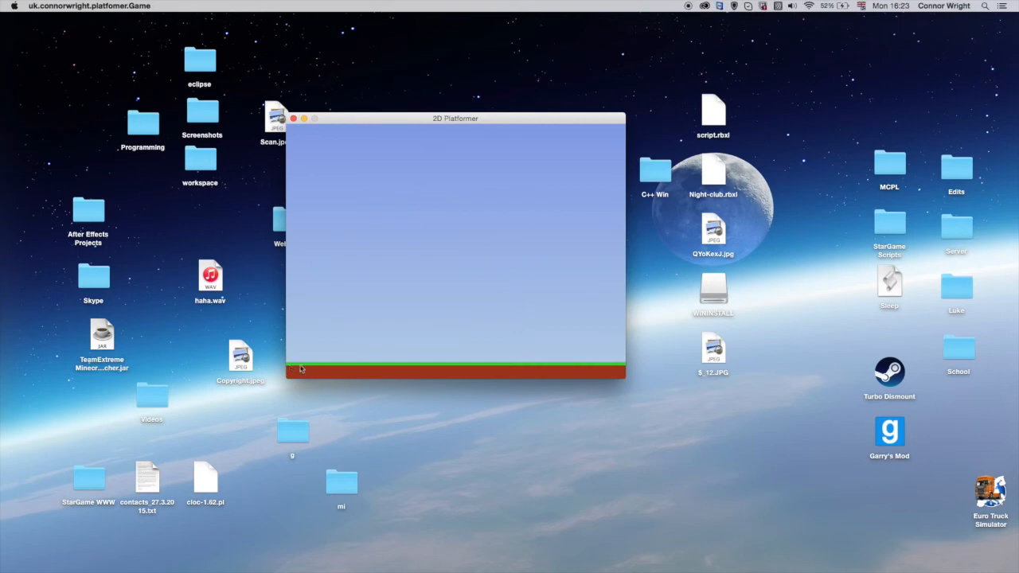
mouse_move(300, 342)
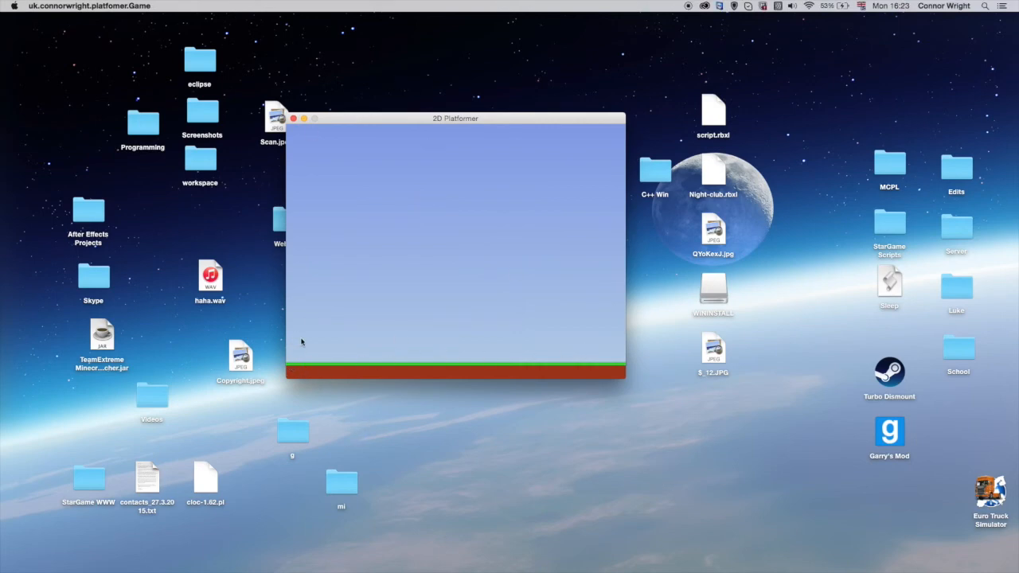
mouse_move(428, 105)
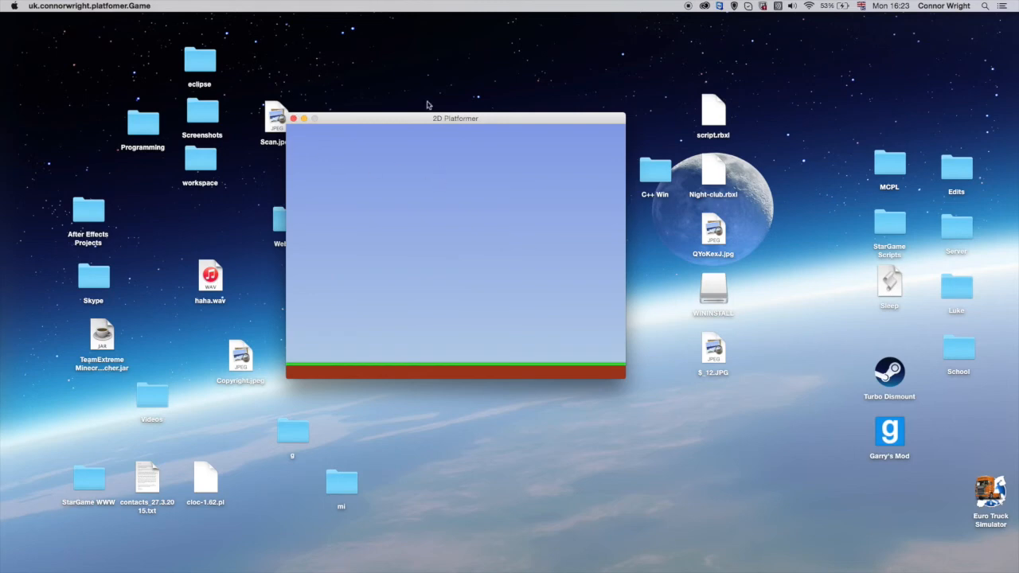
left_click(293, 118)
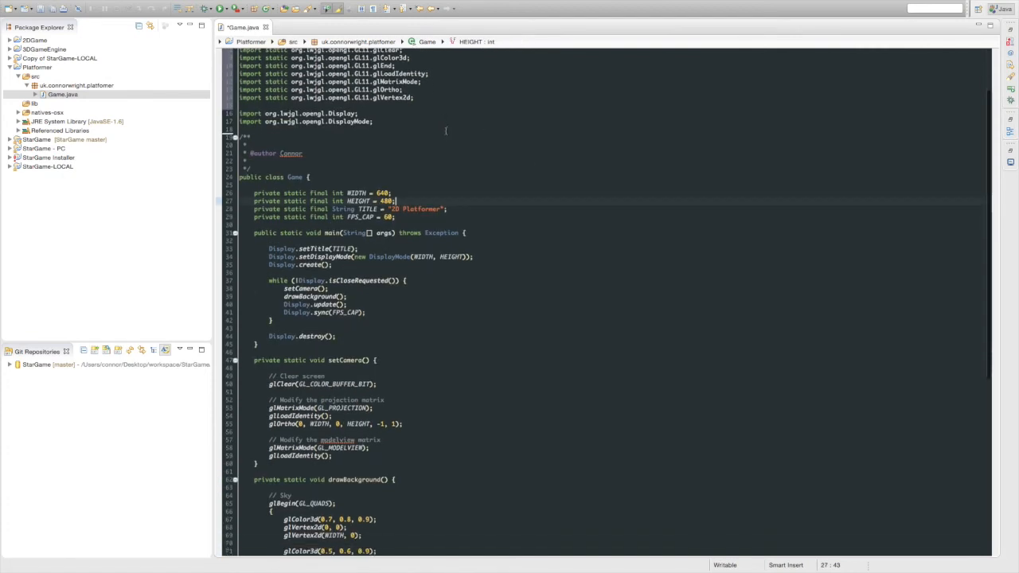
scroll("down", 3)
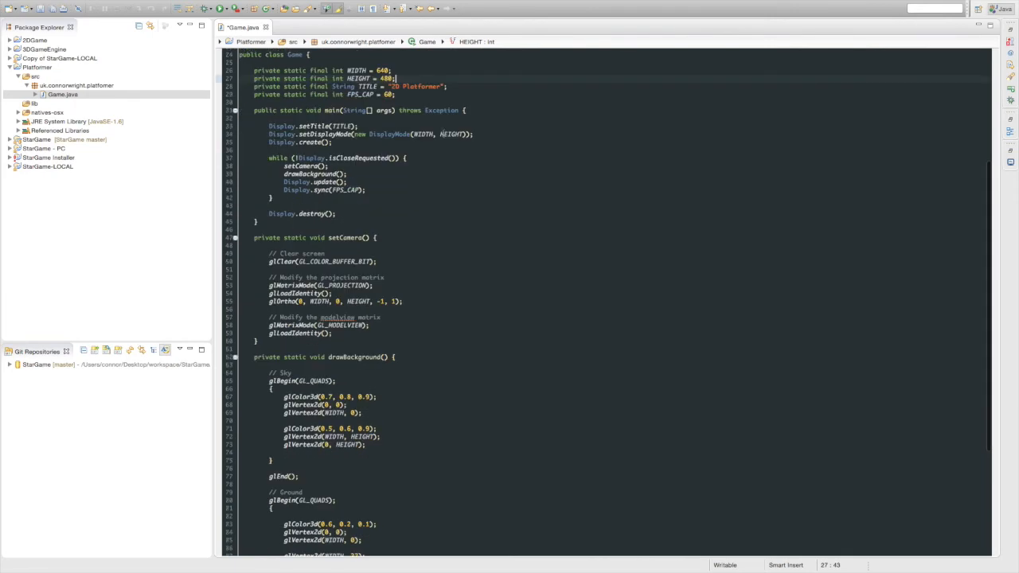
scroll("down", 3)
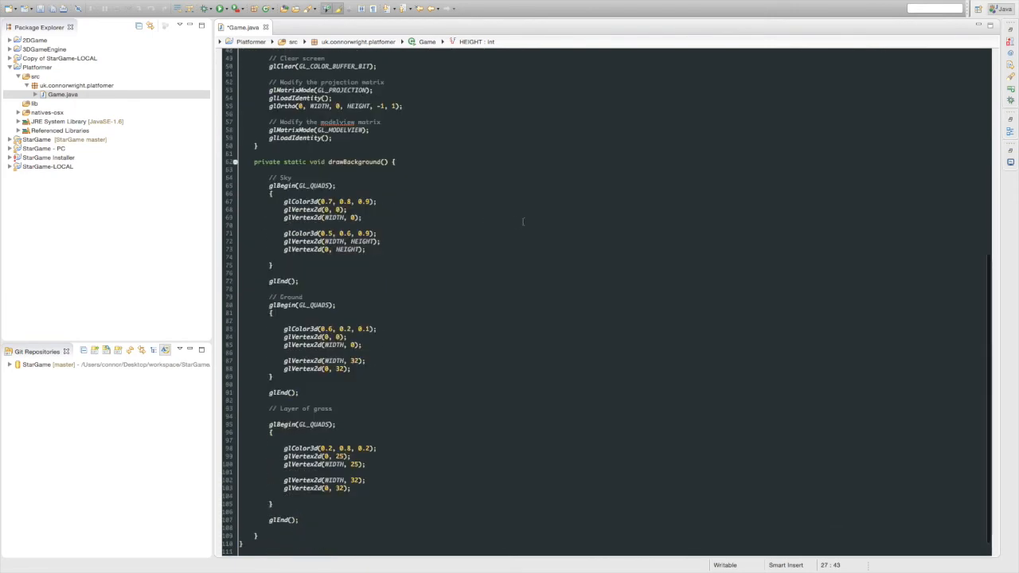
scroll("up", 3)
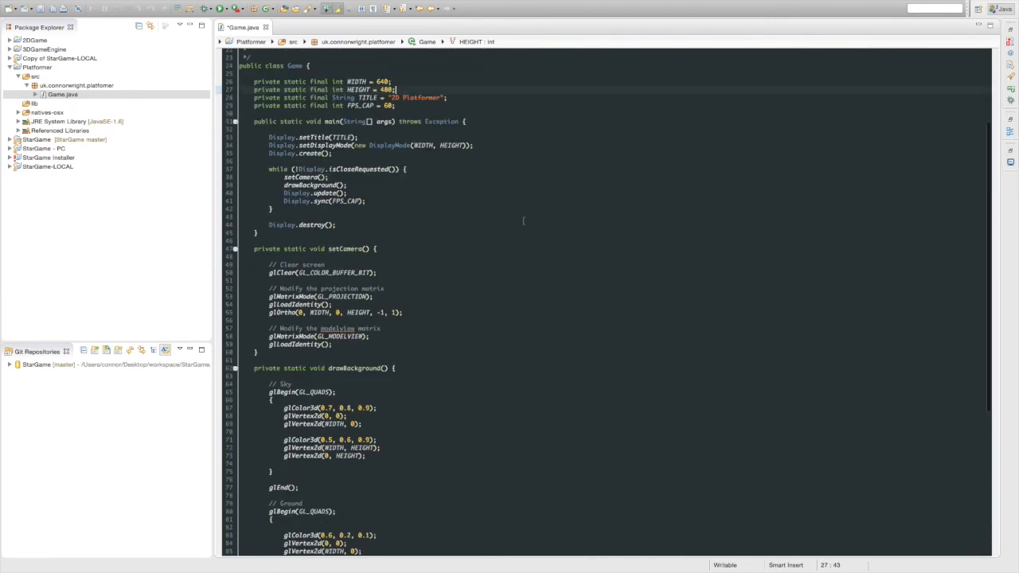